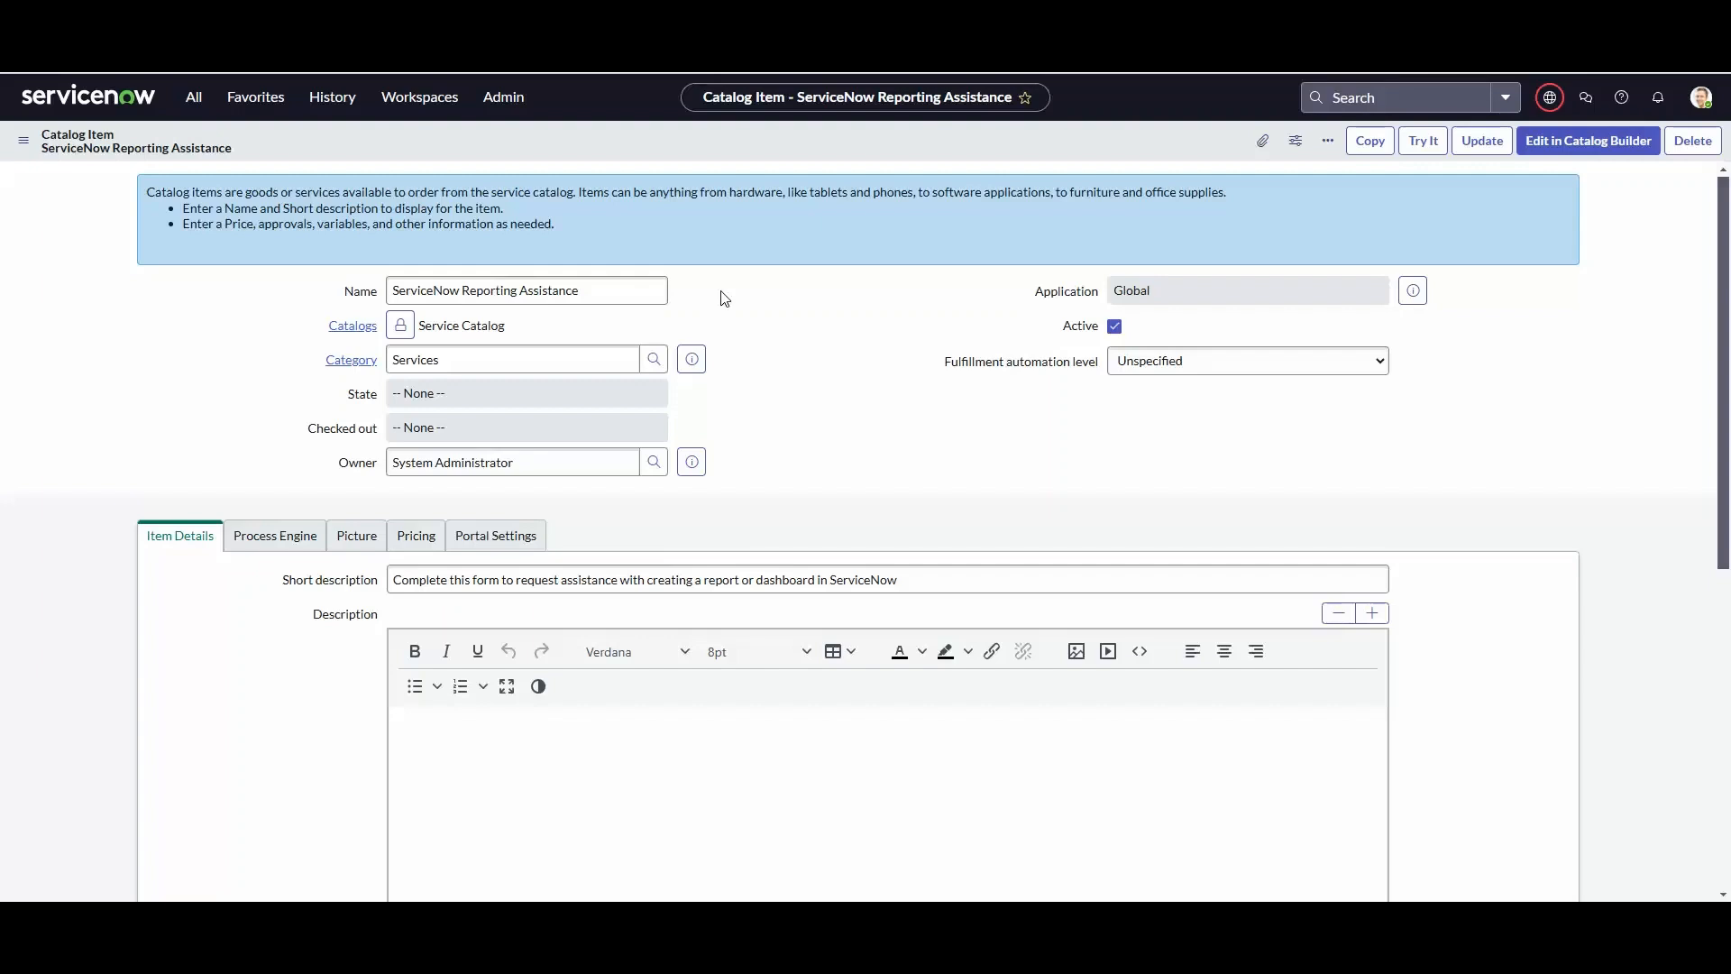
{"action": "mouse_move", "coordinate": [1035, 191]}
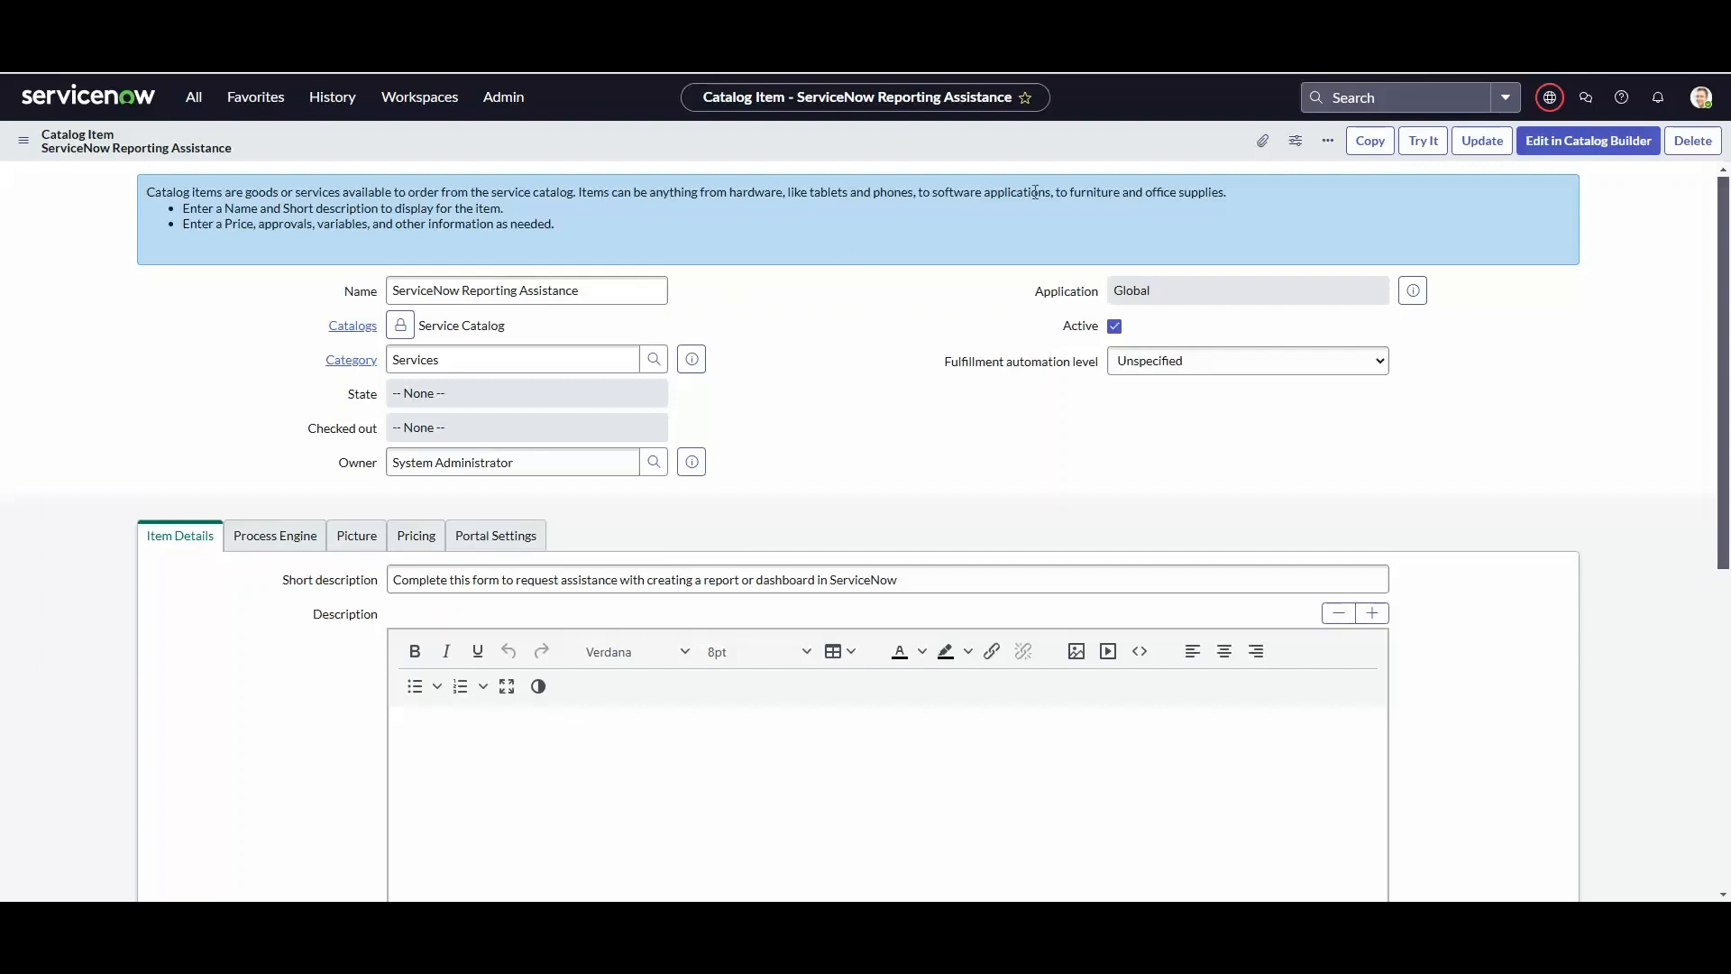
- Upload TEST ATTACHMENT.docx through the paperclip Attachments dialog and close it
{"action": "left_click", "coordinate": [1262, 140]}
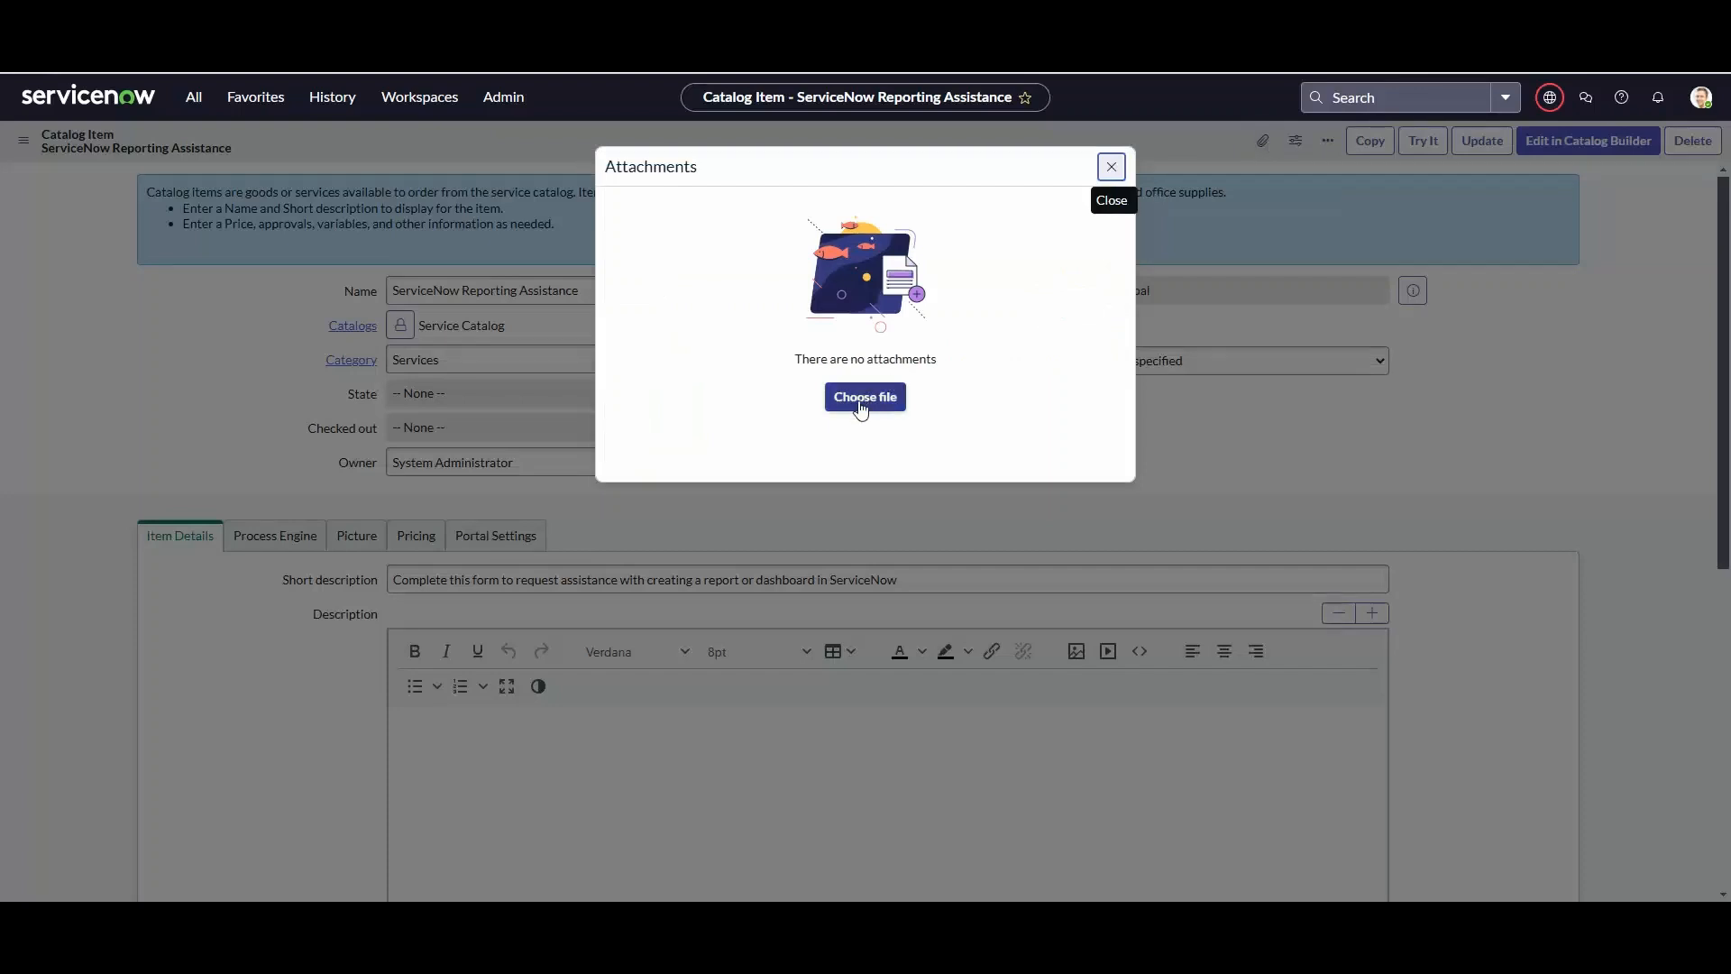
{"action": "left_click", "coordinate": [863, 396]}
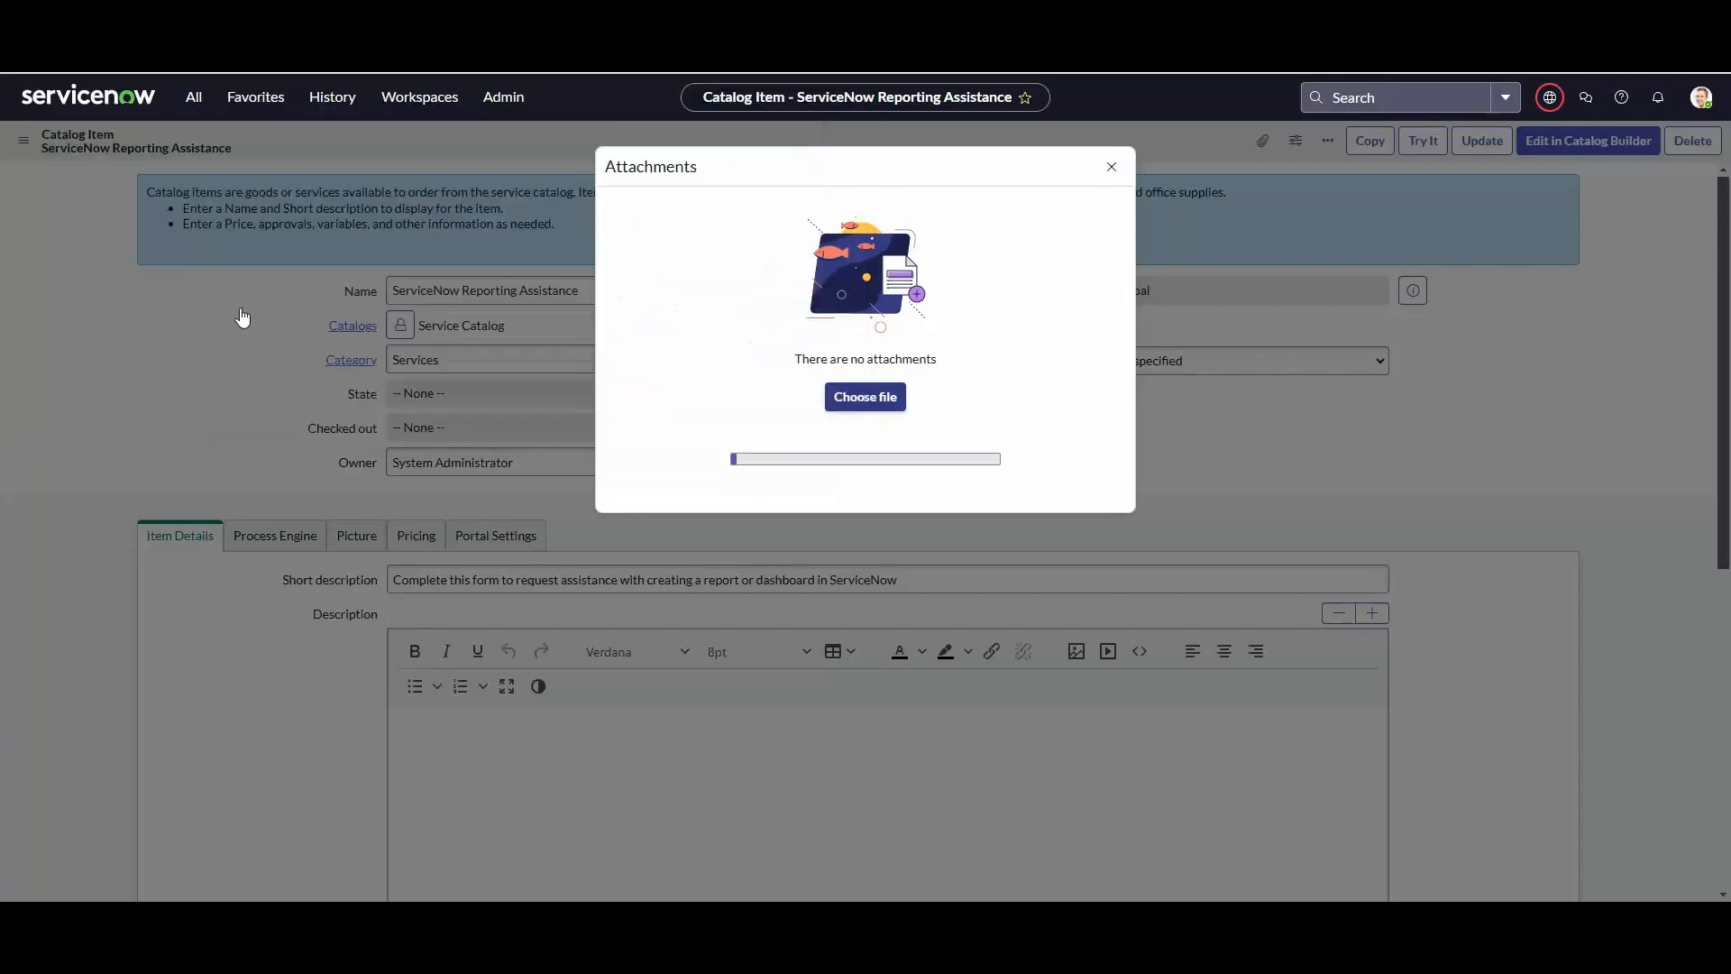
{"action": "left_click", "coordinate": [864, 396]}
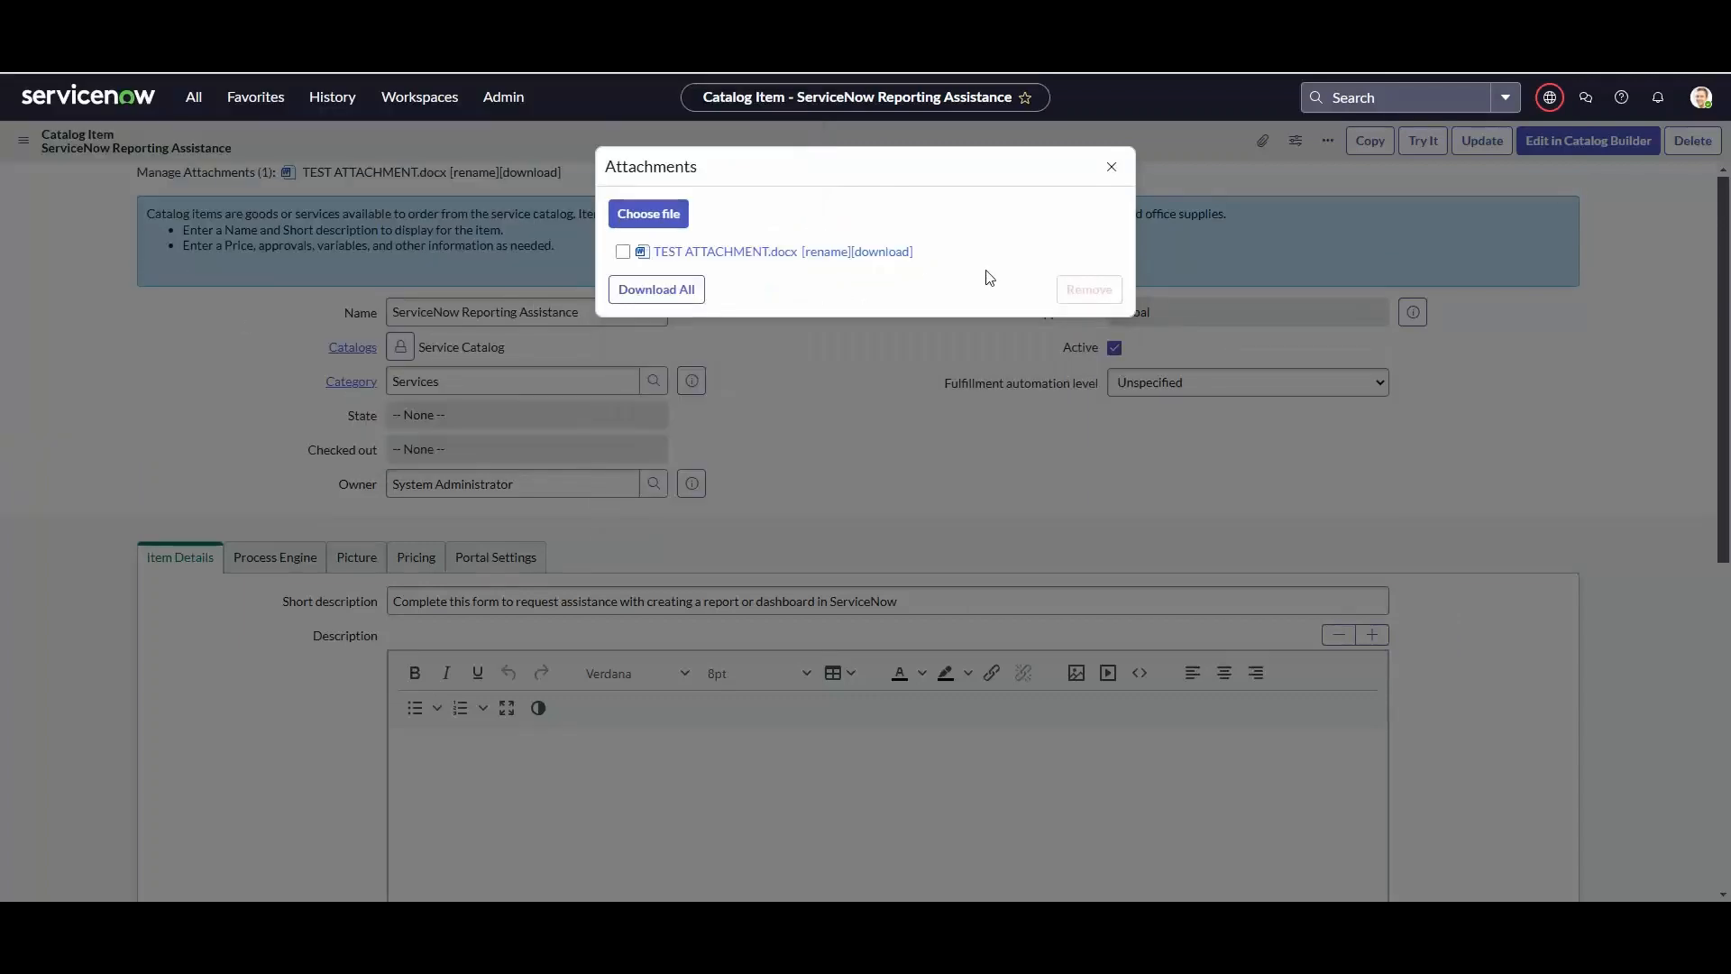
{"action": "left_click", "coordinate": [1110, 166]}
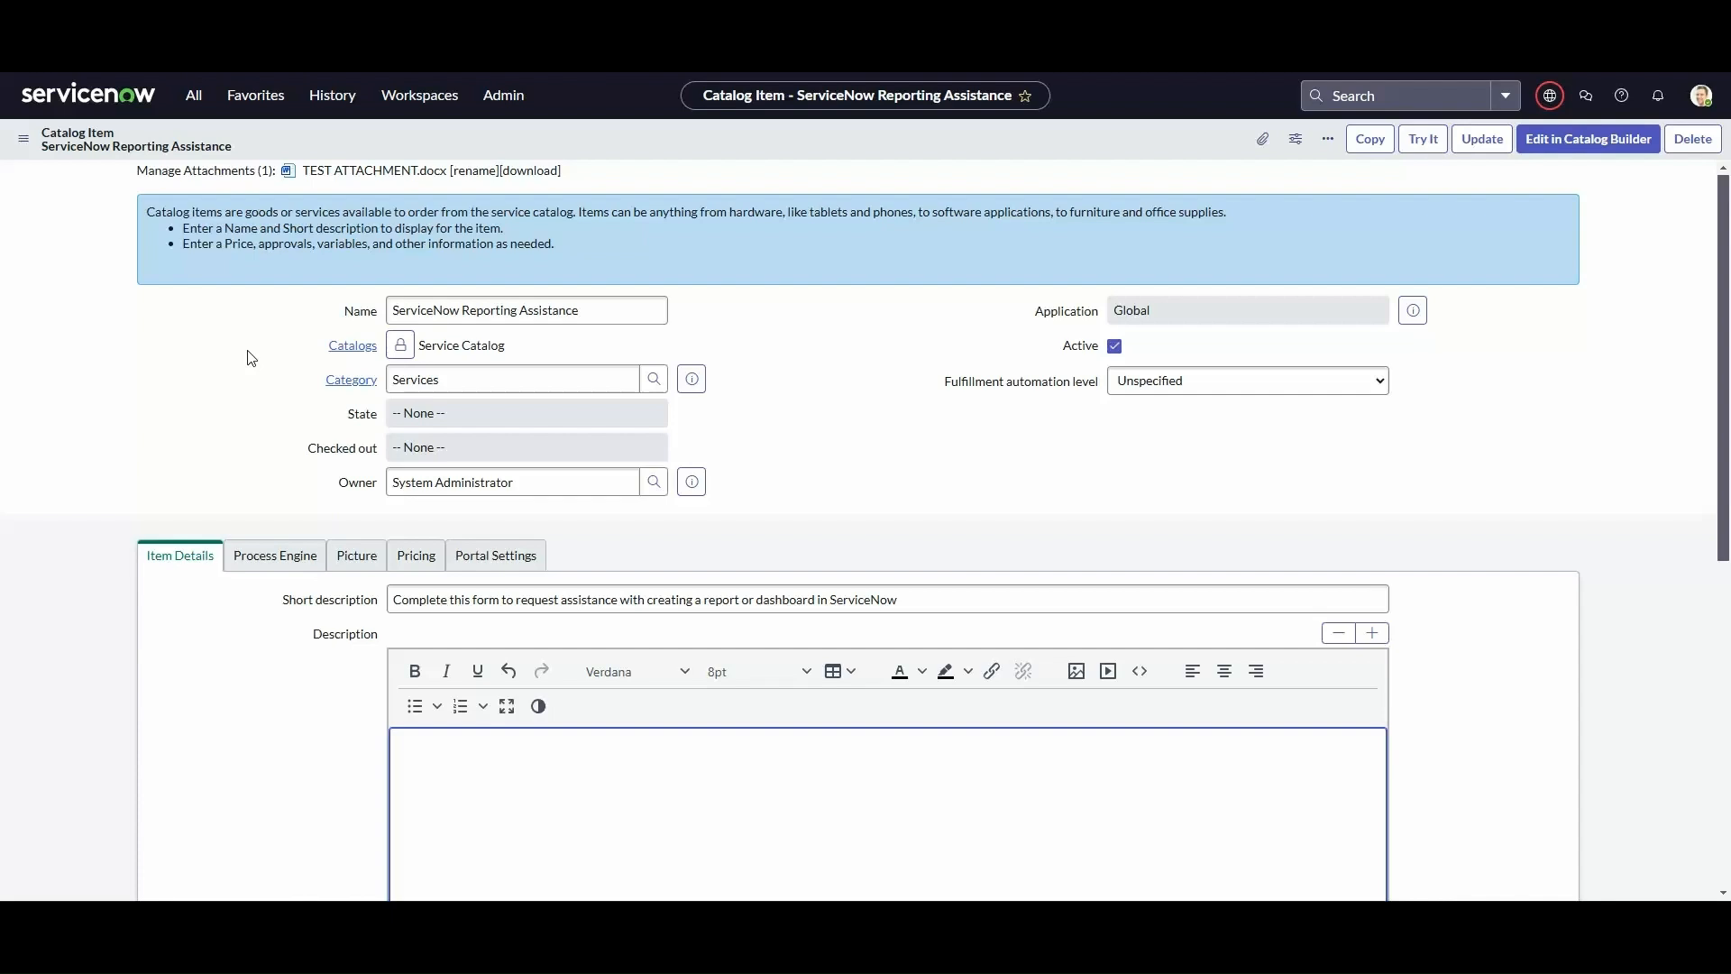
- Enter 'Check out the instructions here.' as the Description and start a link on the word here
{"action": "scroll", "scroll_direction": "down", "scroll_amount": 3}
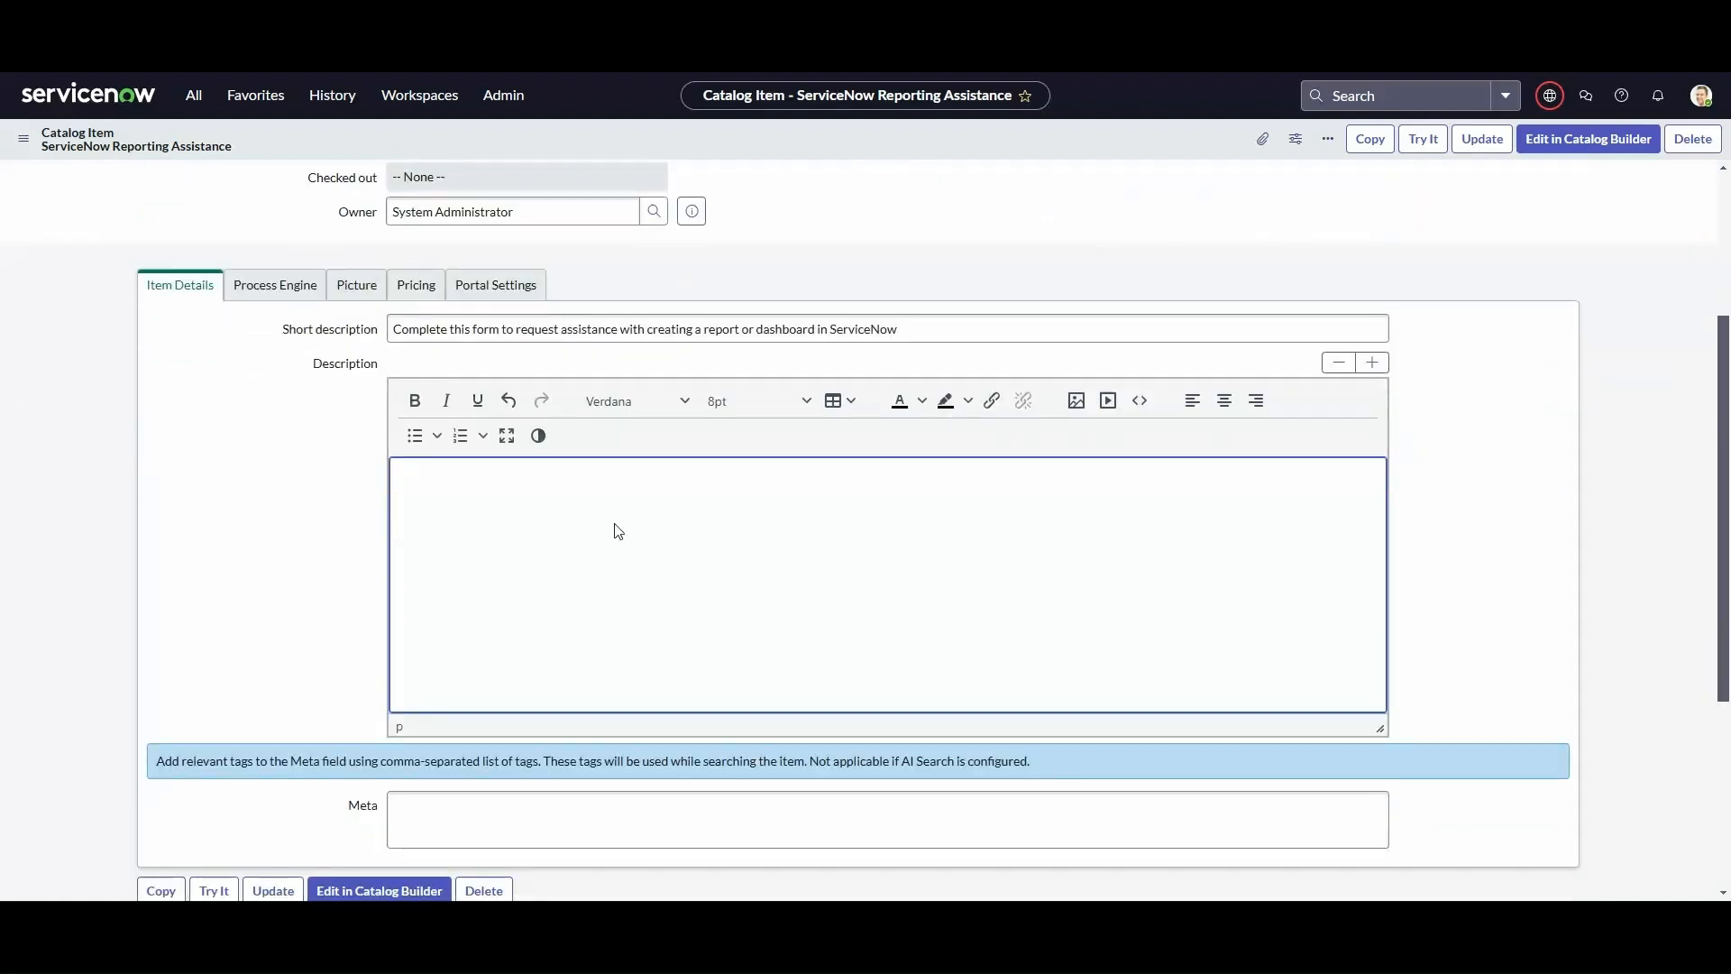
{"action": "type", "text": "Check out the instructions here."}
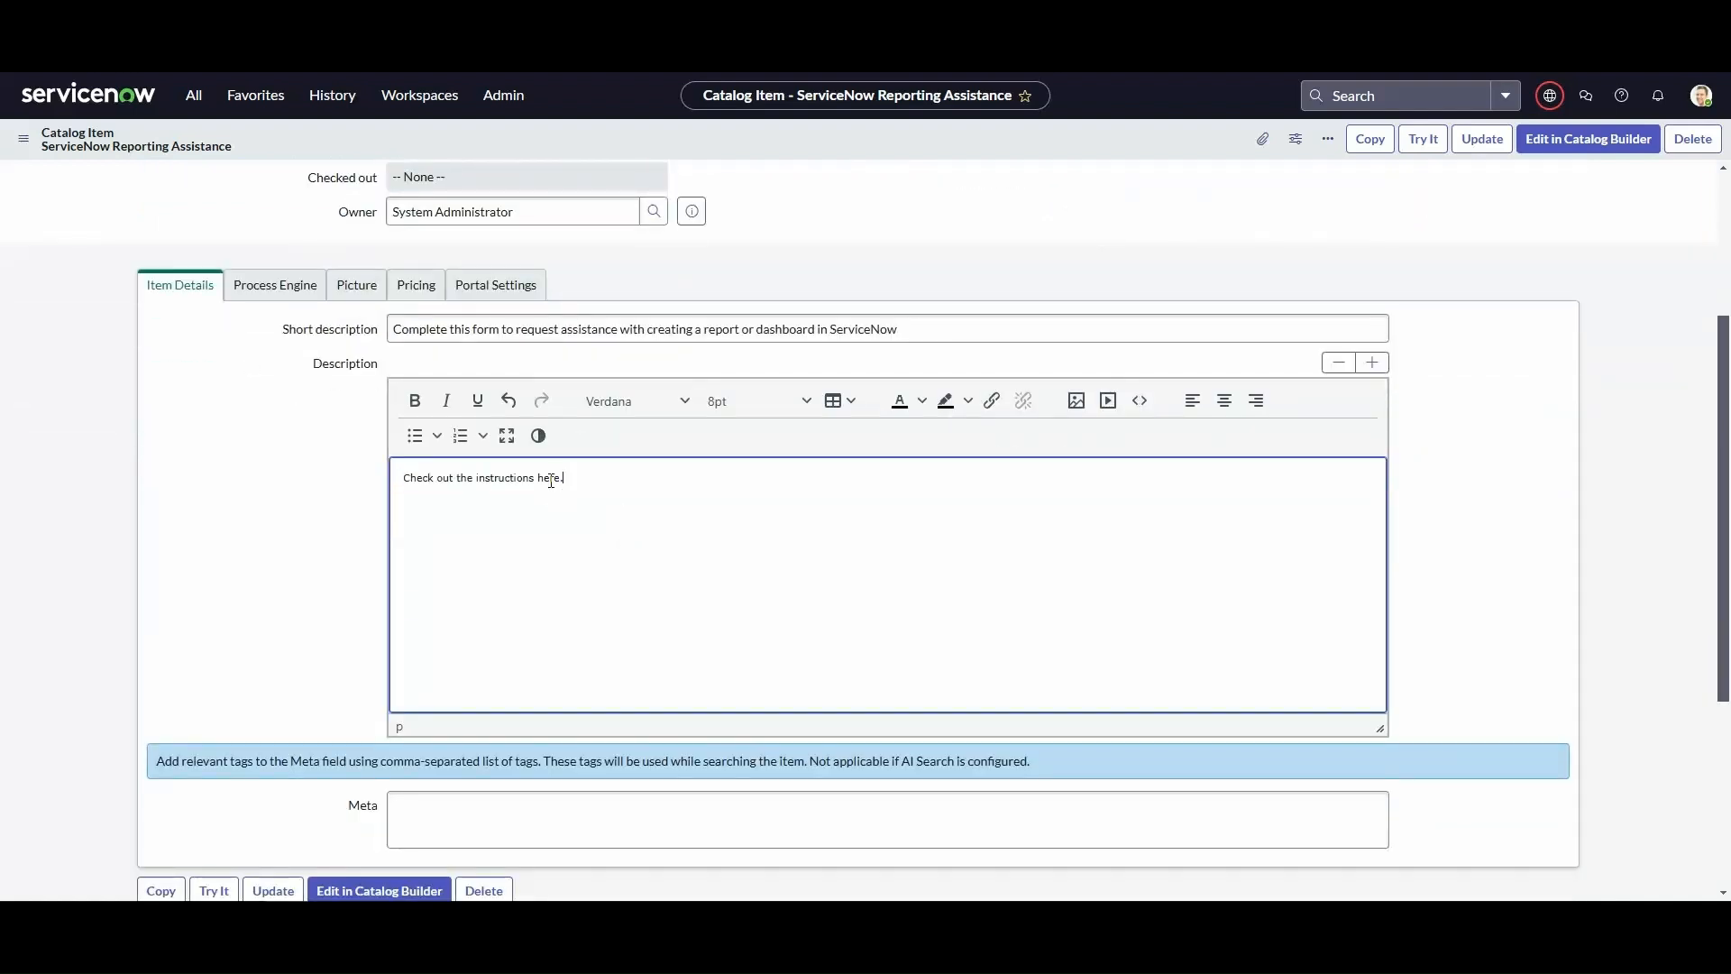
{"action": "double_click", "coordinate": [548, 476]}
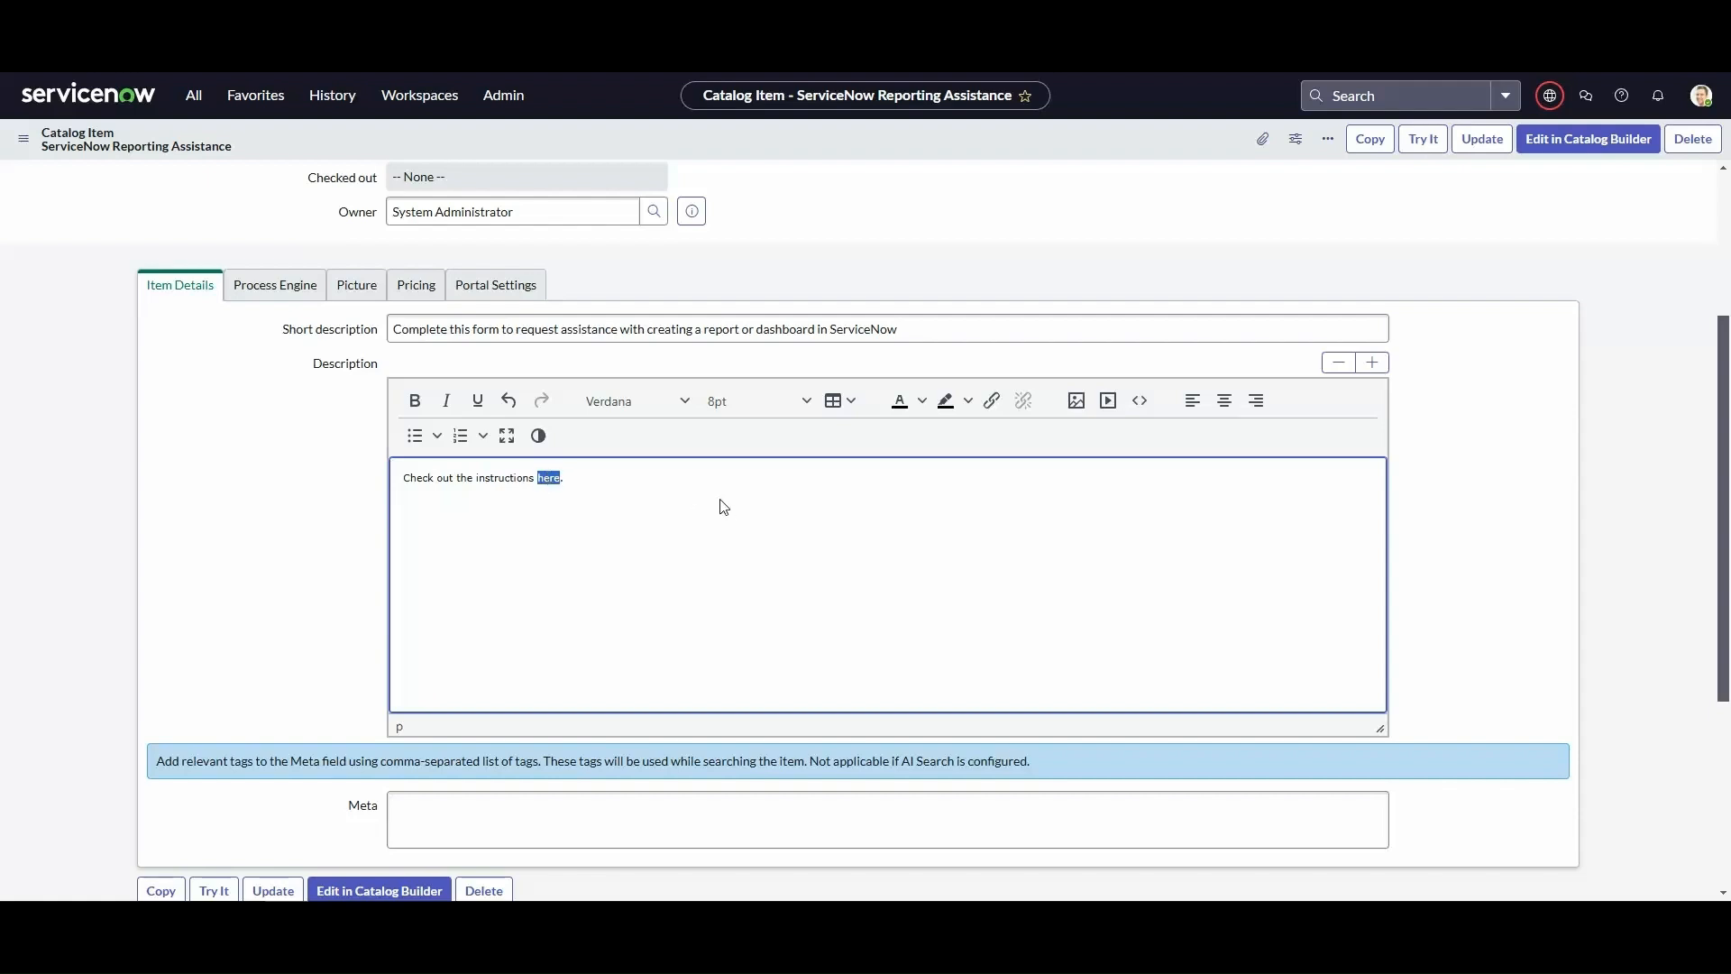
{"action": "mouse_move", "coordinate": [1001, 407]}
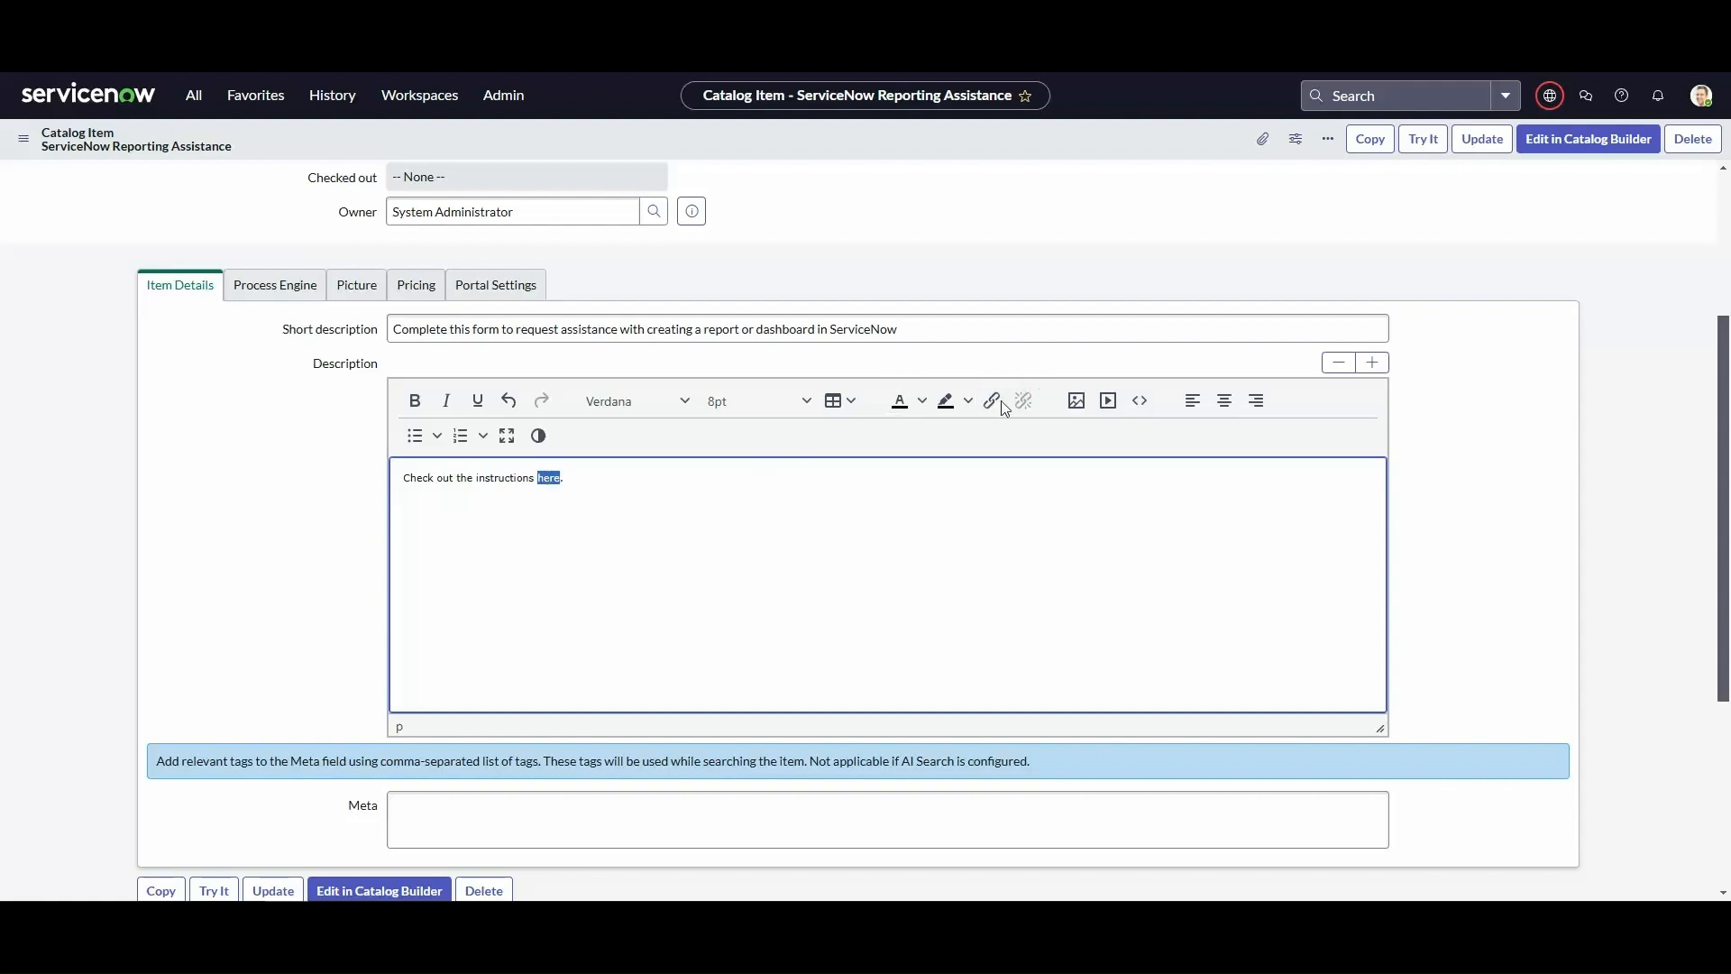
{"action": "left_click", "coordinate": [990, 400]}
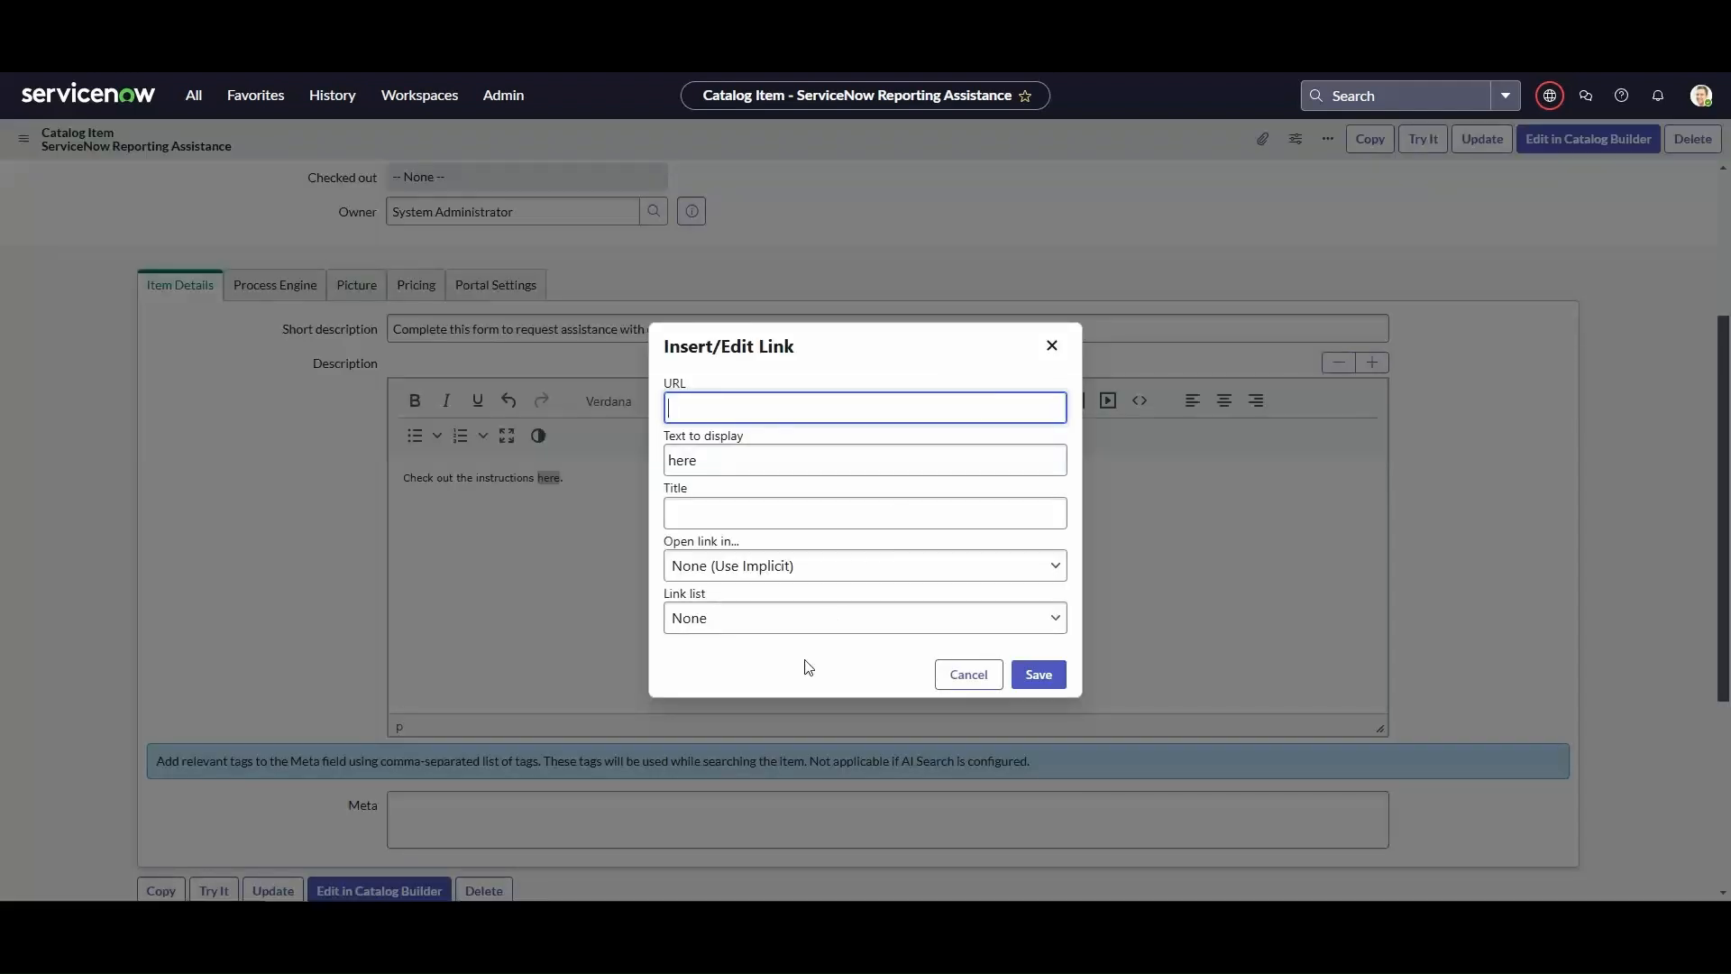
{"action": "mouse_move", "coordinate": [809, 660]}
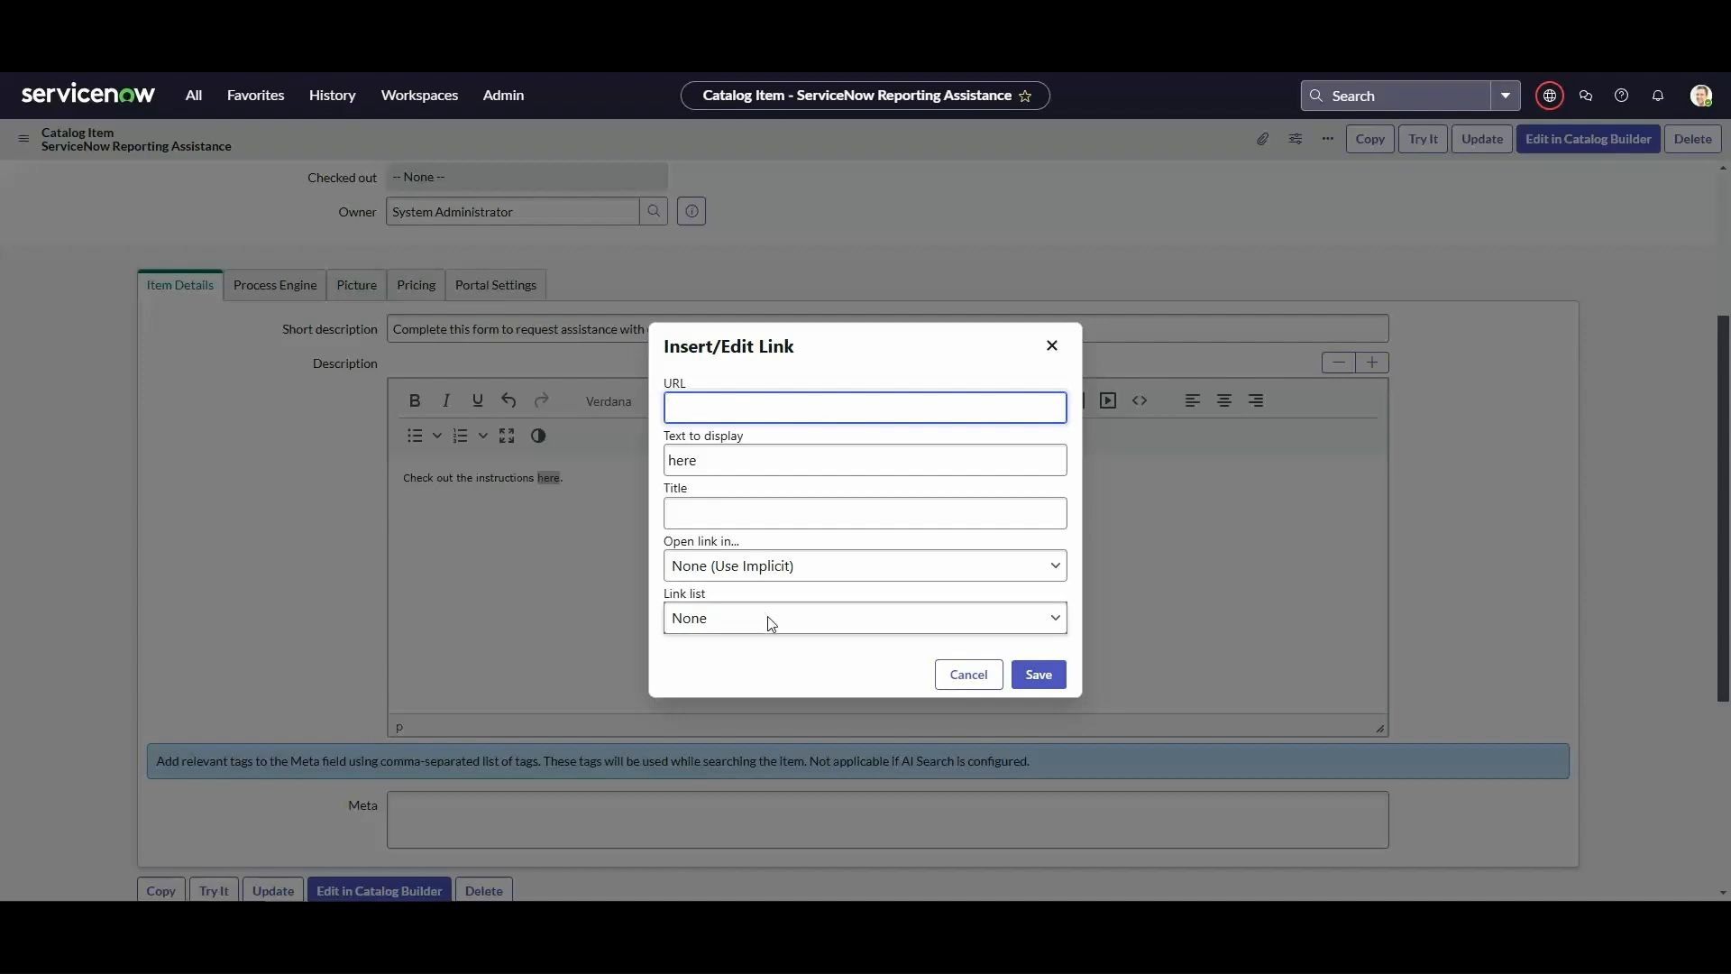
- Link here to TEST ATTACHMENT.docx from the Link list, opening in New window (_blank), and save
{"action": "left_click", "coordinate": [863, 616]}
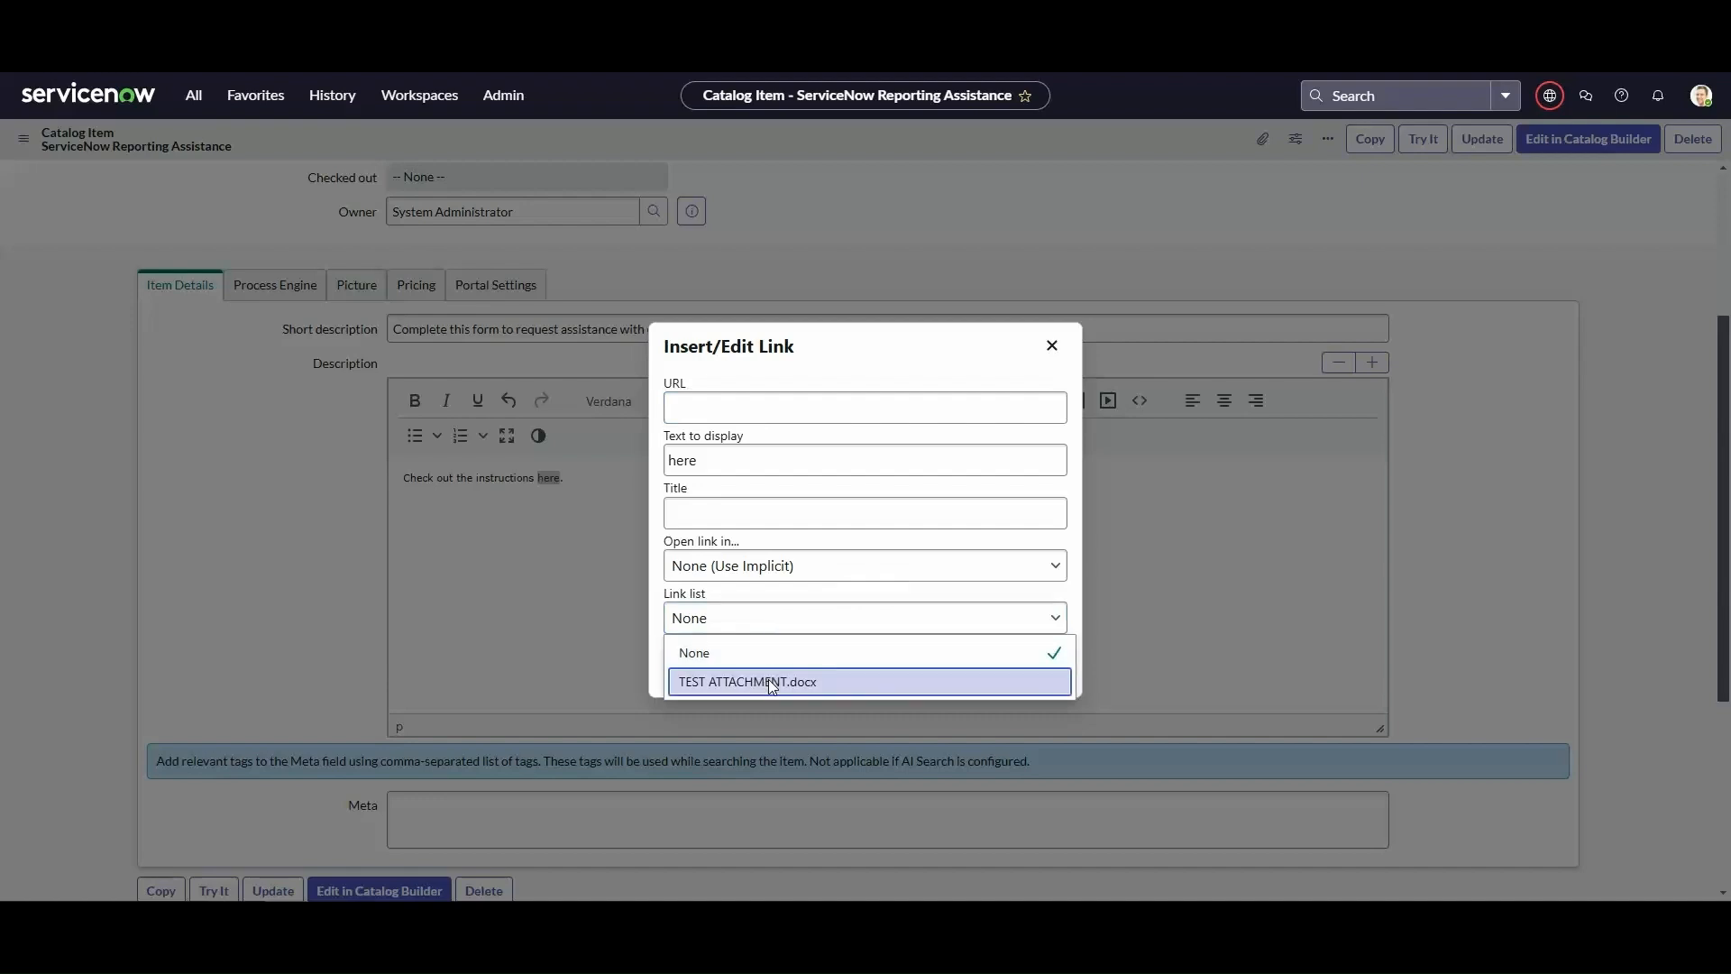
{"action": "mouse_move", "coordinate": [768, 682]}
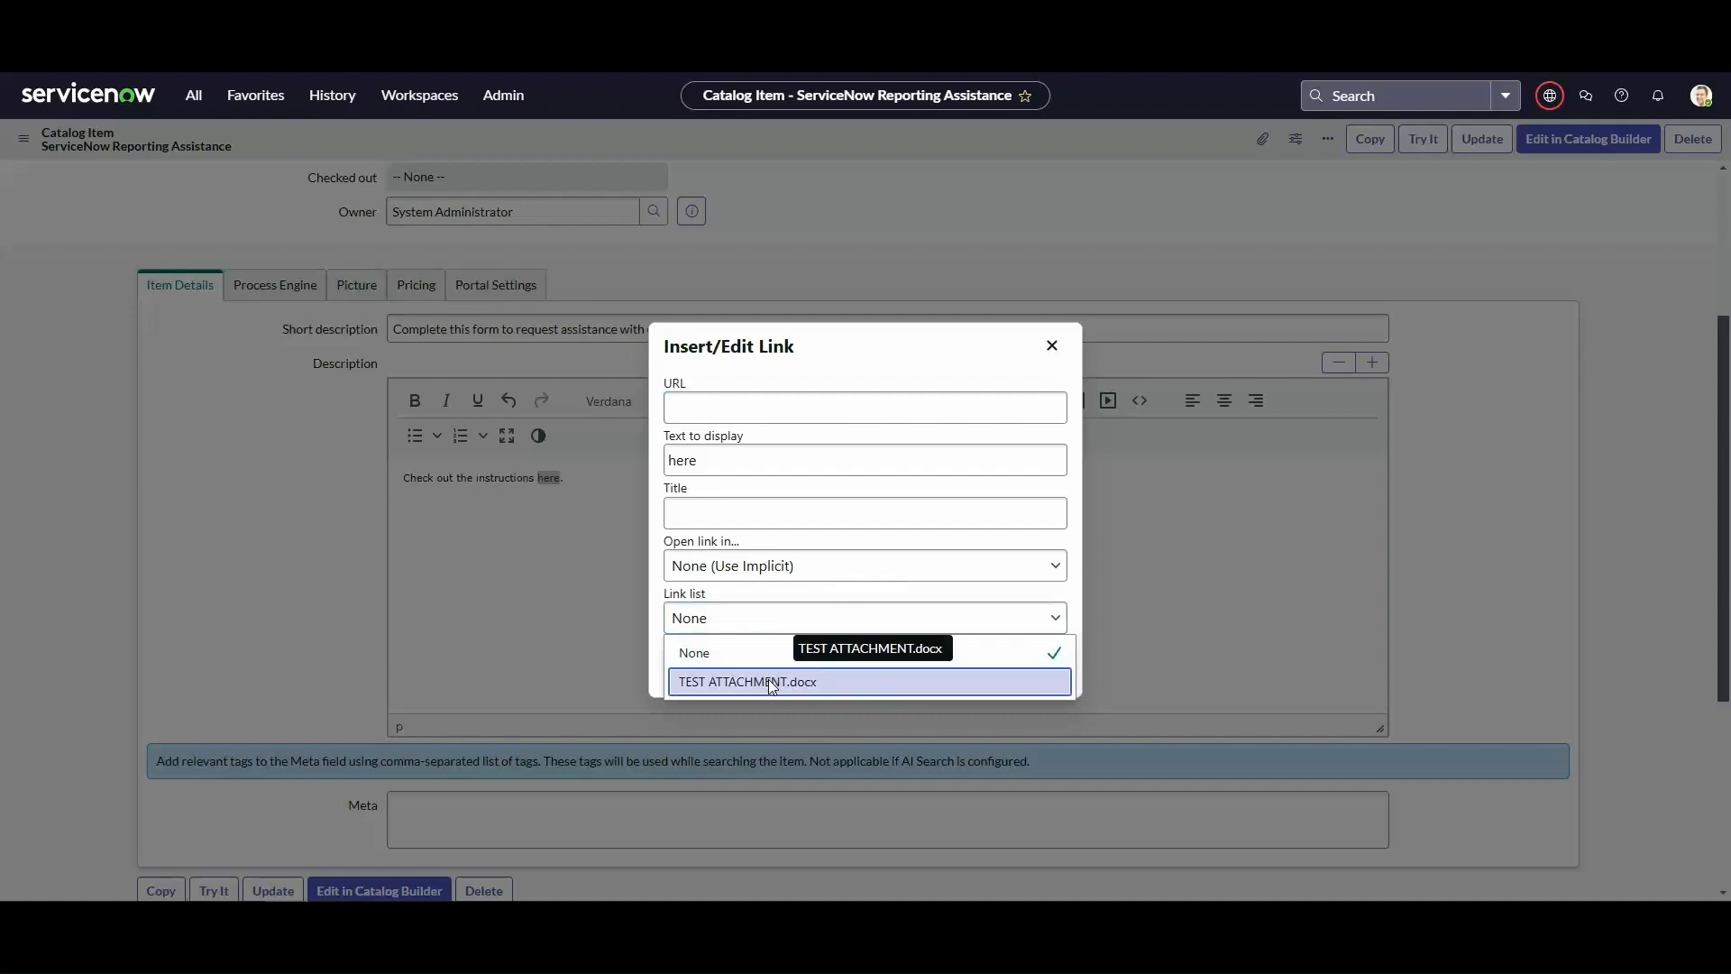
{"action": "left_click", "coordinate": [746, 682]}
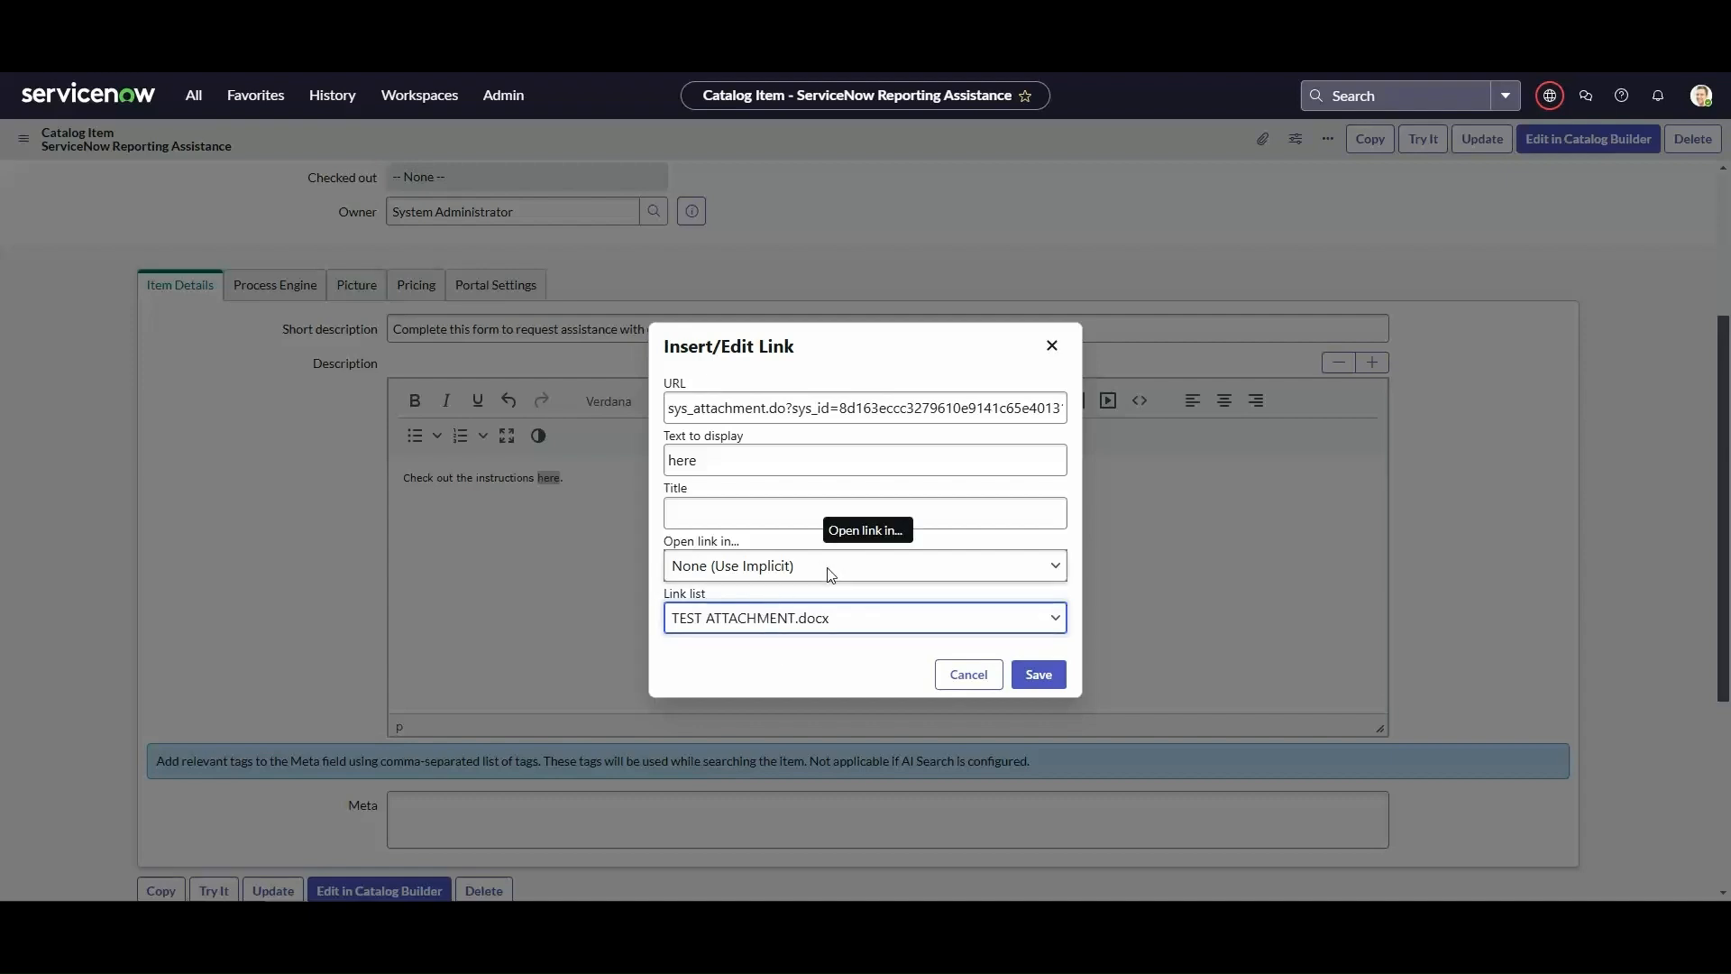
{"action": "left_click", "coordinate": [864, 564]}
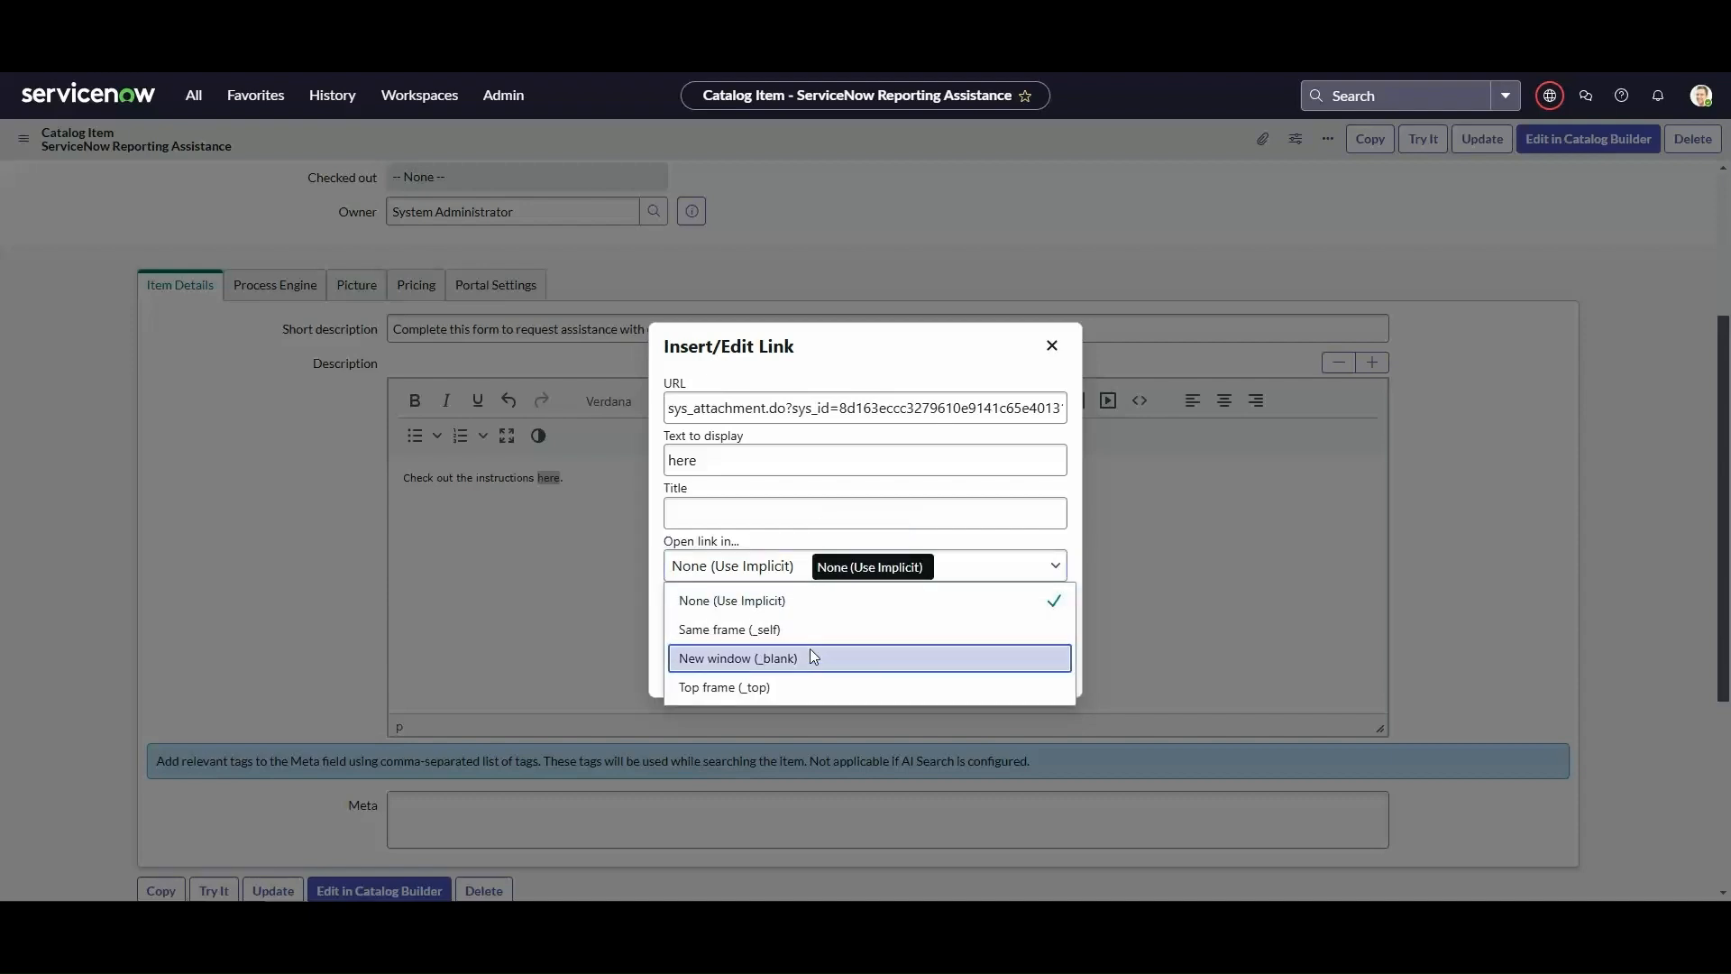
{"action": "left_click", "coordinate": [737, 656]}
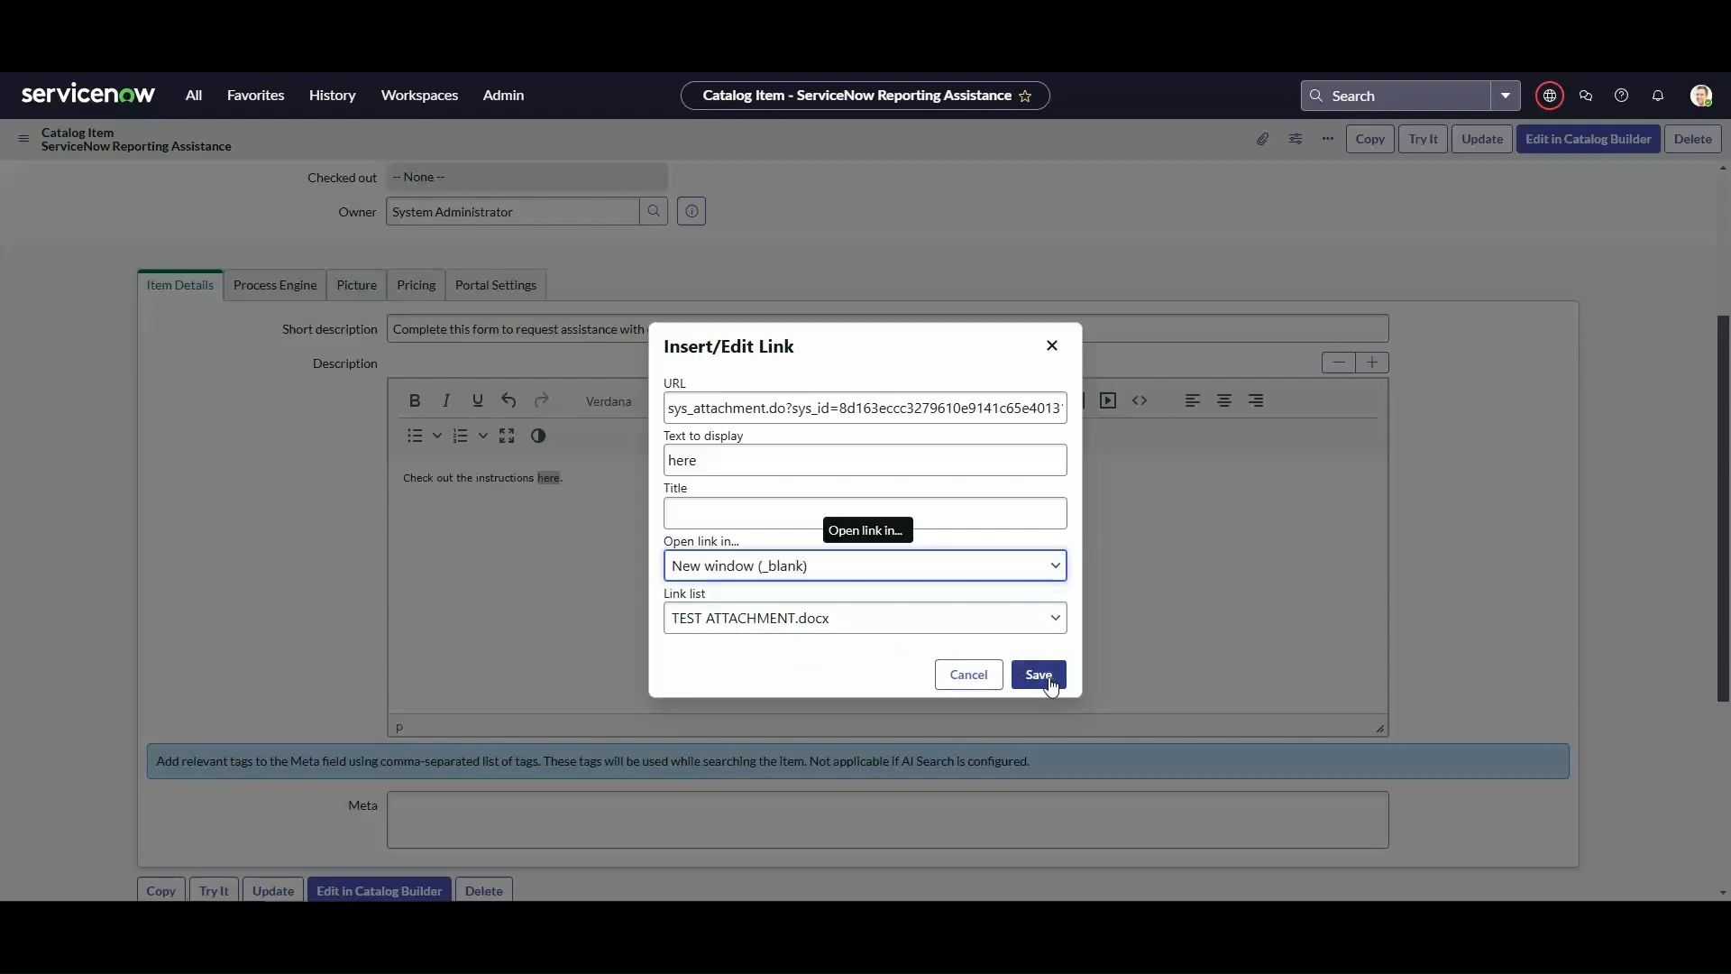
{"action": "left_click", "coordinate": [1035, 674]}
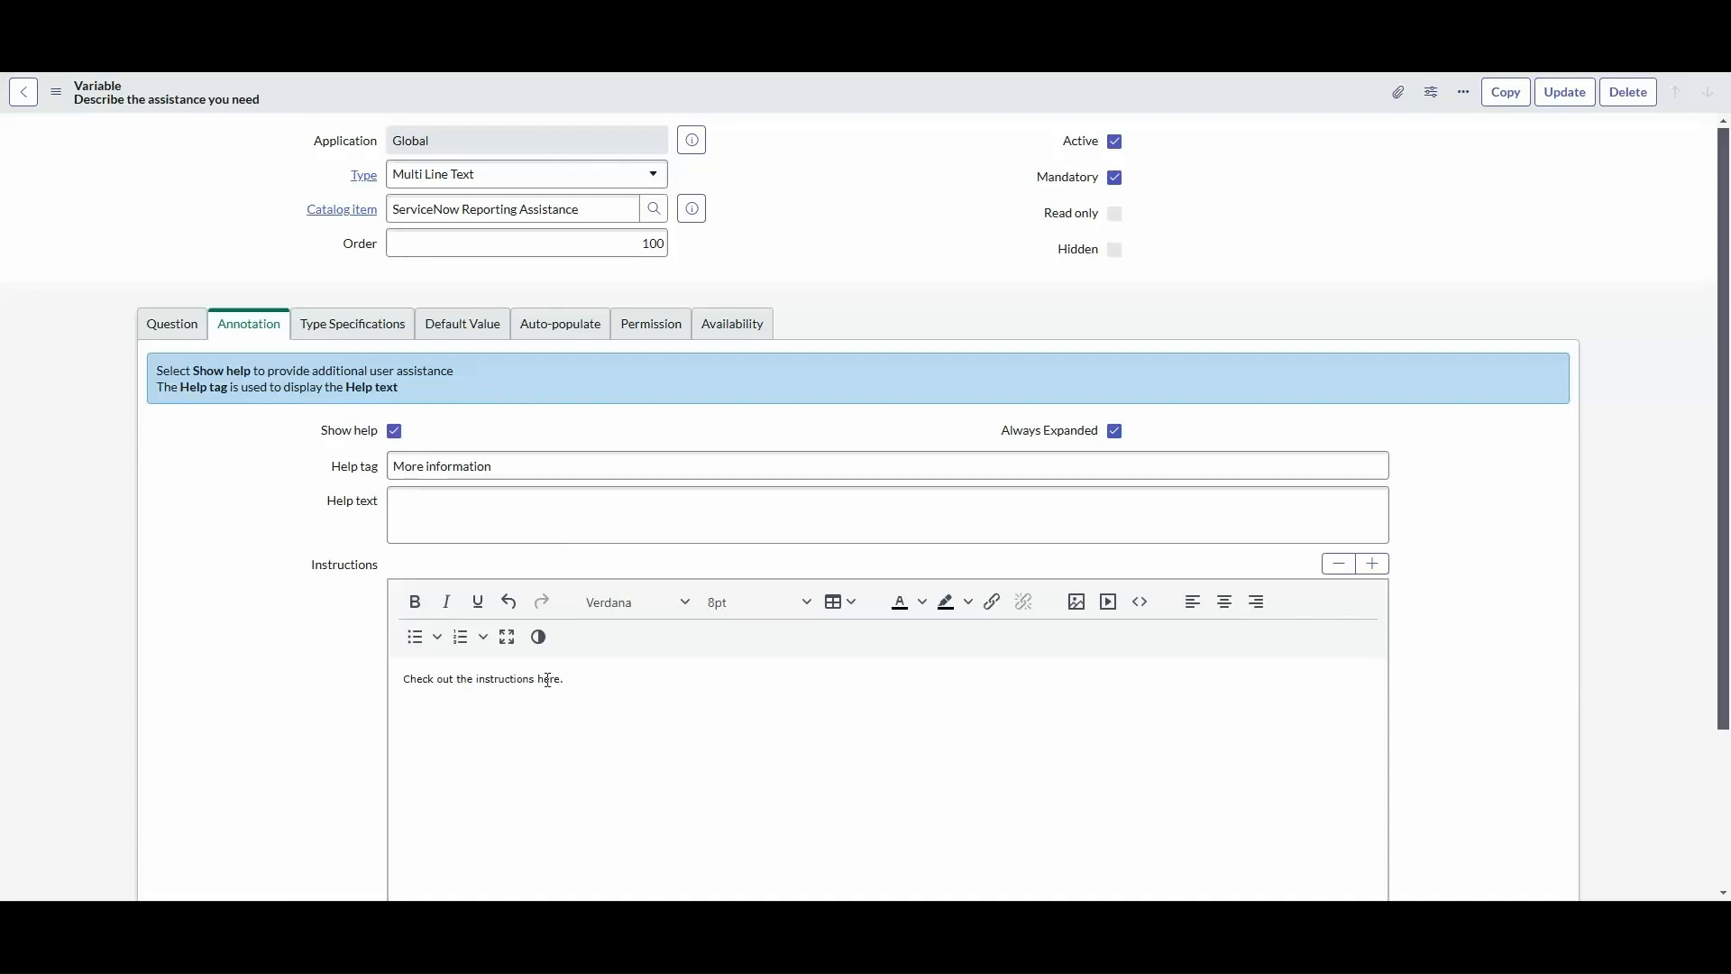
- Try linking here in the variable's Annotation instructions, find no Link list, and cancel
{"action": "left_click", "coordinate": [989, 601]}
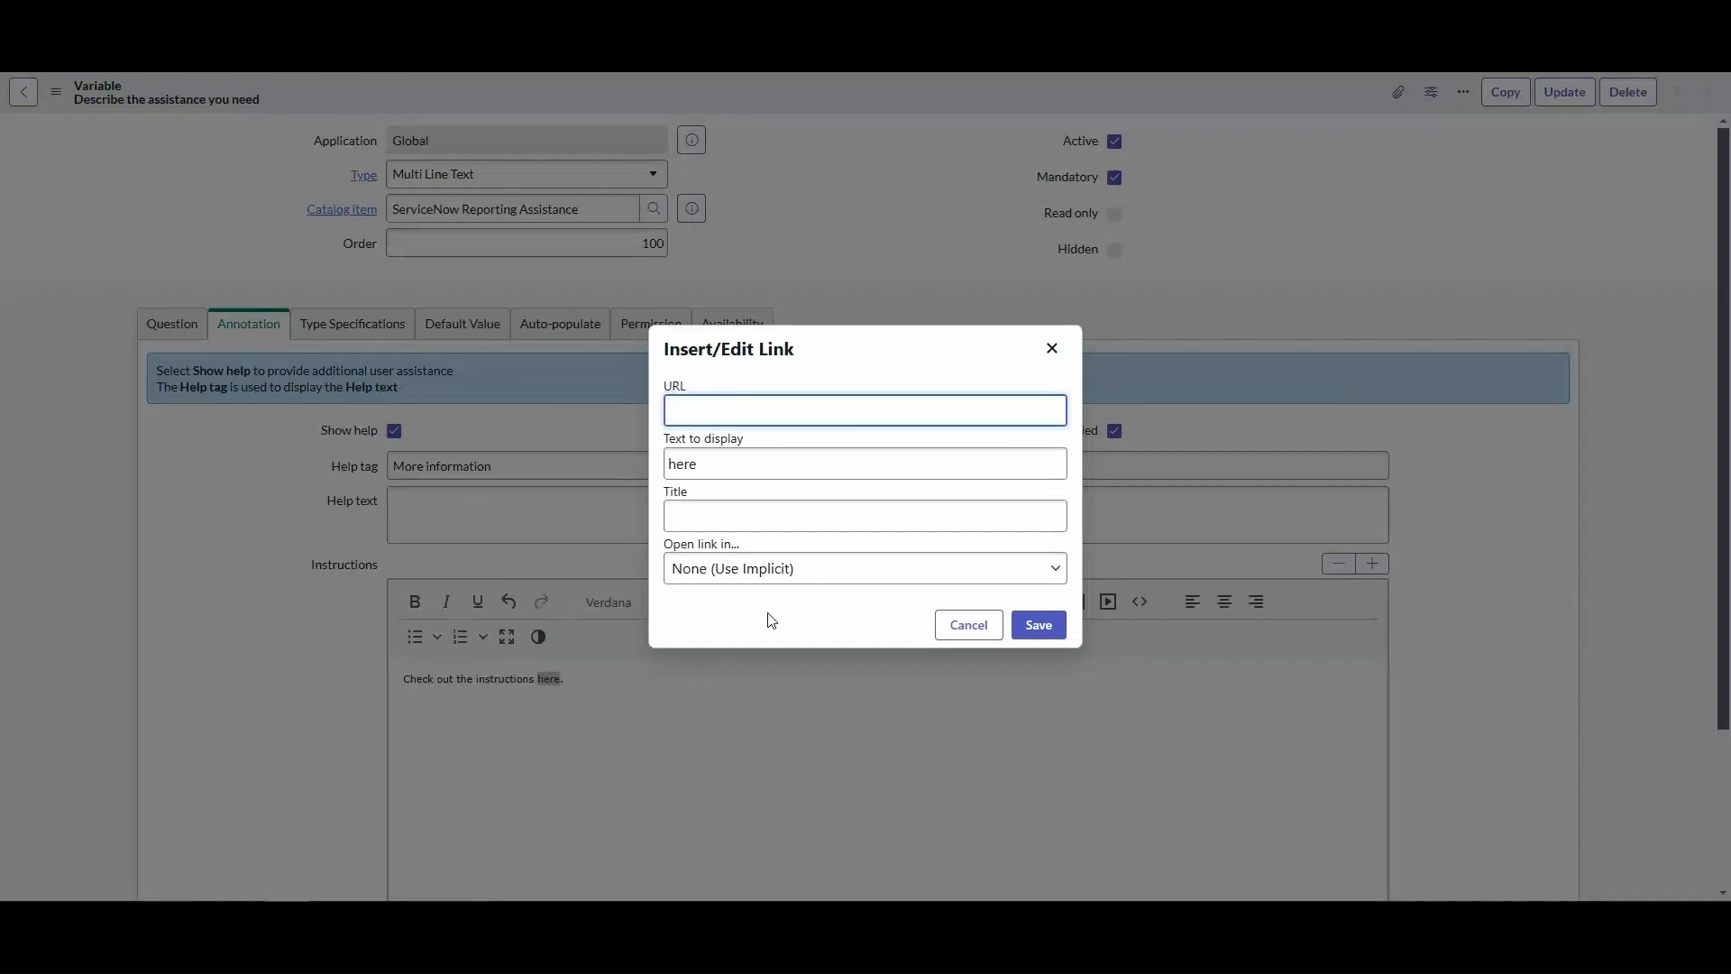
{"action": "mouse_move", "coordinate": [815, 606]}
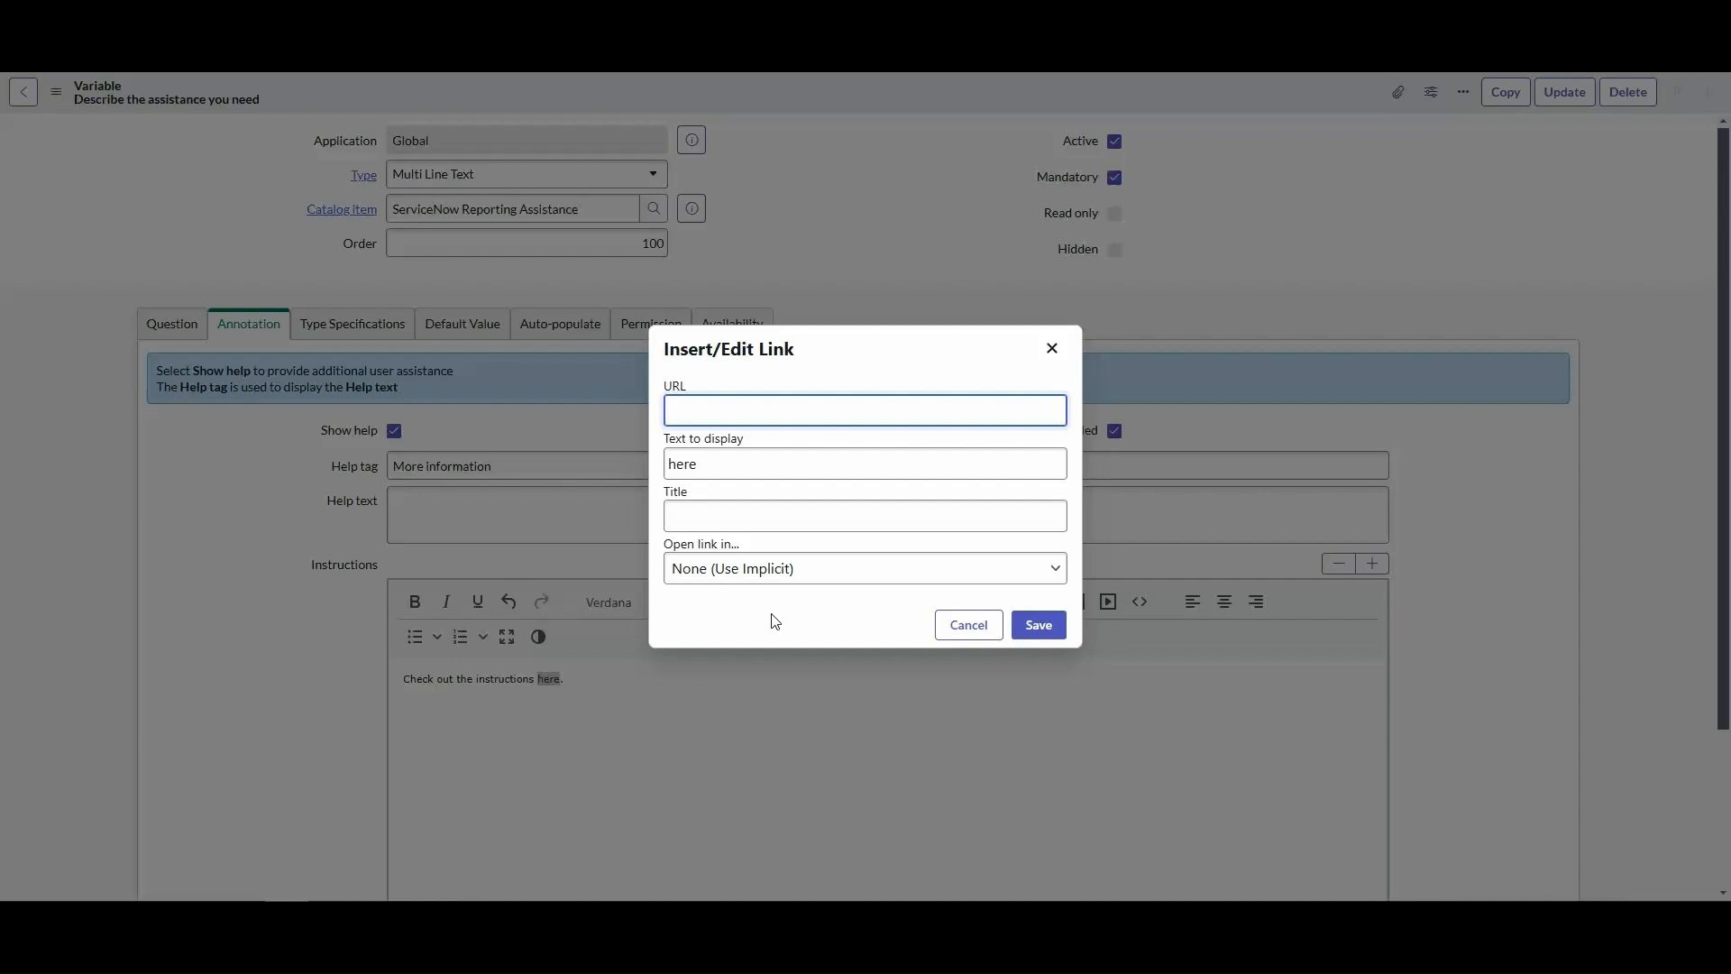
{"action": "left_click", "coordinate": [864, 409]}
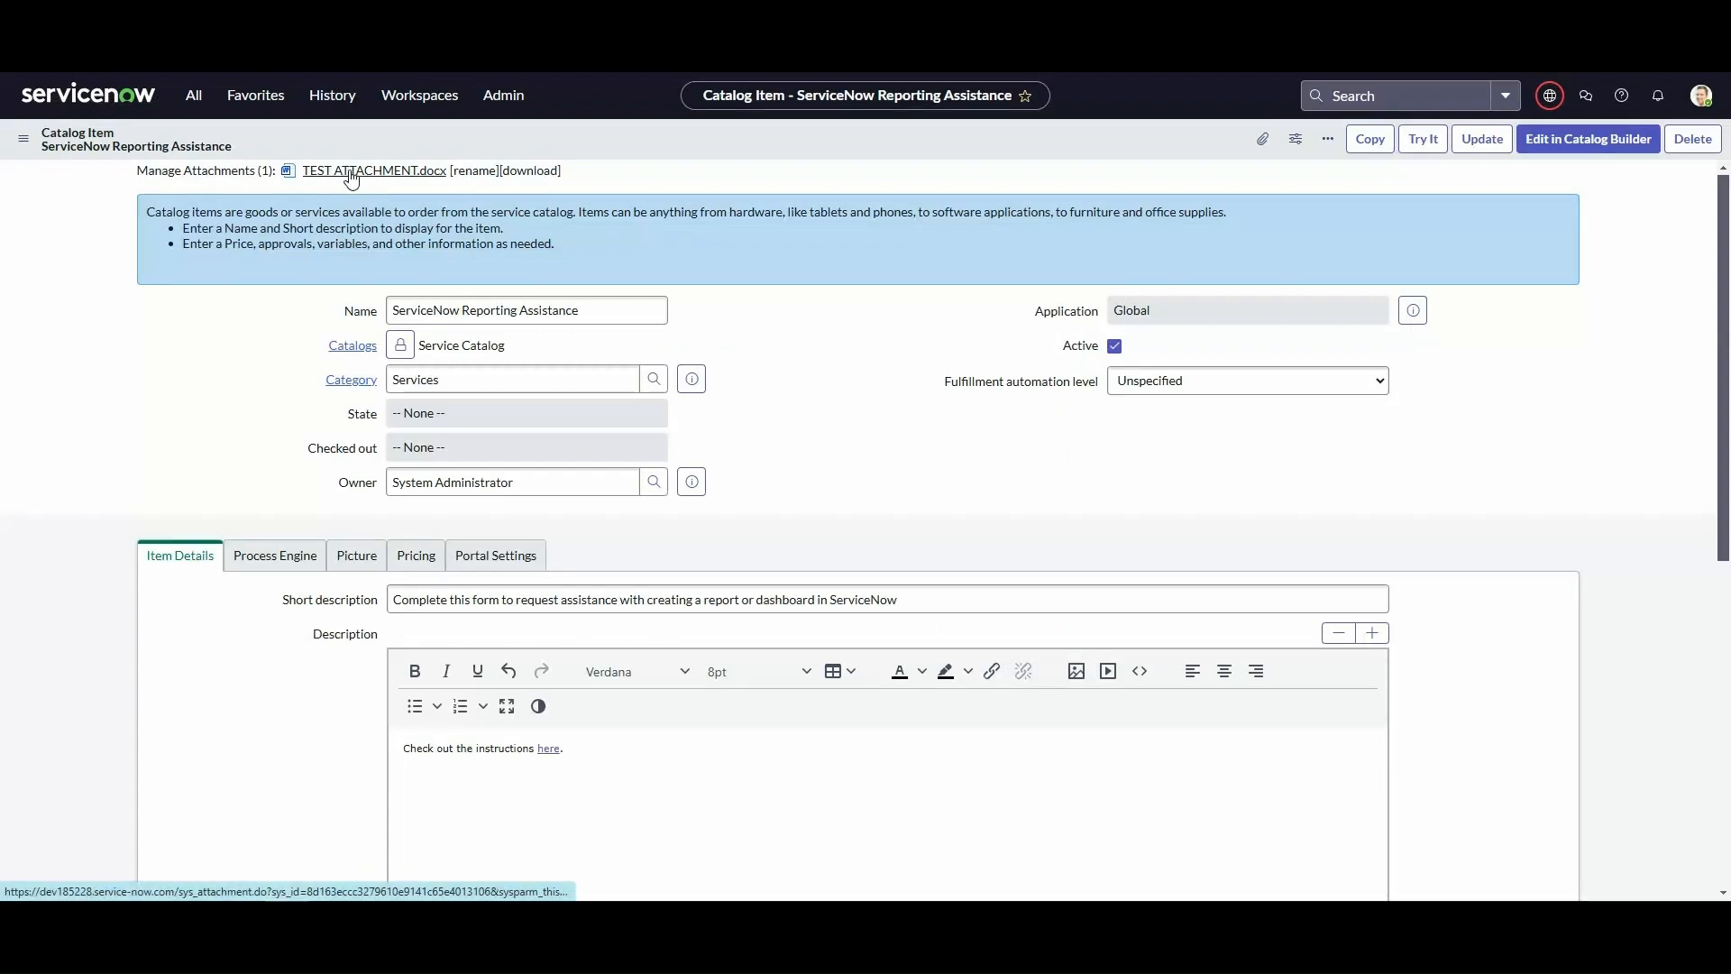
- Copy the link address of TEST ATTACHMENT.docx under Manage Attachments
{"action": "right_click", "coordinate": [373, 169]}
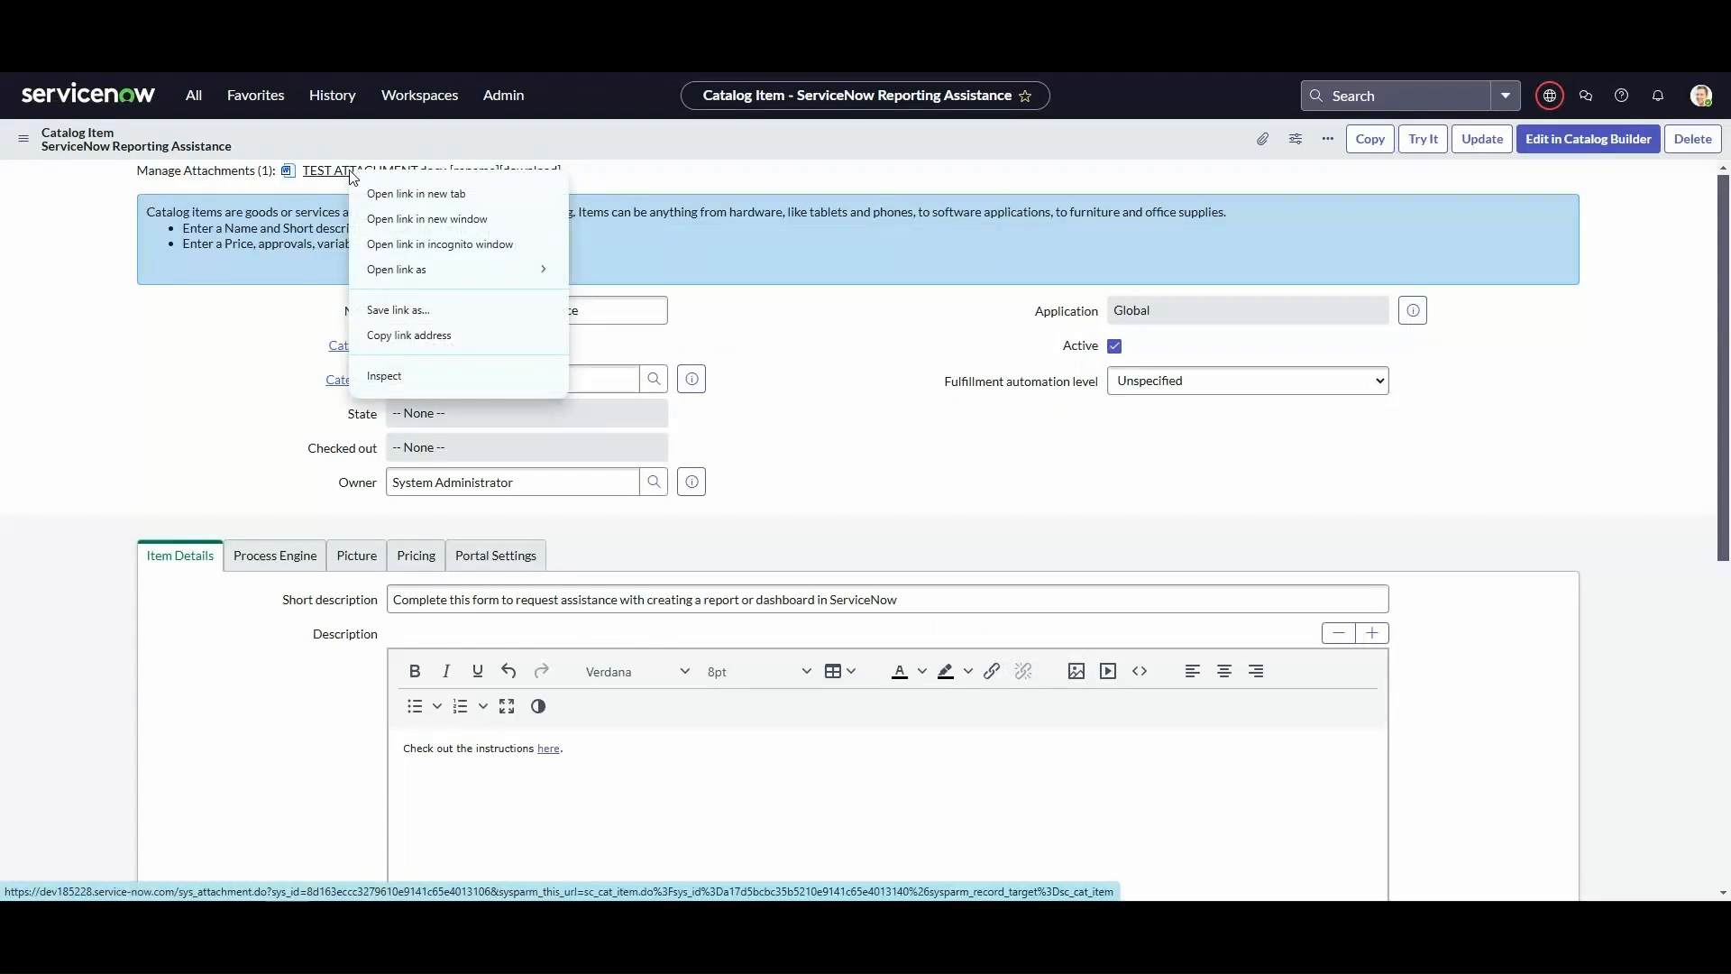
{"action": "mouse_move", "coordinate": [397, 268]}
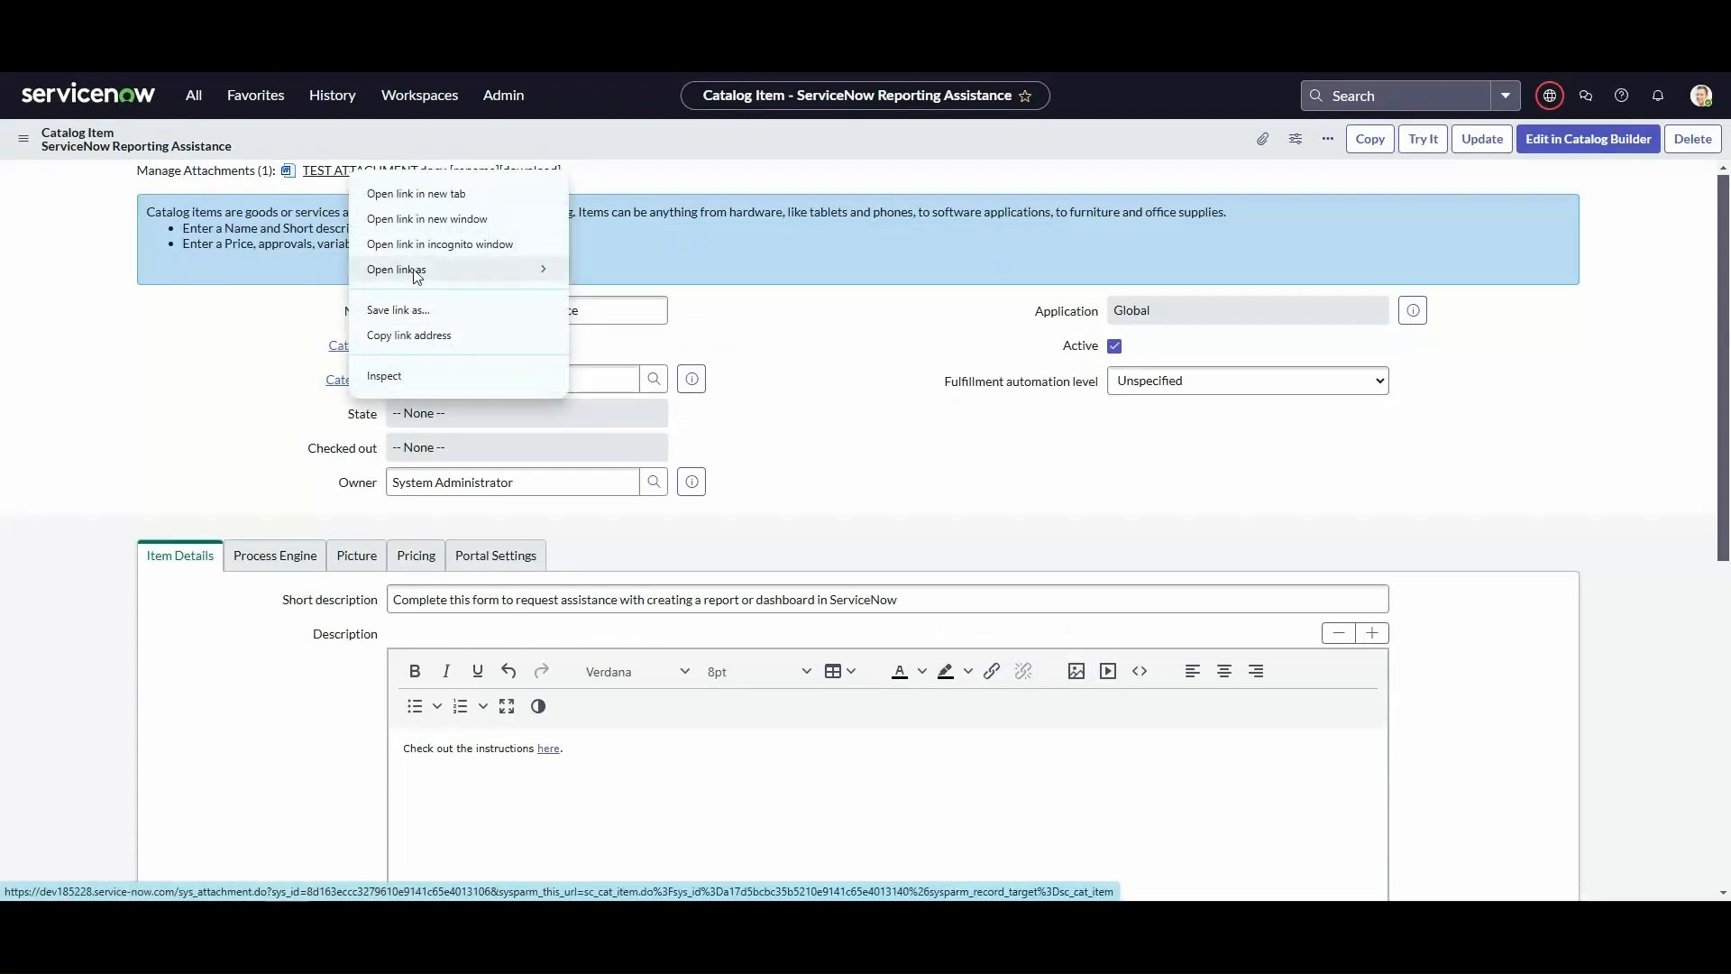
{"action": "left_click", "coordinate": [409, 337]}
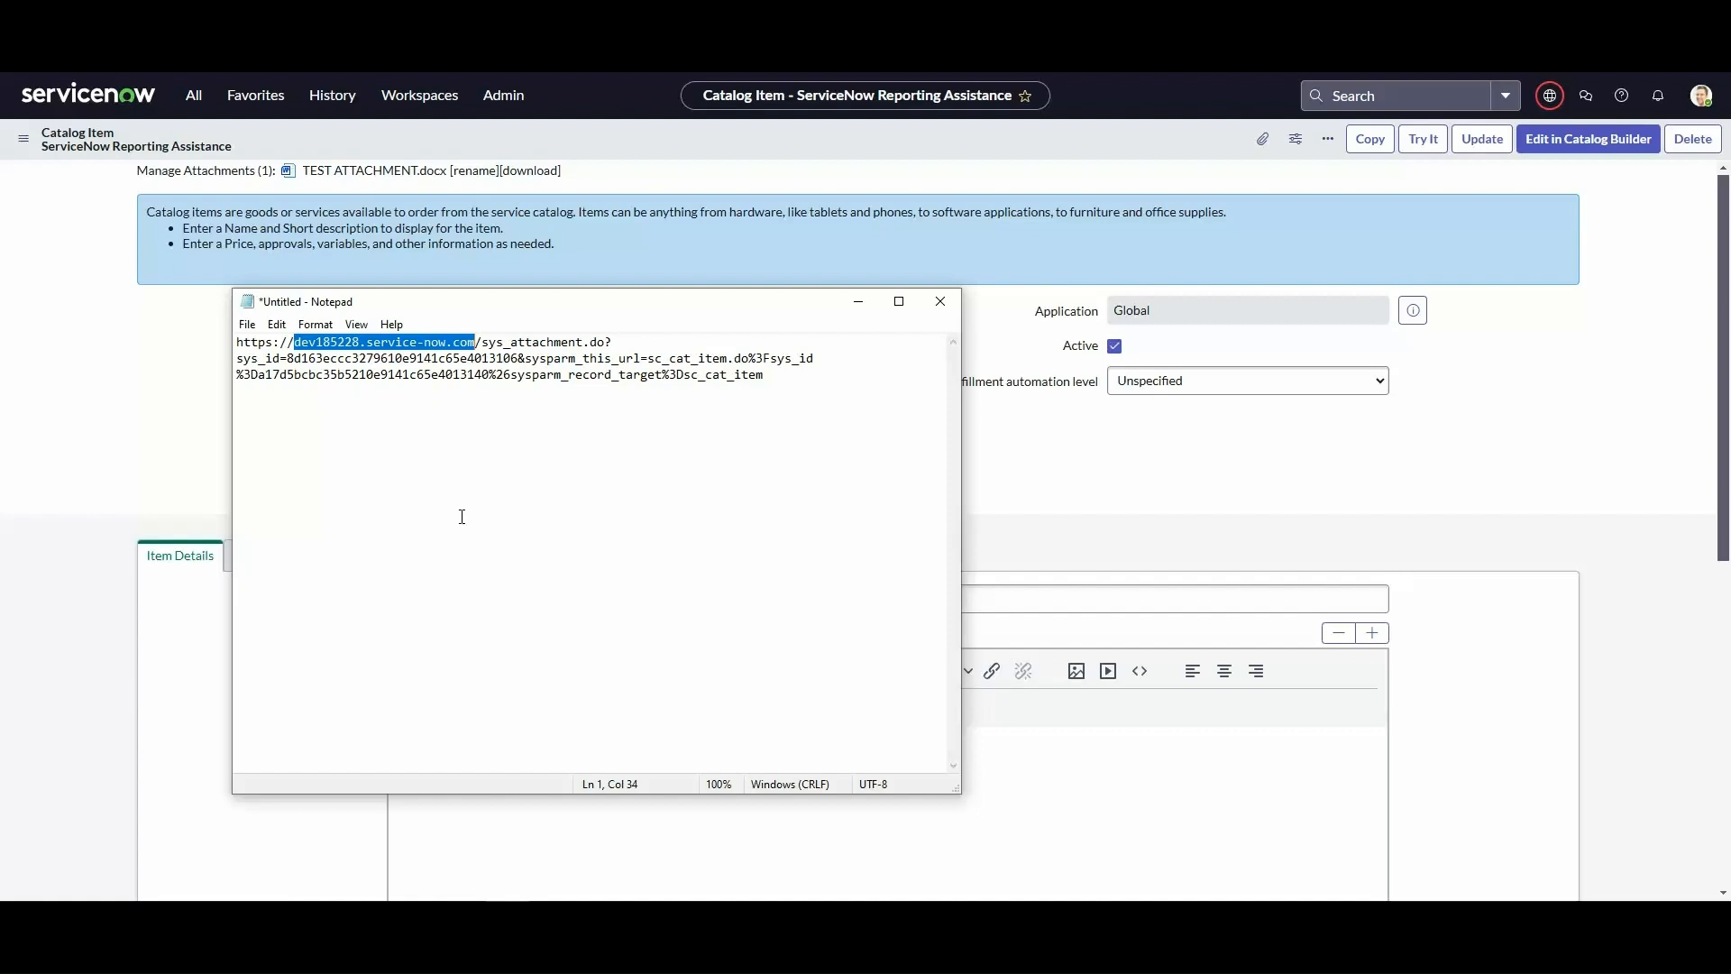
- Trim the URL to a relative /sys_attachment.do path, copy it, and return to ServiceNow
{"action": "left_click", "coordinate": [474, 341]}
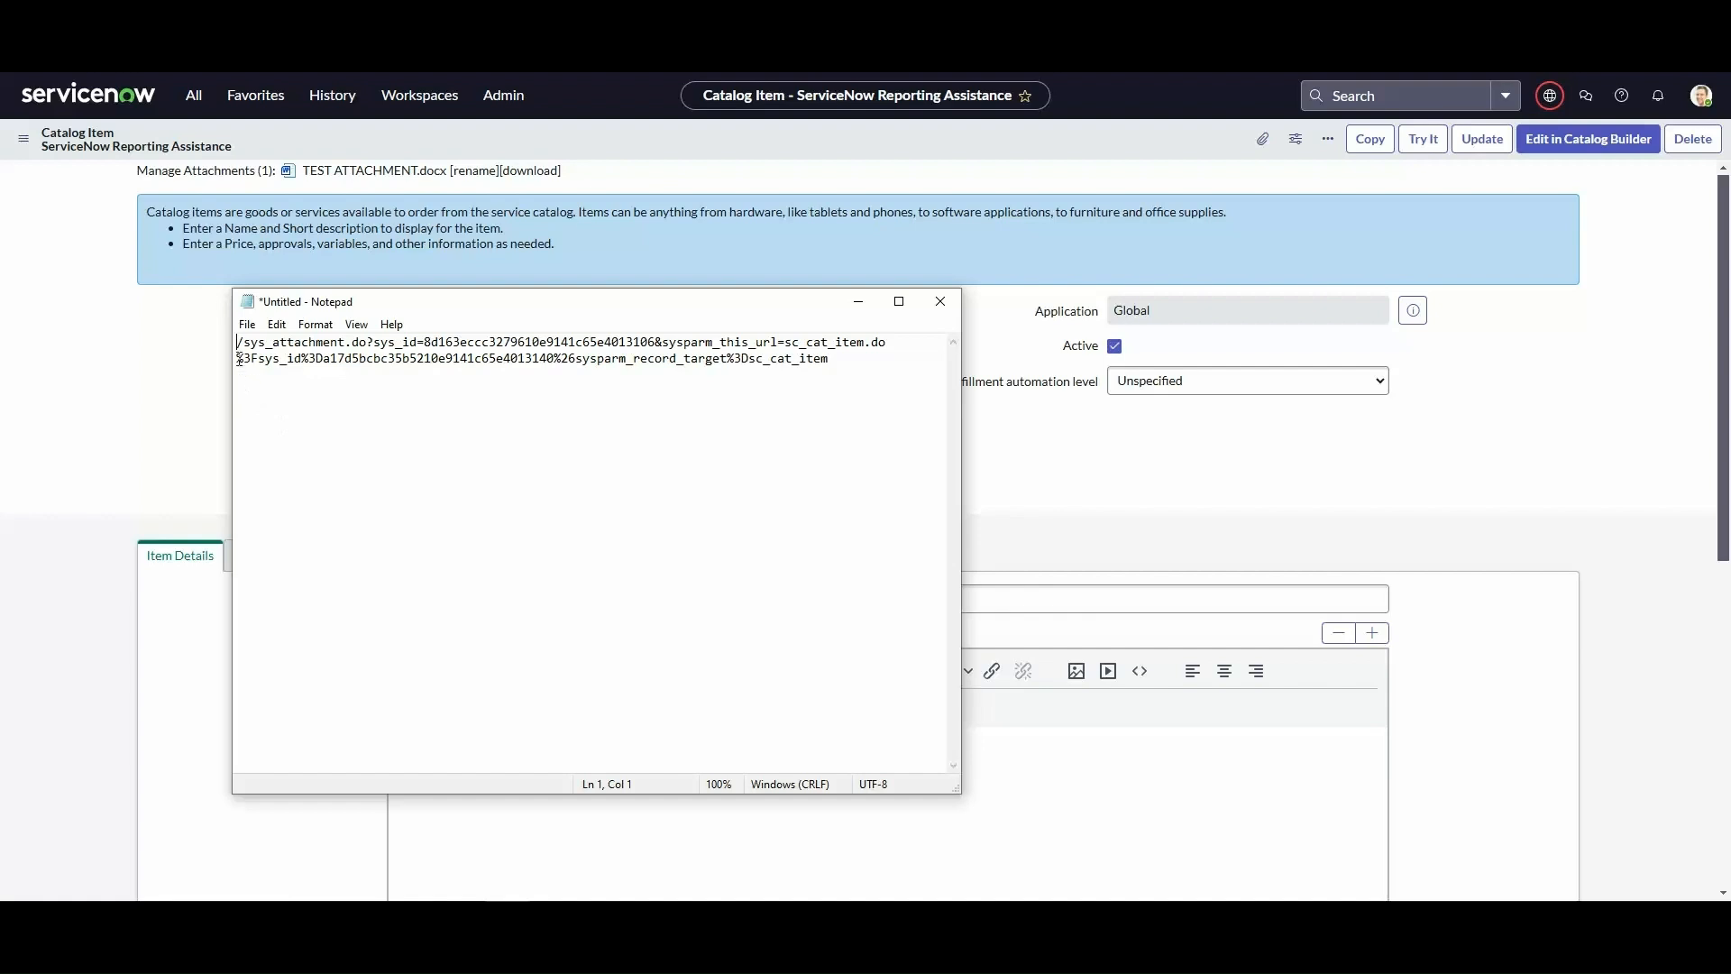
{"action": "key", "text": "ctrl+a"}
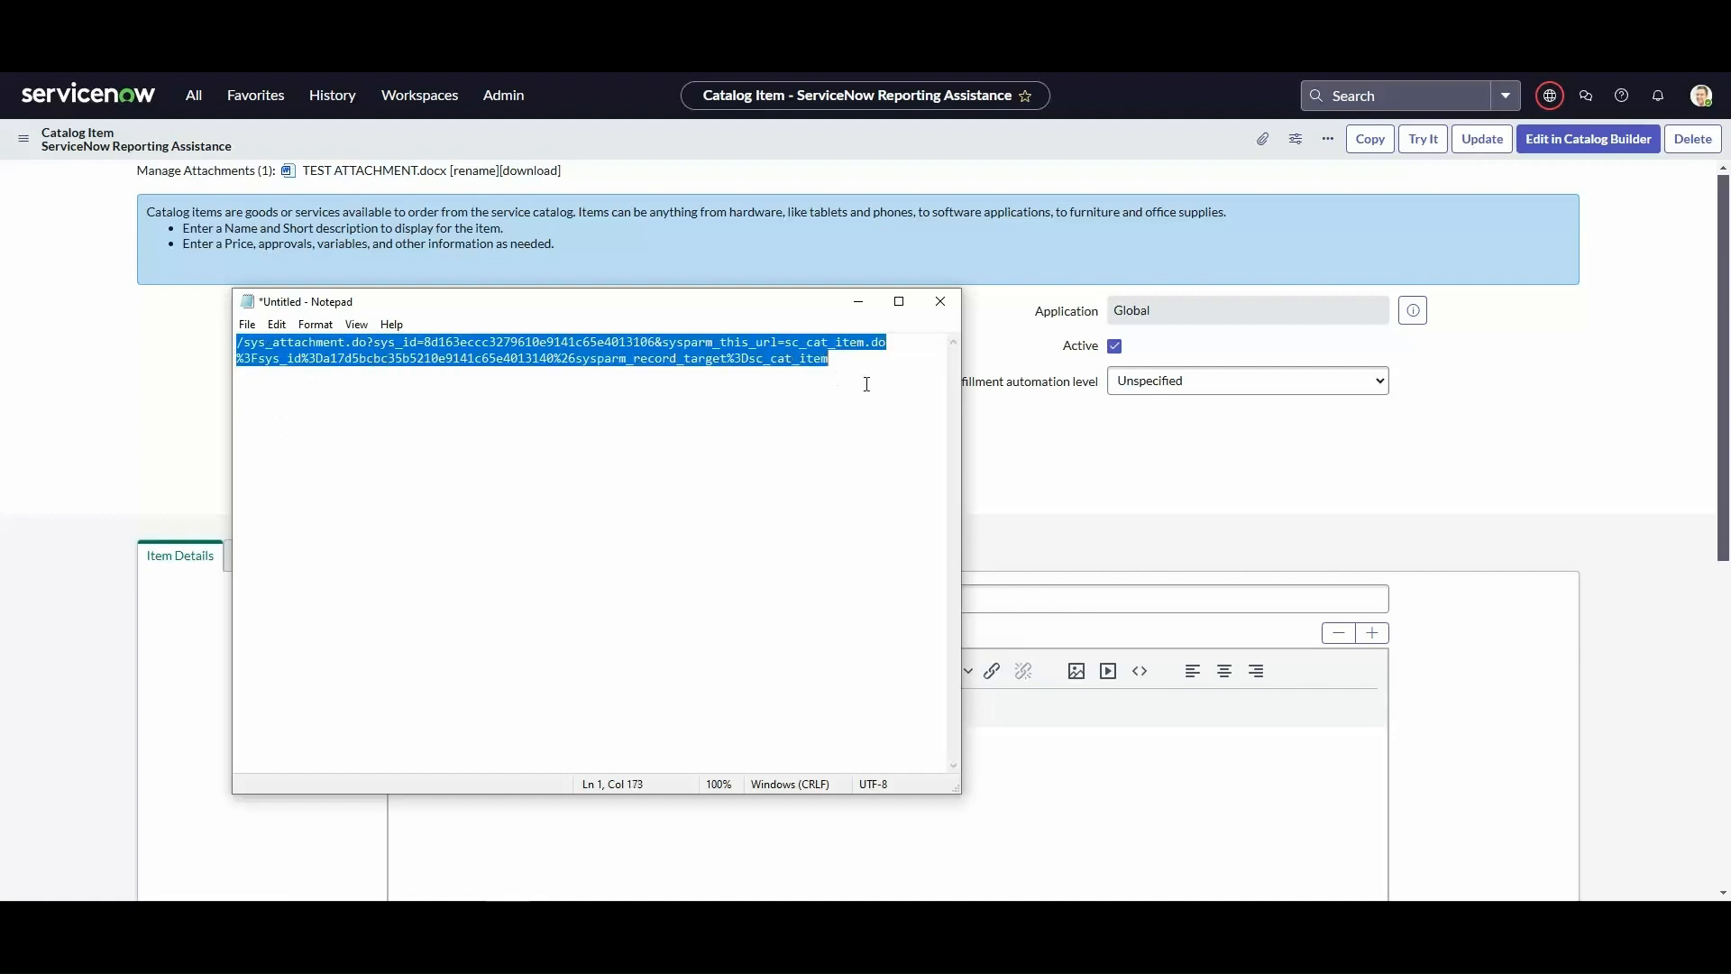
{"action": "mouse_move", "coordinate": [119, 443]}
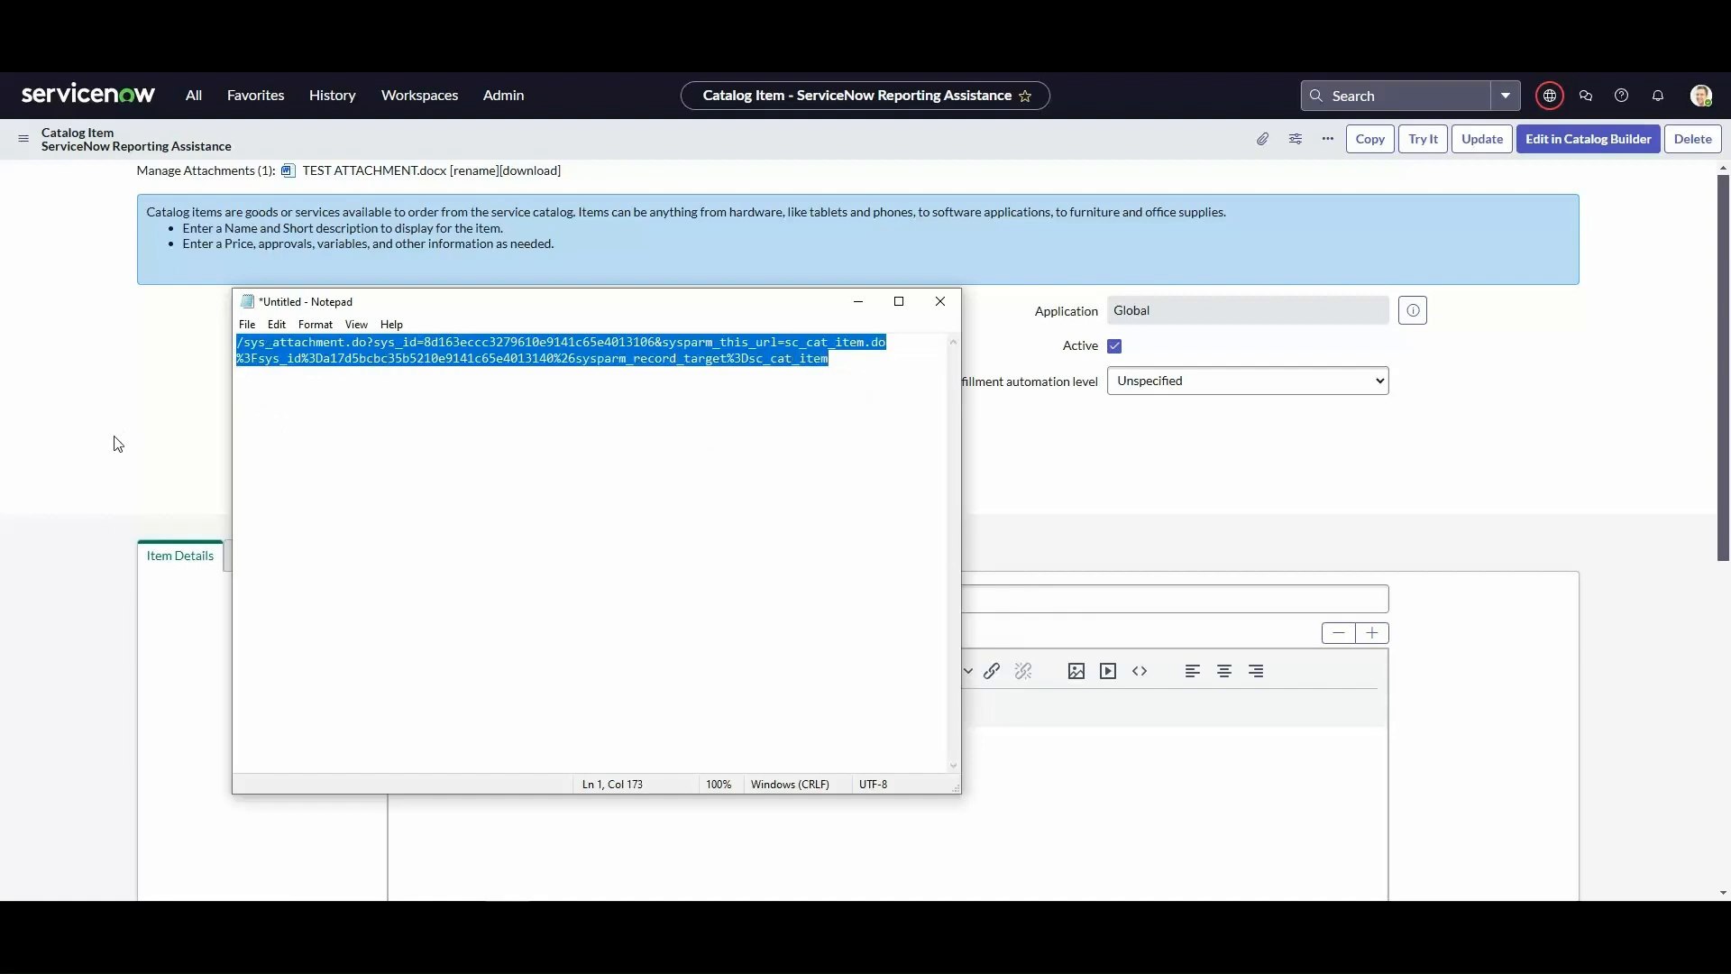
{"action": "left_click", "coordinate": [939, 301]}
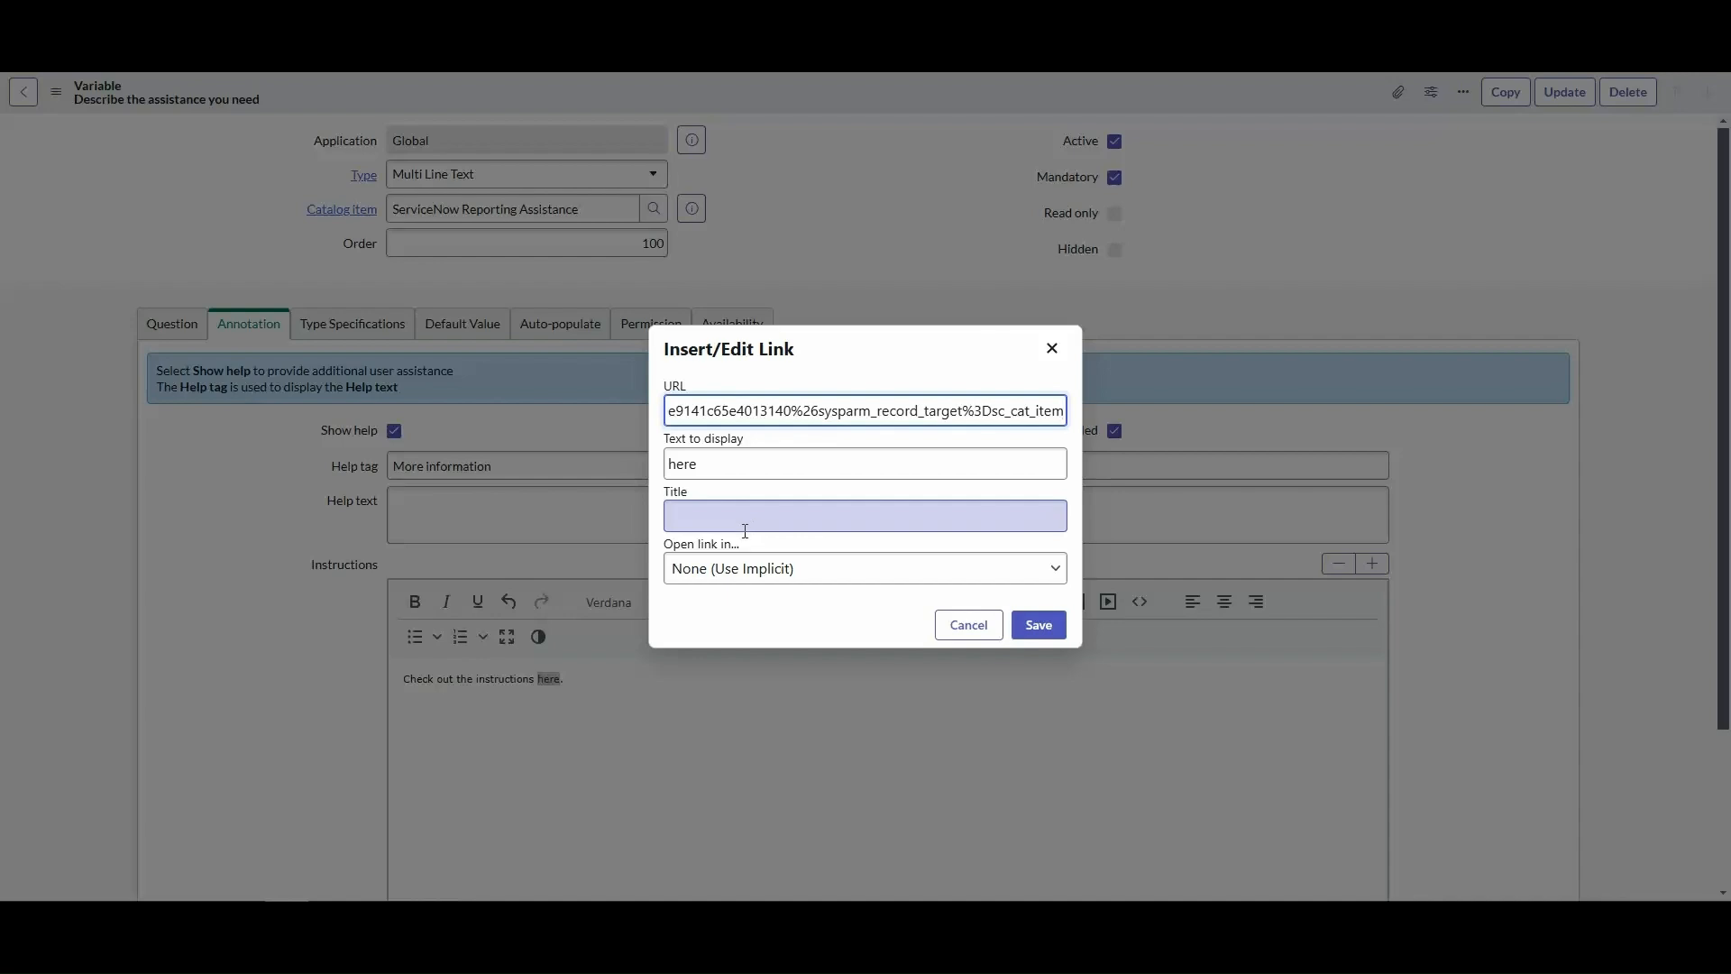
- Set the variable's here link to open in New window (_blank) and save it
{"action": "left_click", "coordinate": [863, 568]}
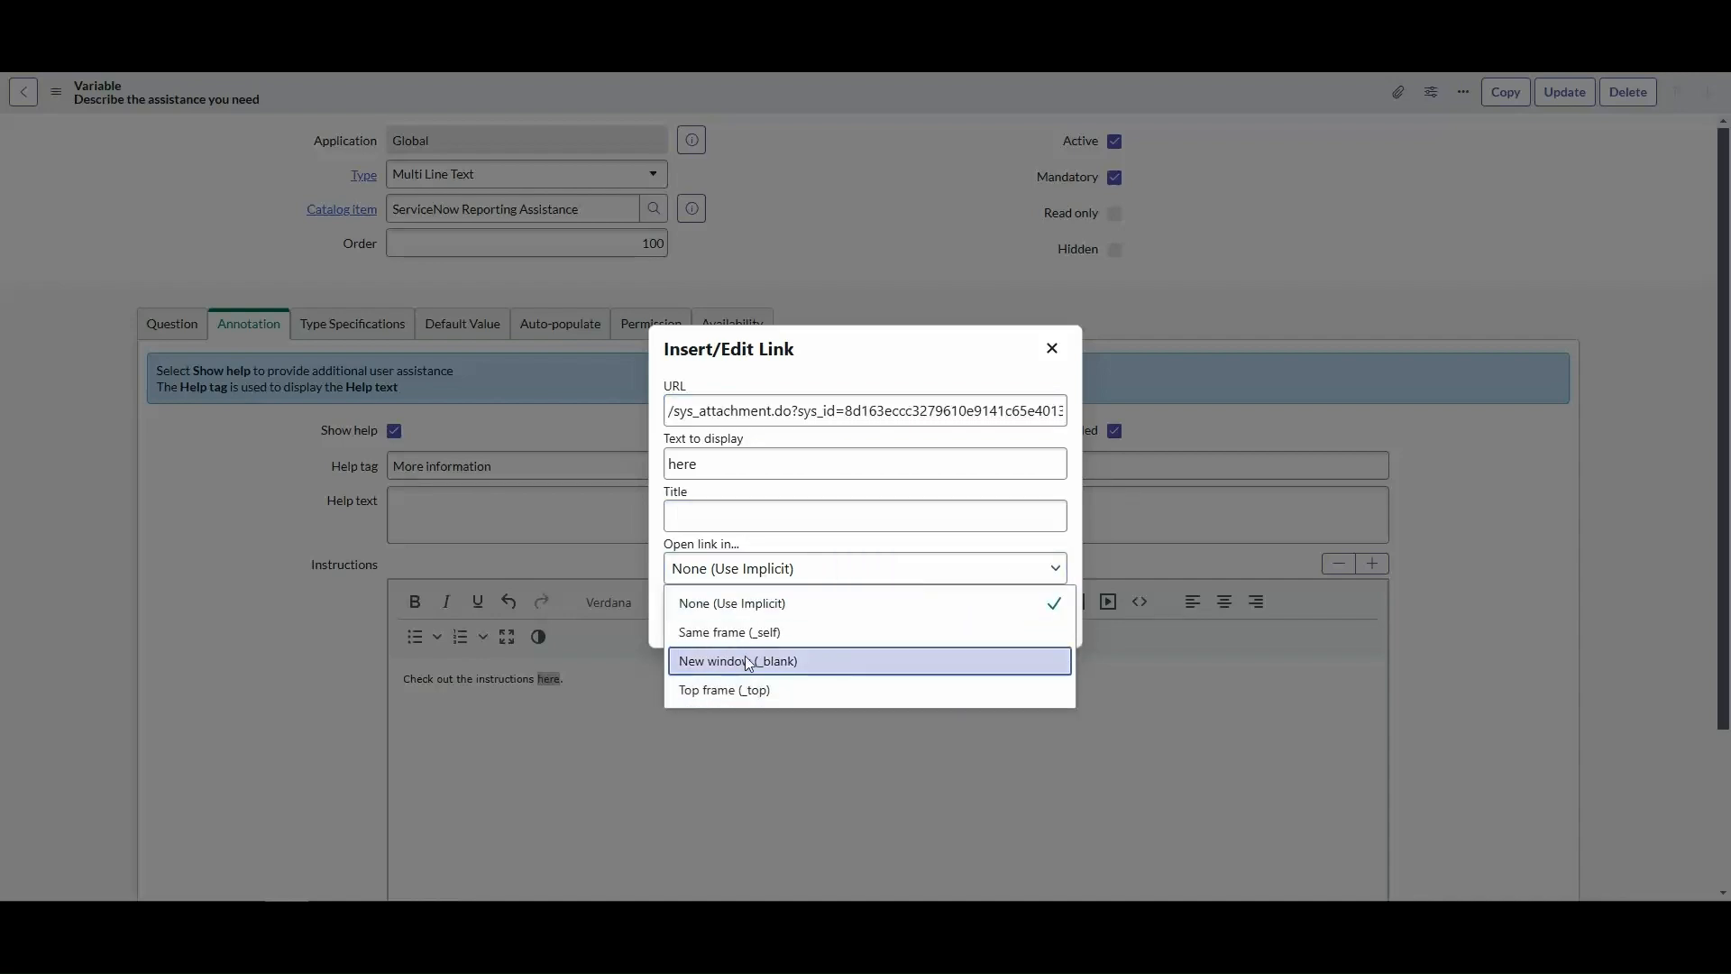
{"action": "left_click", "coordinate": [737, 660]}
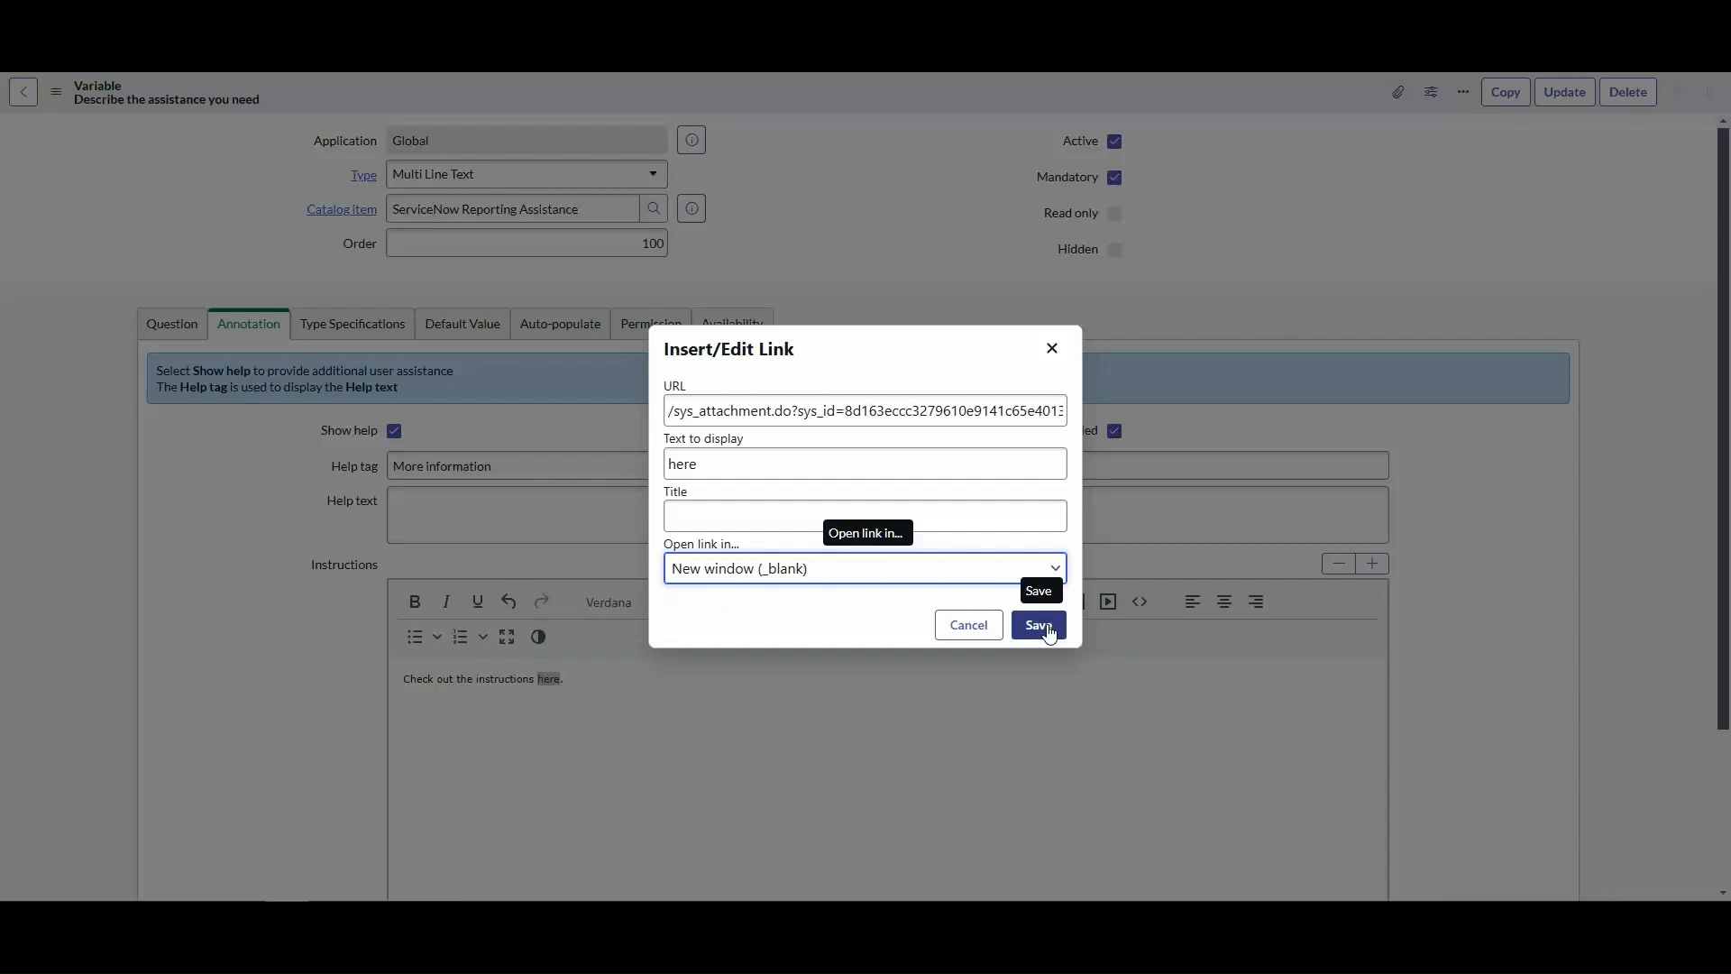
{"action": "left_click", "coordinate": [1036, 625]}
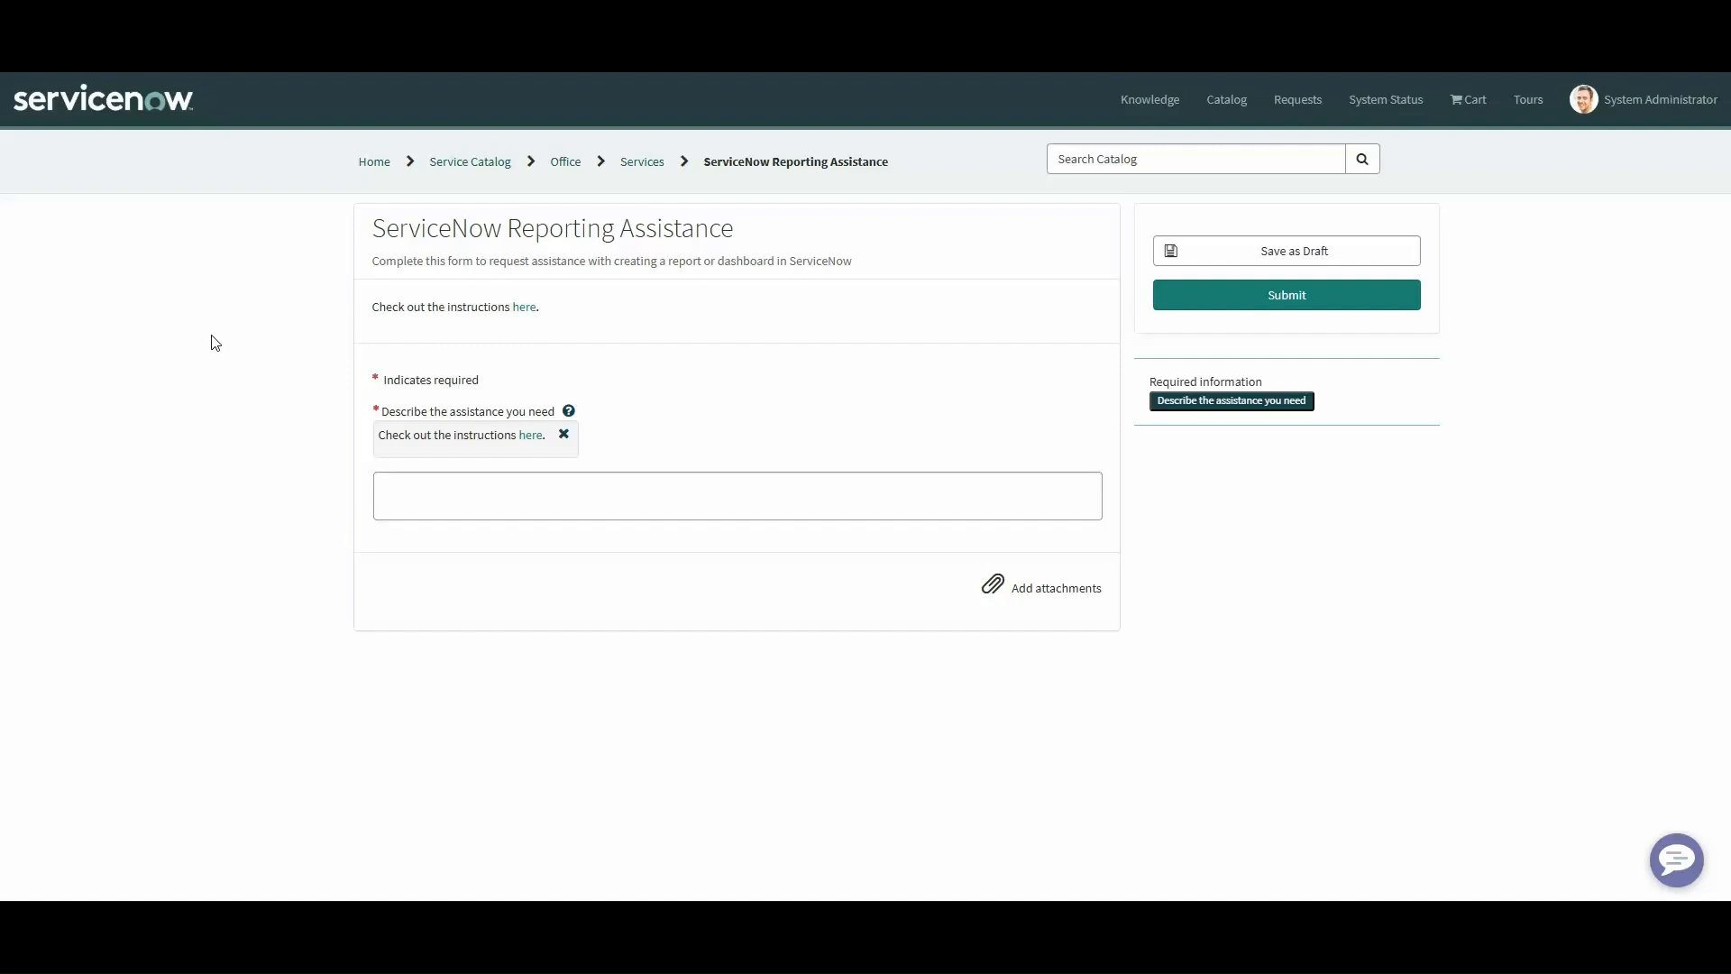
{"action": "mouse_move", "coordinate": [525, 306]}
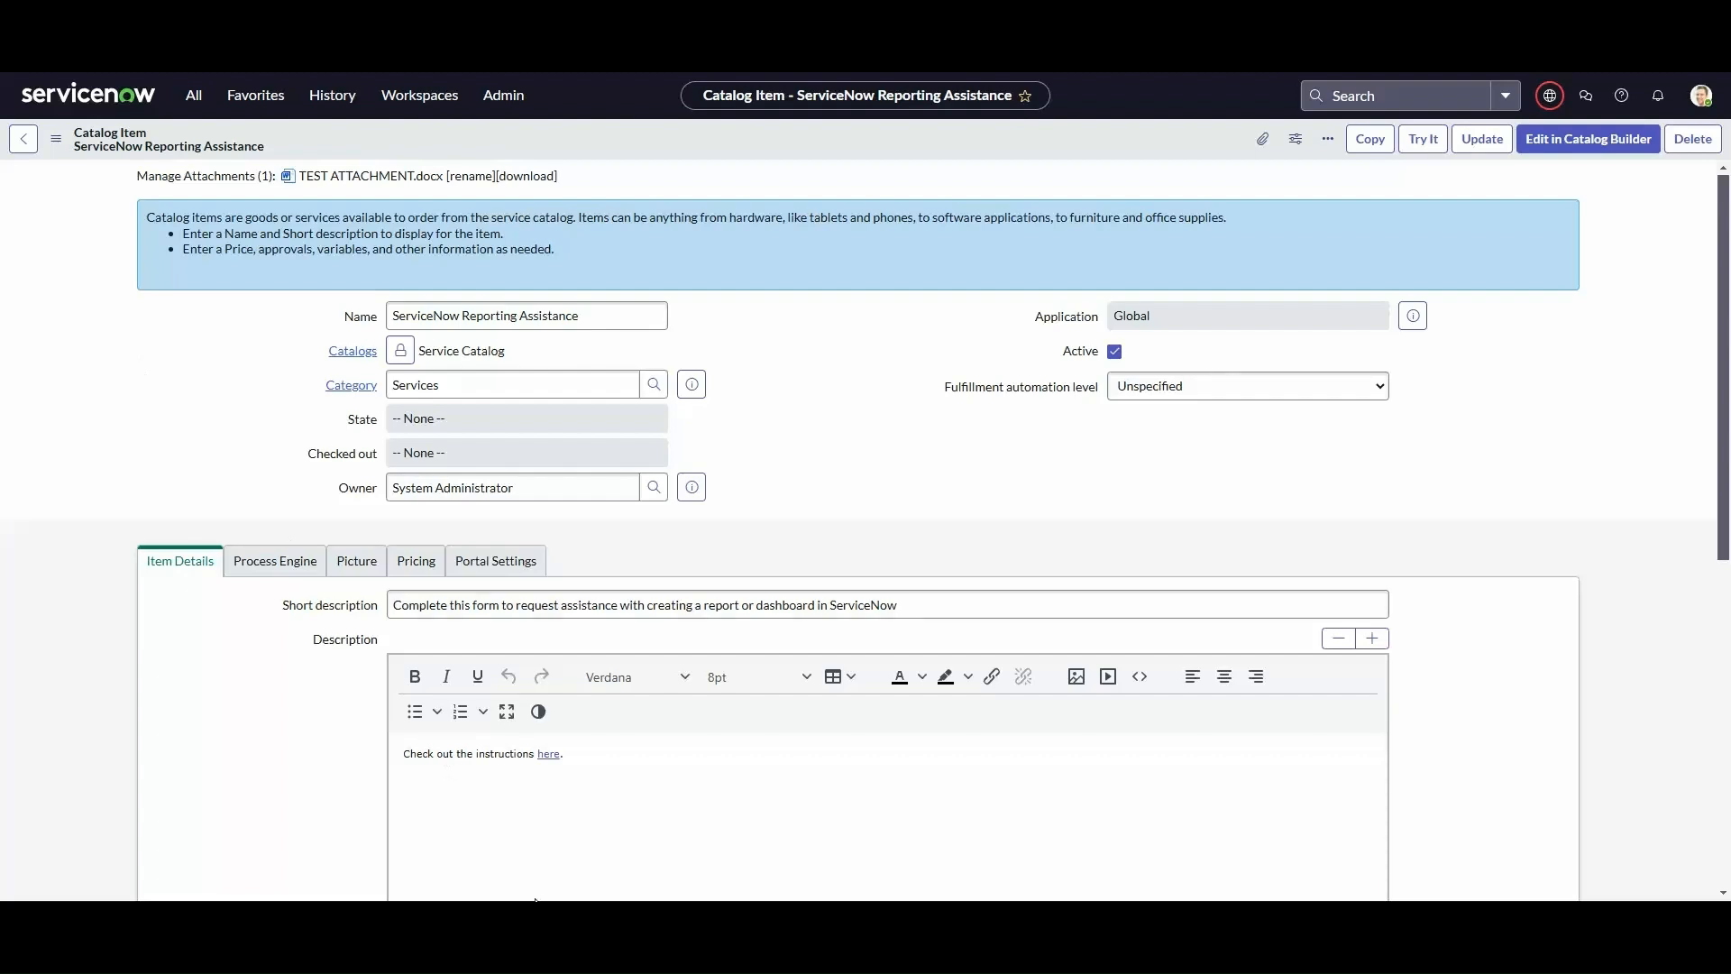
- Note sys_attachment_doc on a new line under sys_attachment in Notepad
{"action": "type", "text": "sys_attachment_doc"}
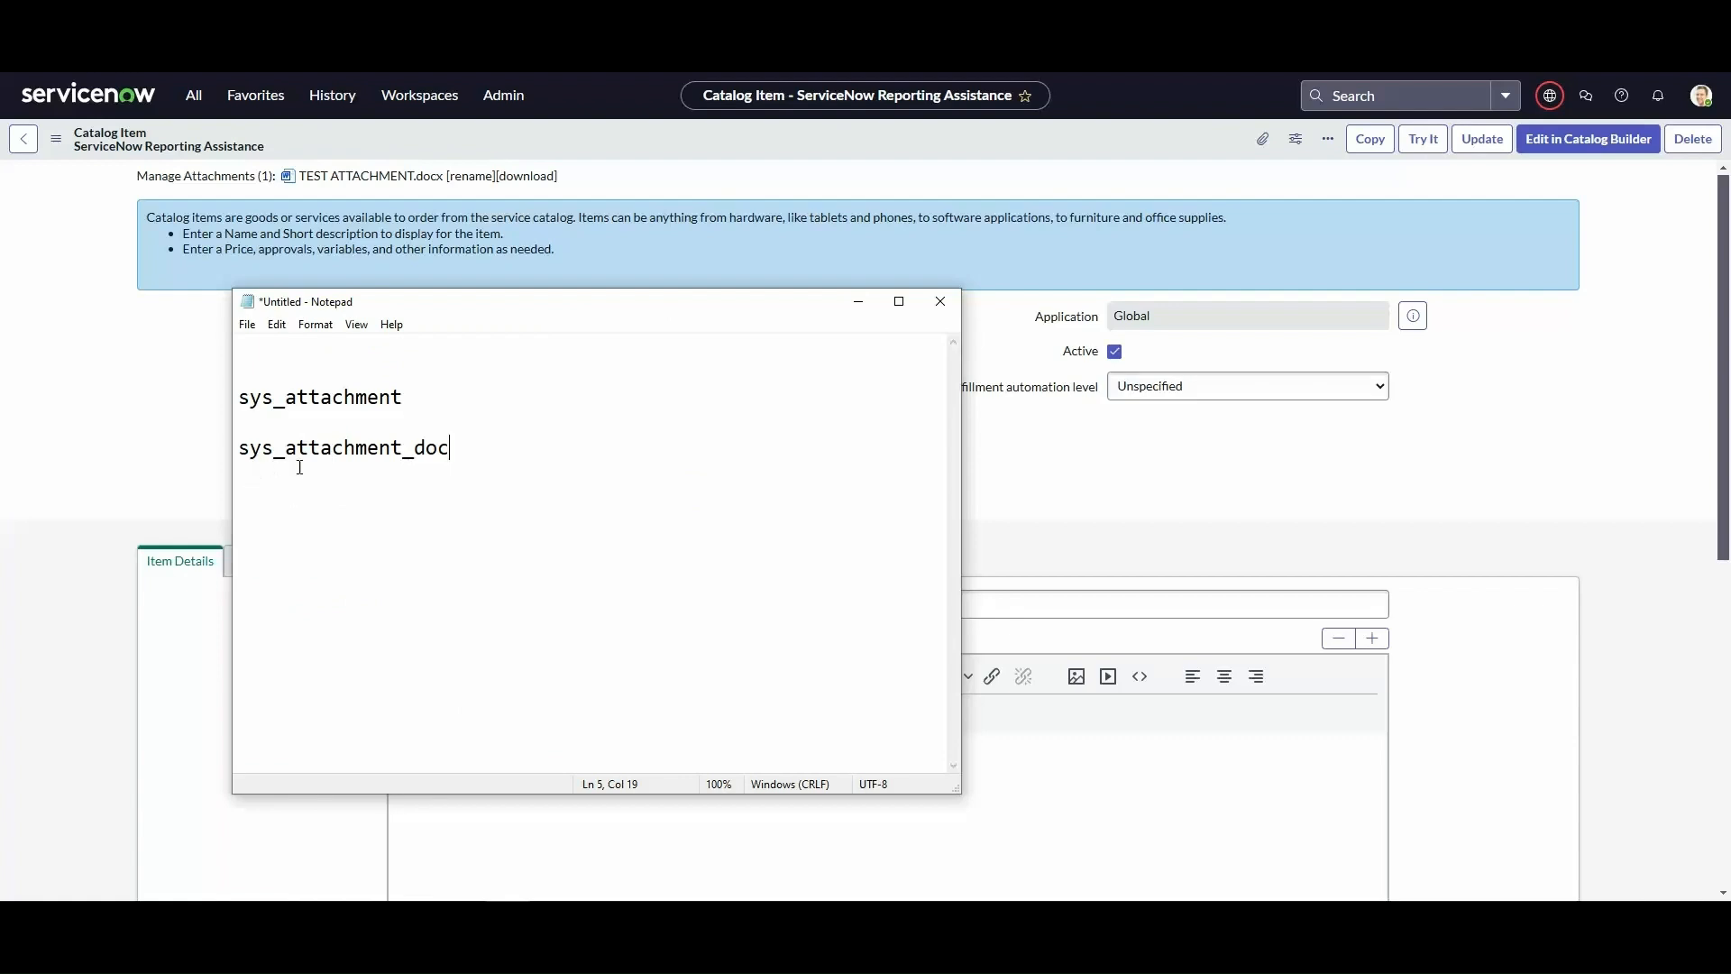
{"action": "mouse_move", "coordinate": [472, 478]}
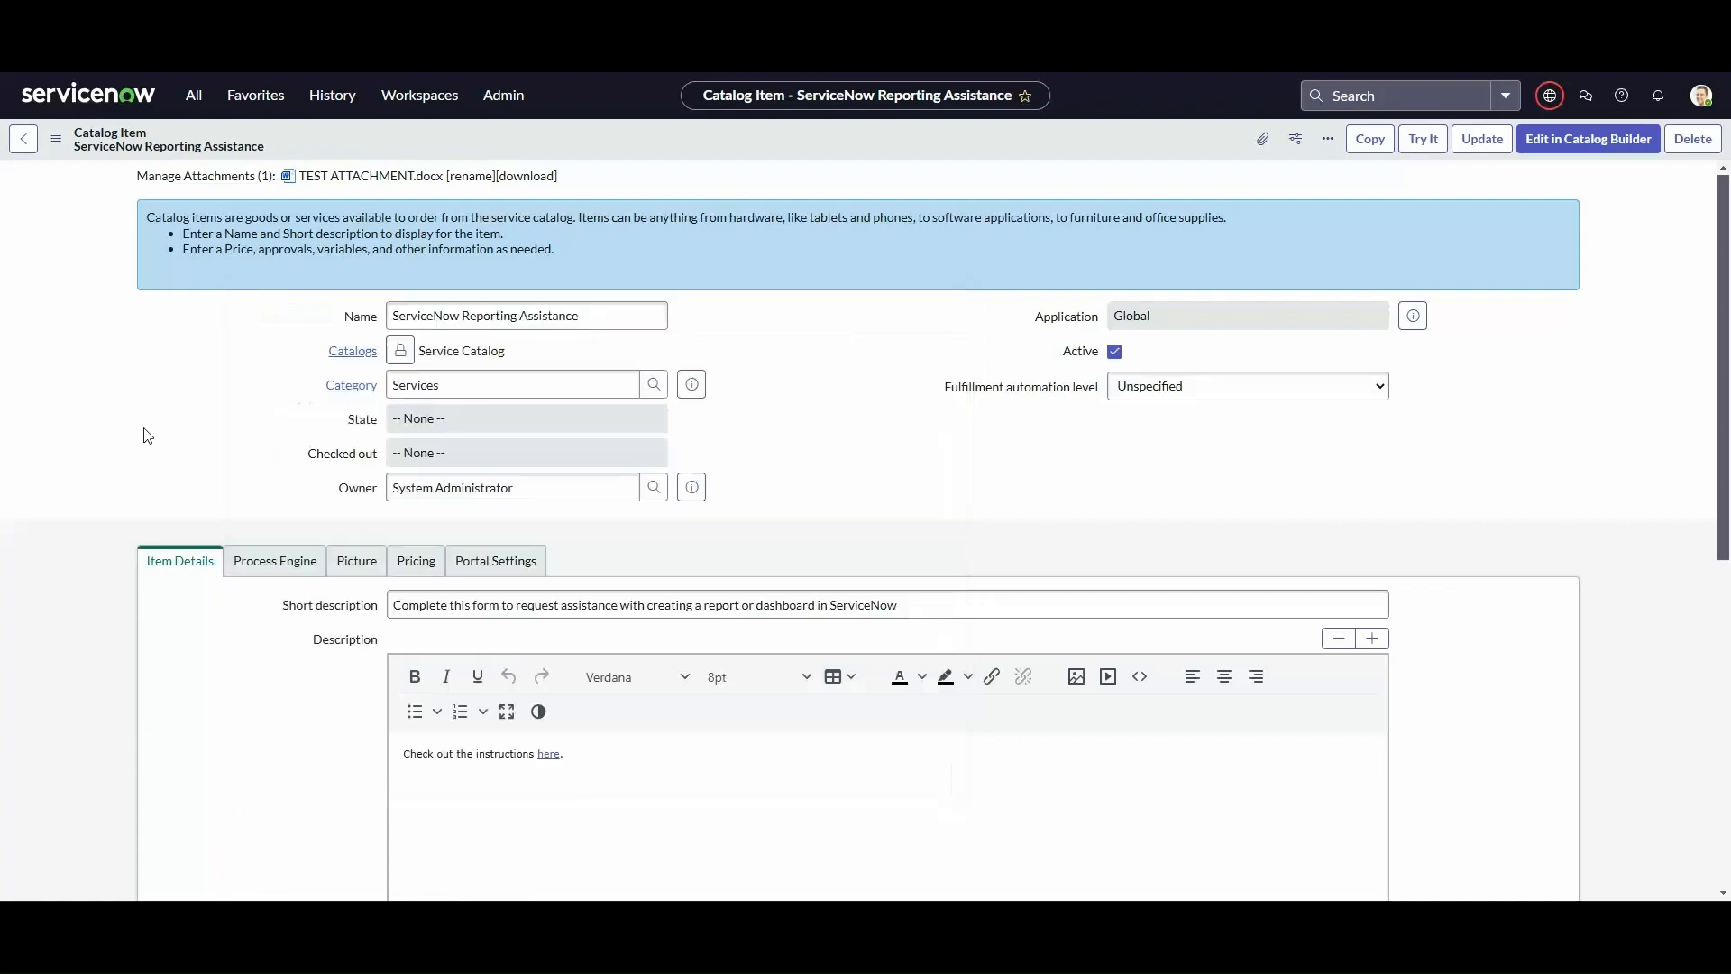
- Open the sys_attachment list and show only the TEST ATTACHMENT.docx record
{"action": "left_click", "coordinate": [192, 96]}
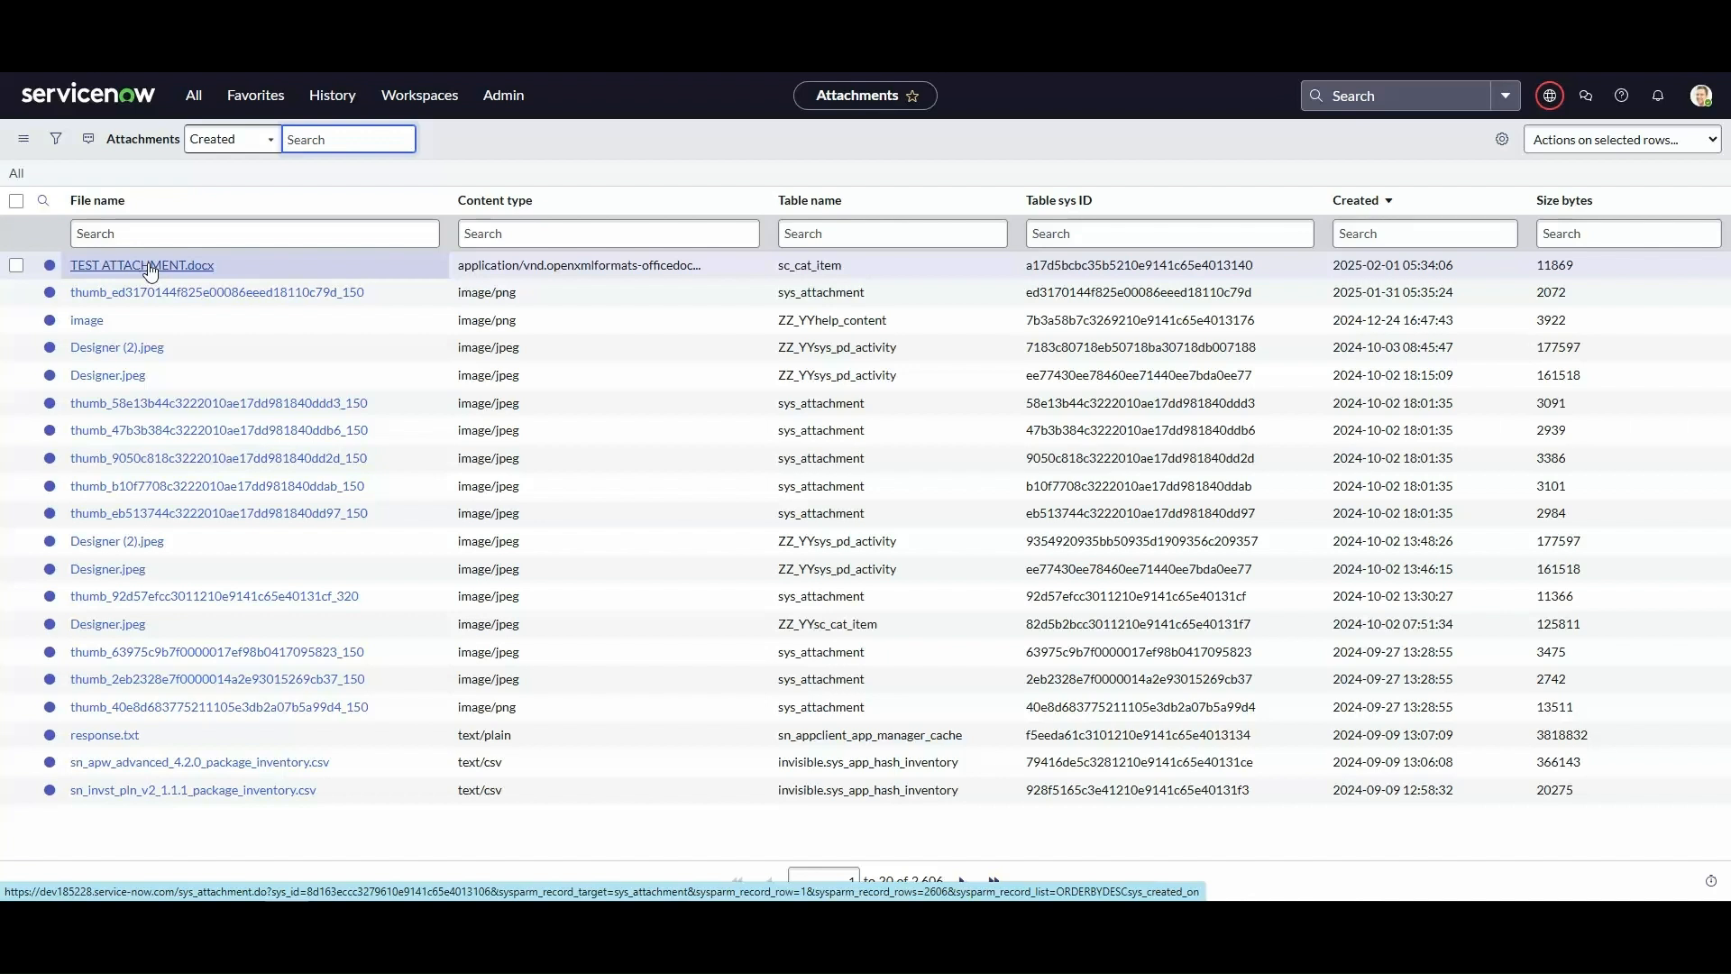
{"action": "right_click", "coordinate": [141, 265]}
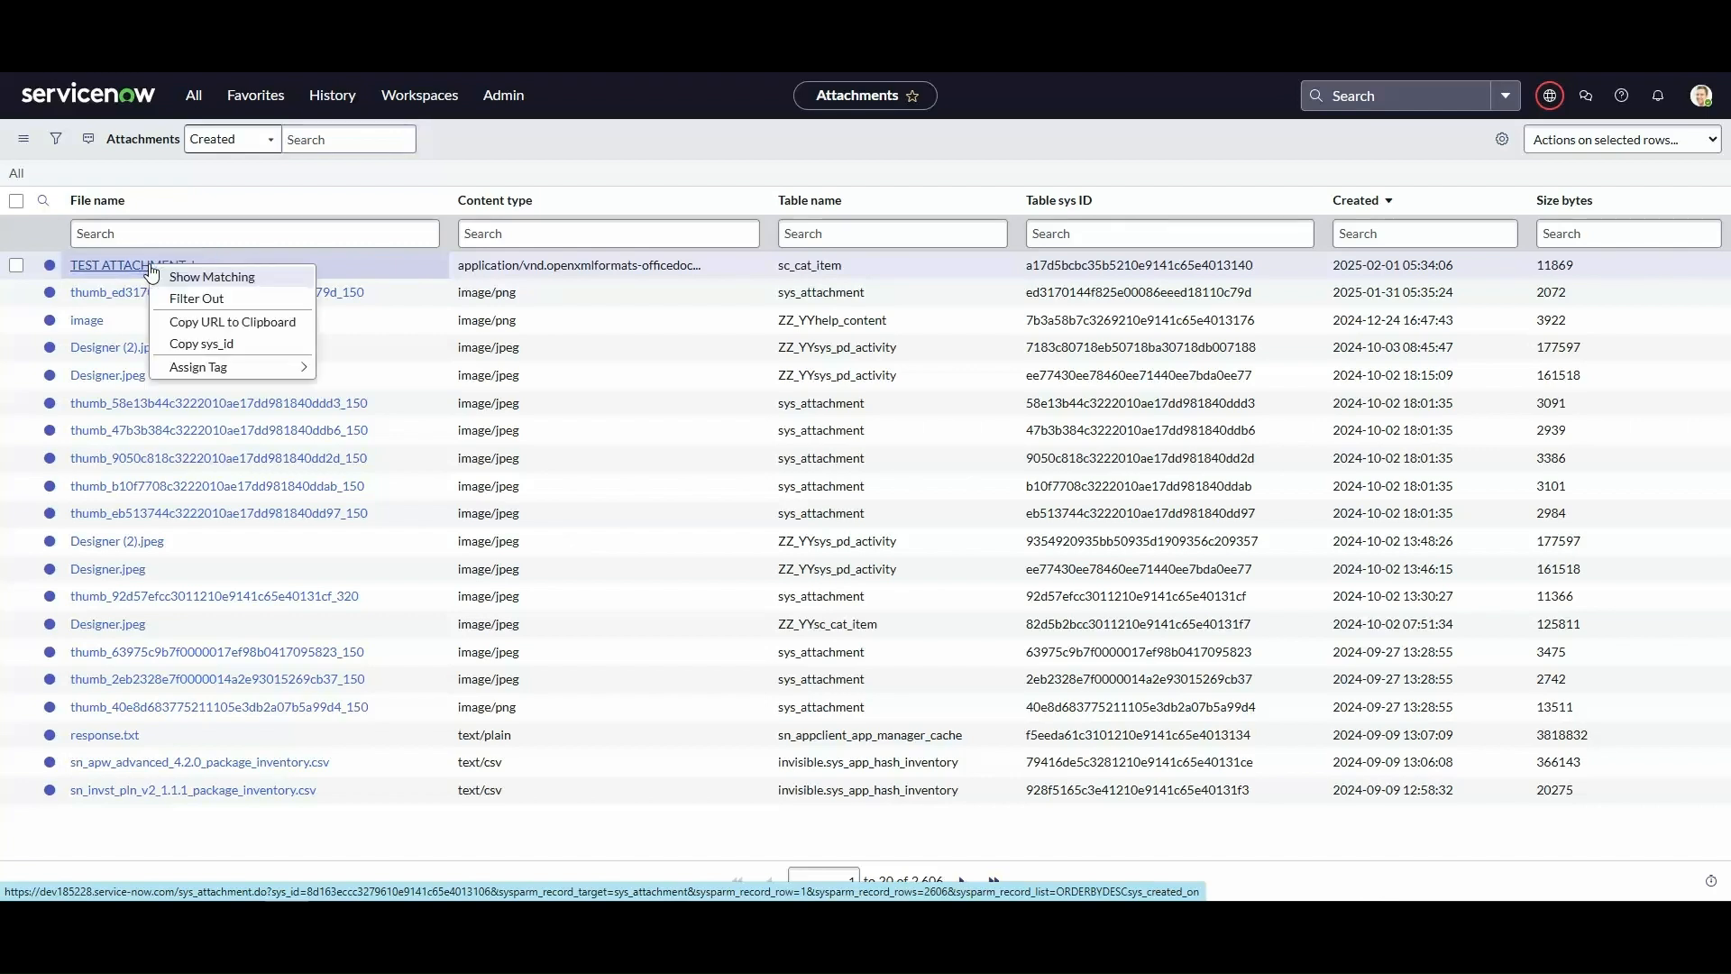
{"action": "left_click", "coordinate": [211, 278]}
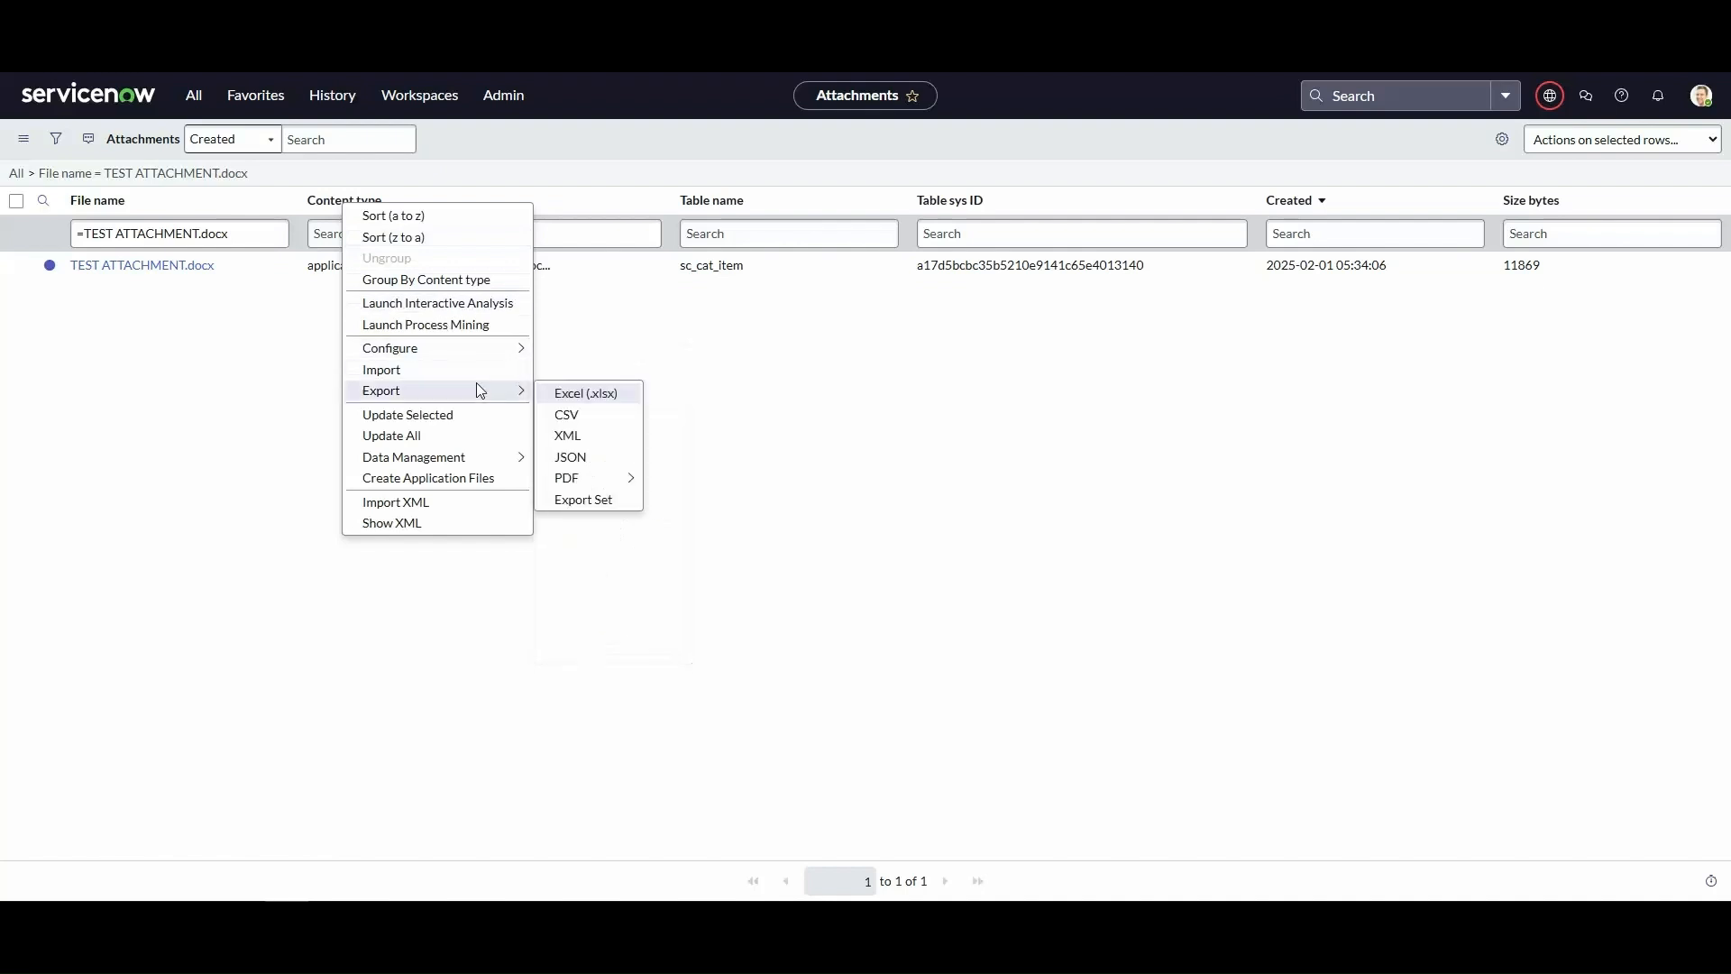
- Export the filtered attachment record as XML and download the file
{"action": "left_click", "coordinate": [584, 393]}
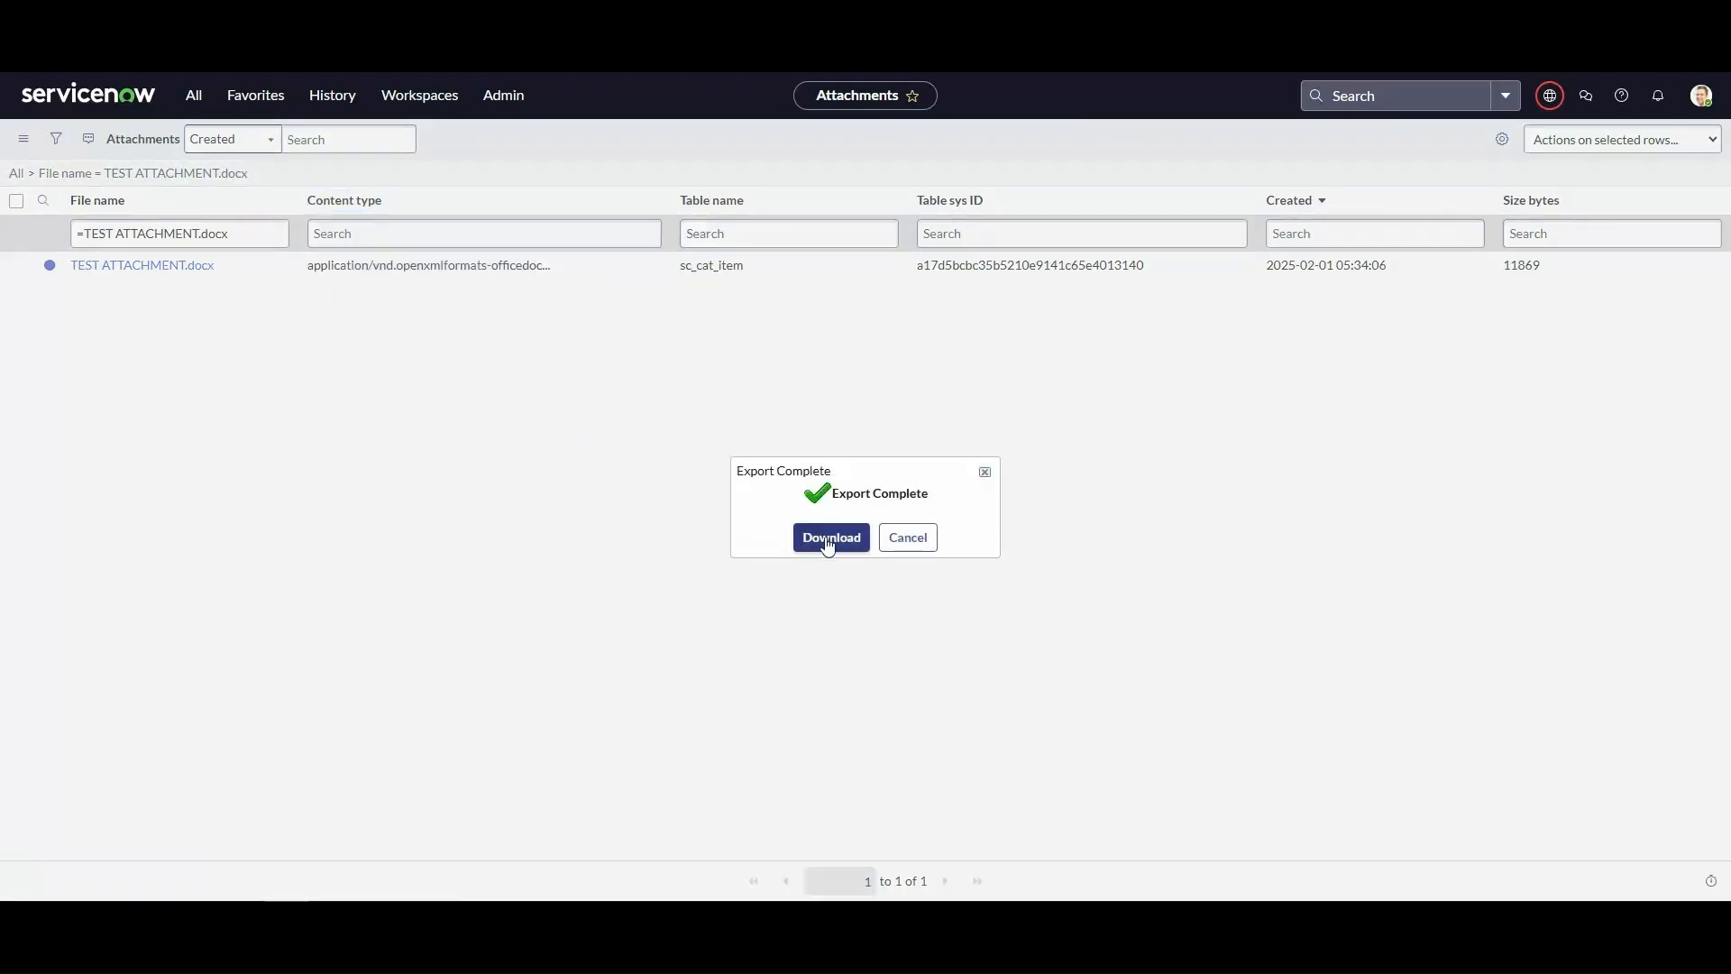
{"action": "left_click", "coordinate": [829, 537]}
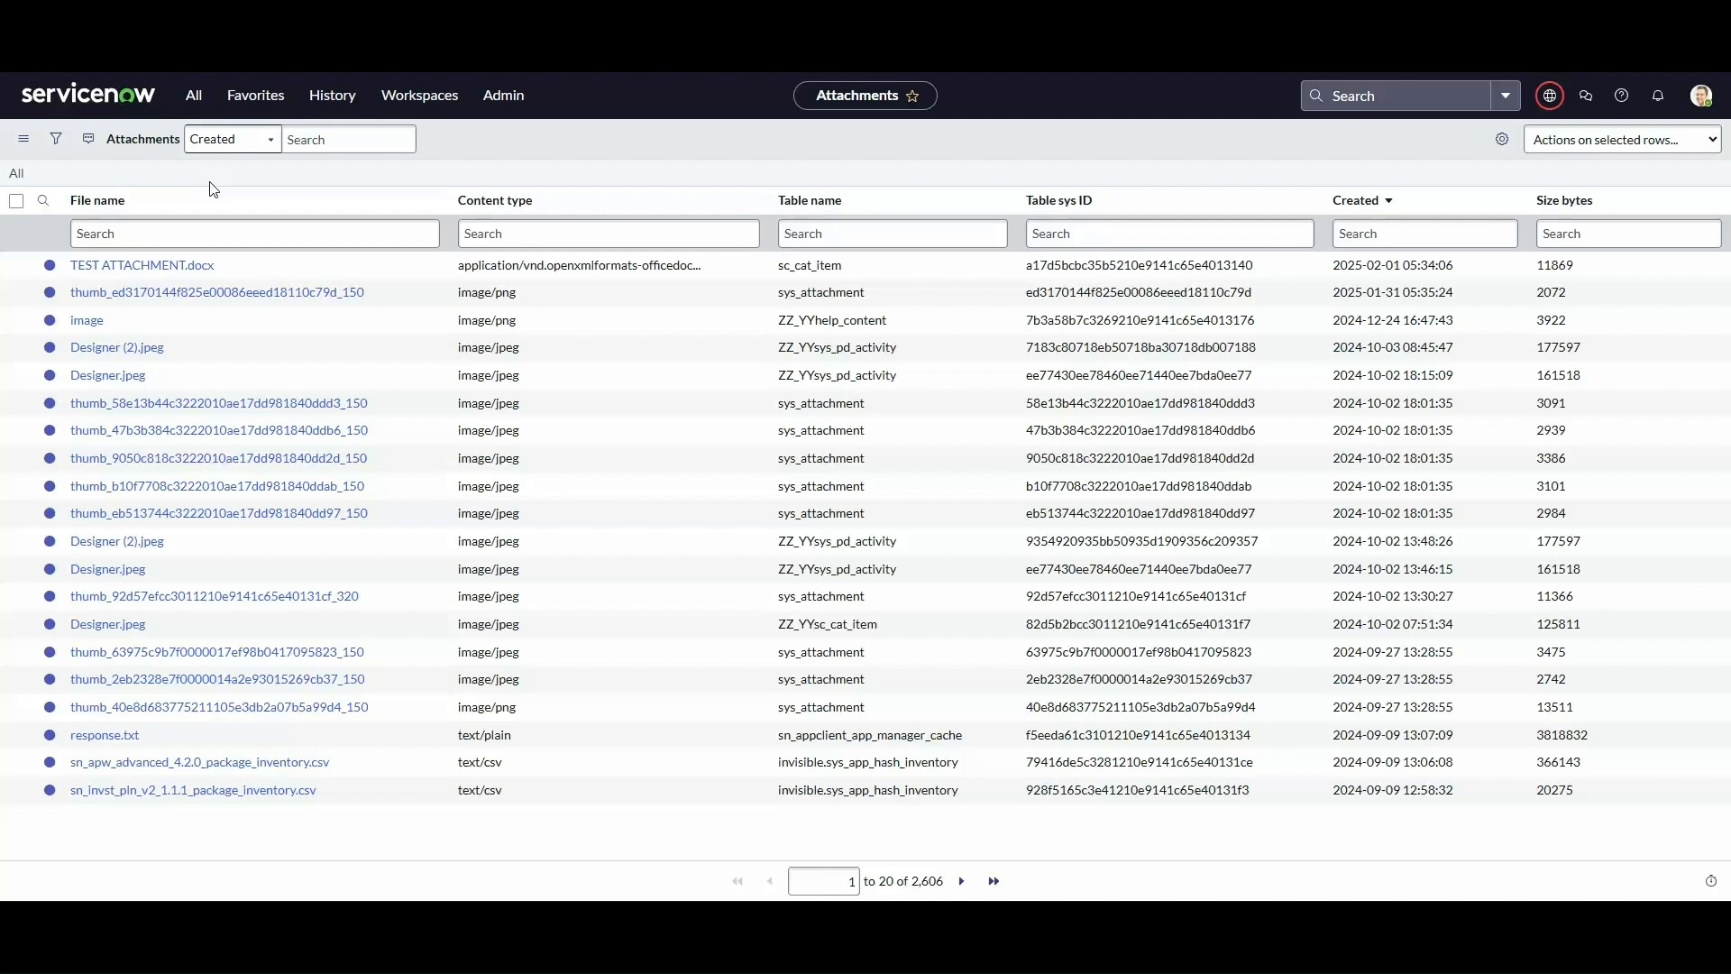
- Open the Attachment Documents table via sys_attachment_doc.list in the navigator
{"action": "left_click", "coordinate": [193, 96]}
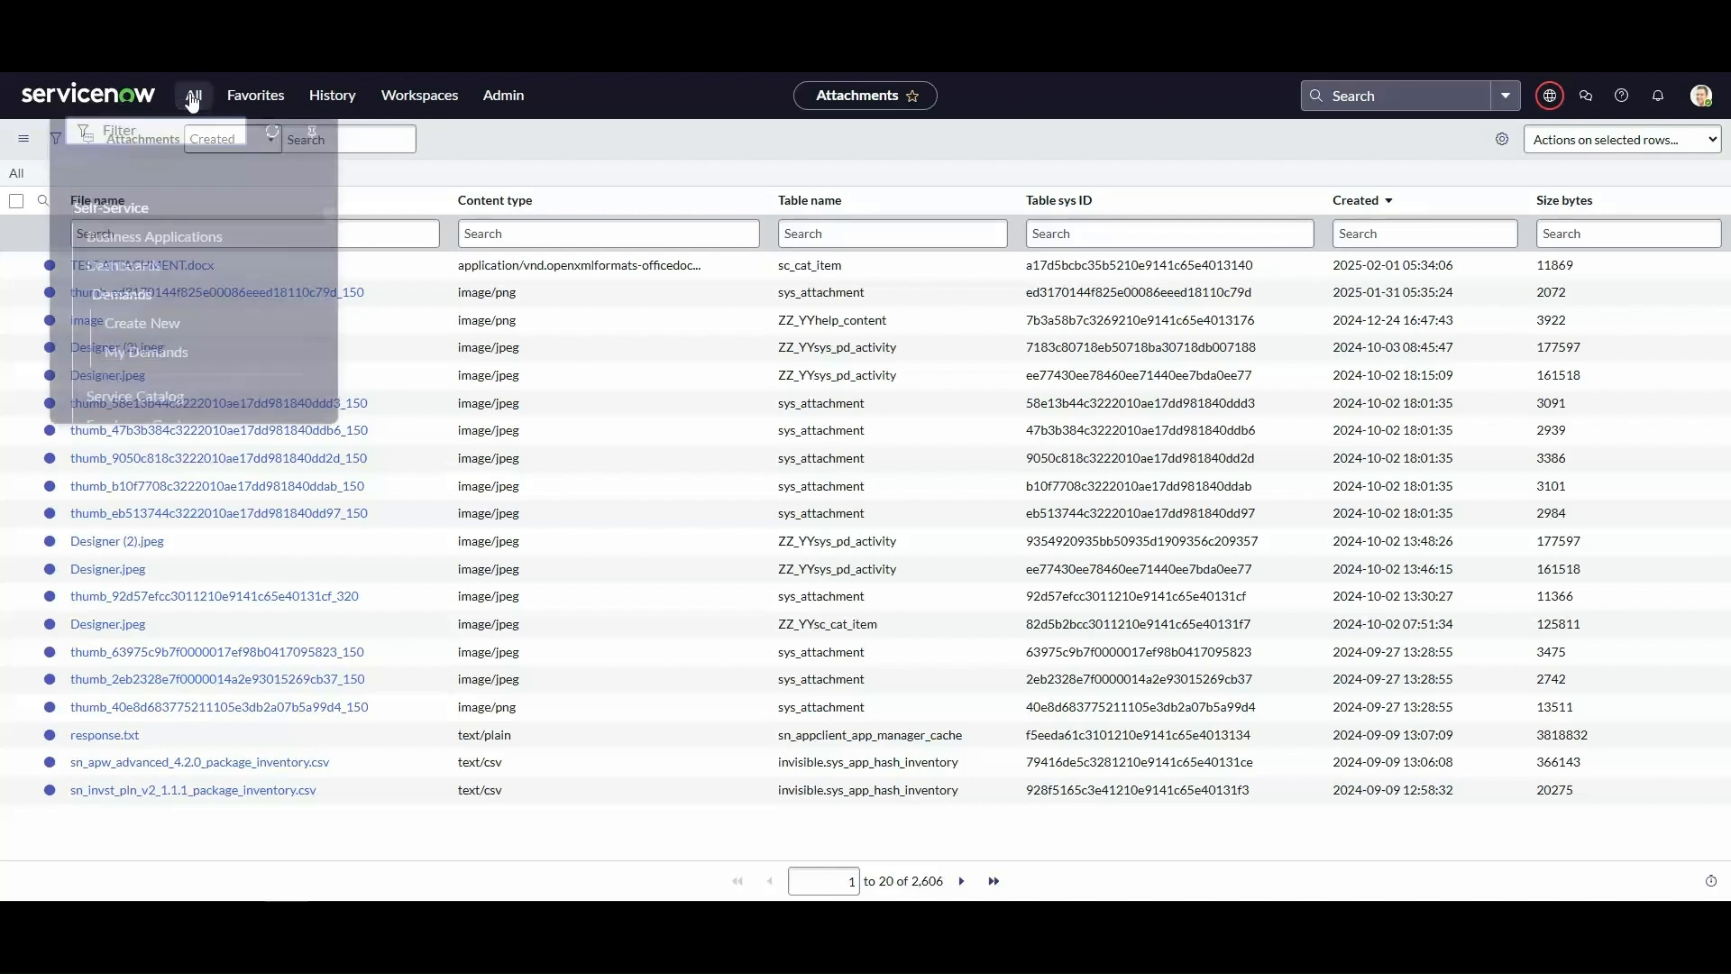
{"action": "type", "text": "achment_doc.list"}
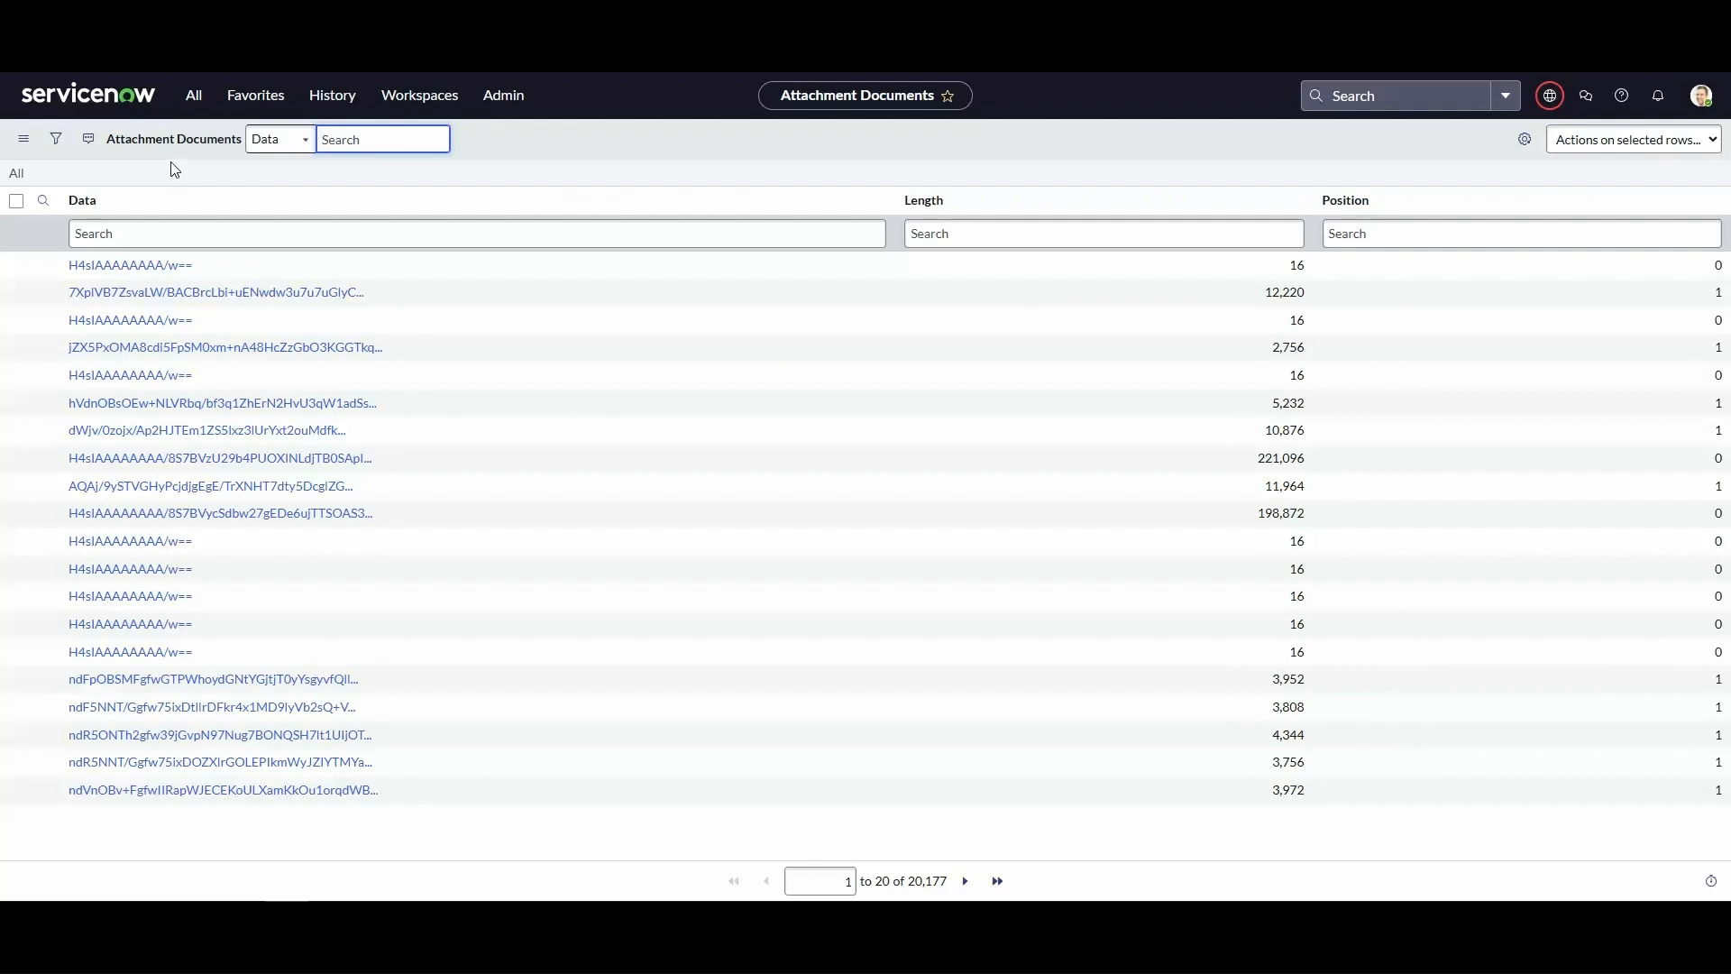
{"action": "mouse_move", "coordinate": [1314, 181]}
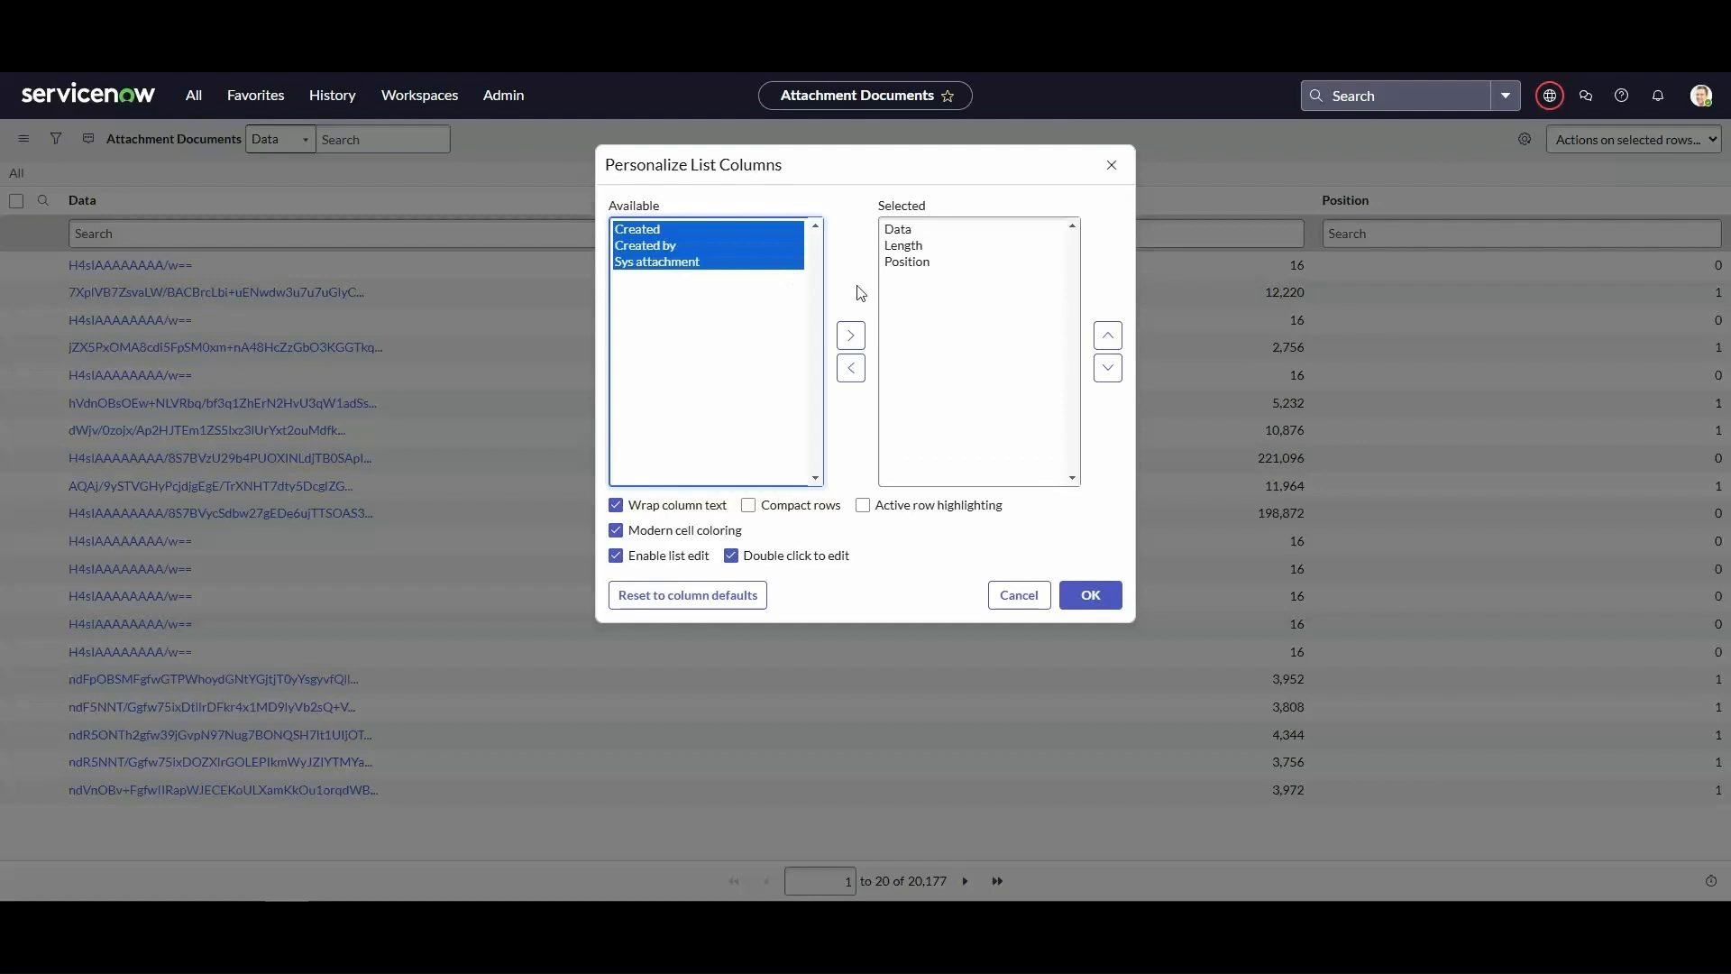
- Move Created, Created by and Sys attachment to Selected columns and apply the layout
{"action": "left_click", "coordinate": [849, 335]}
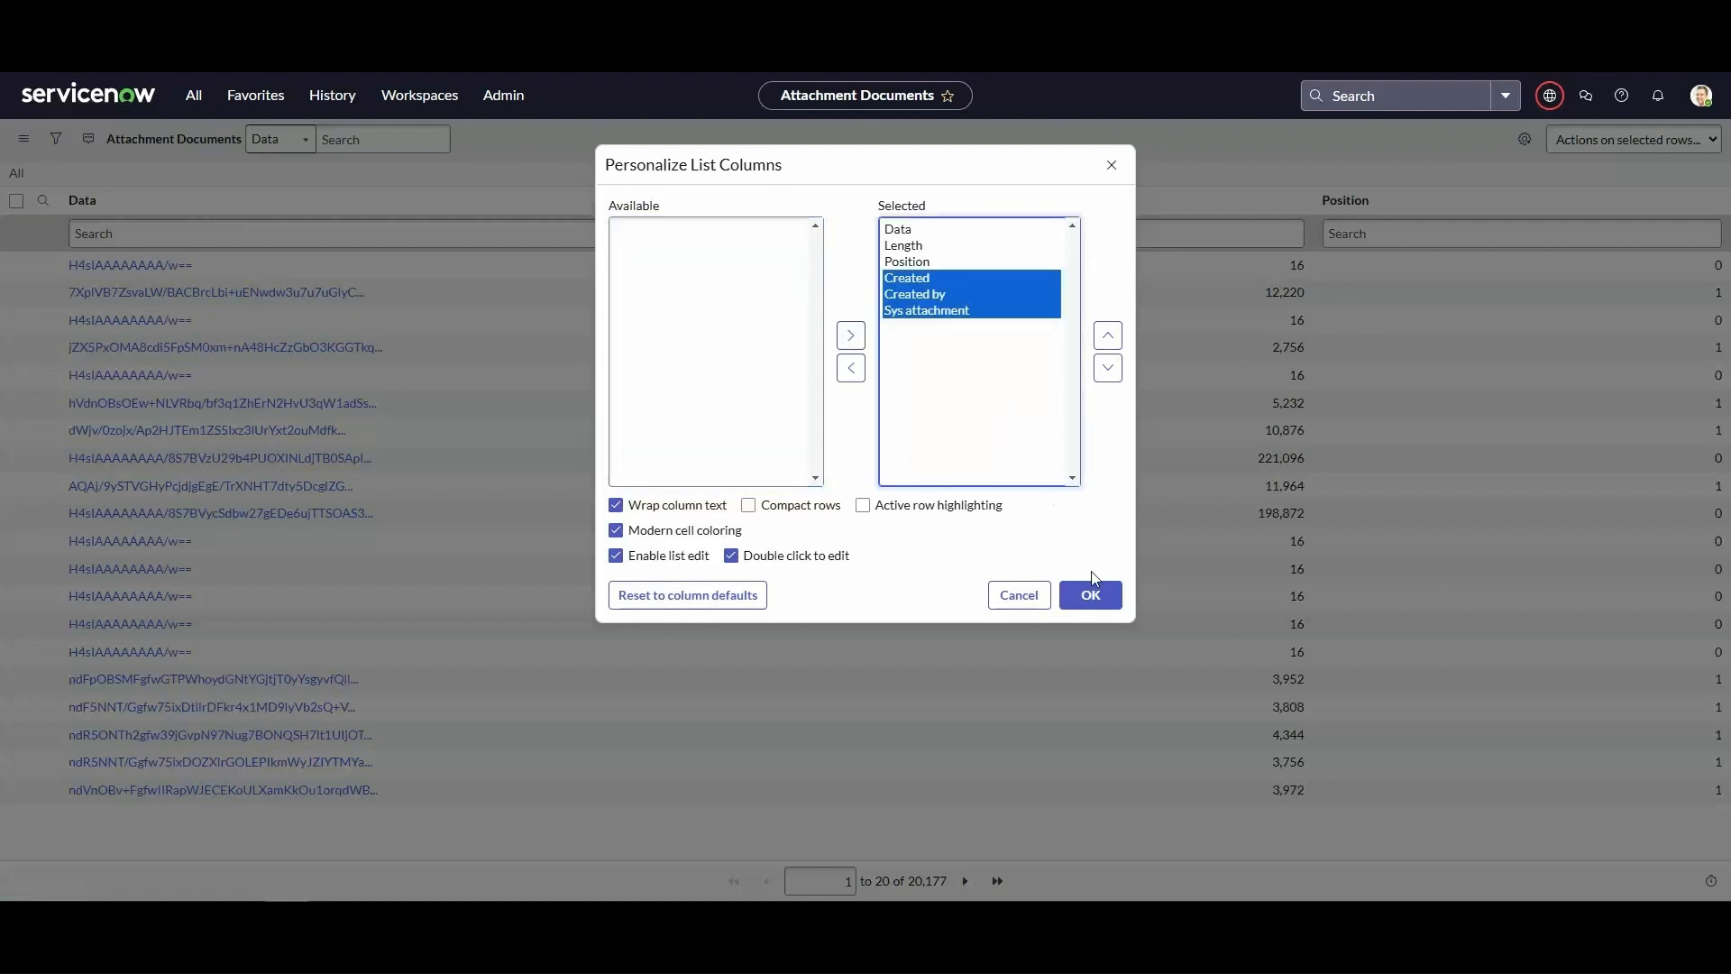
{"action": "left_click", "coordinate": [1087, 593]}
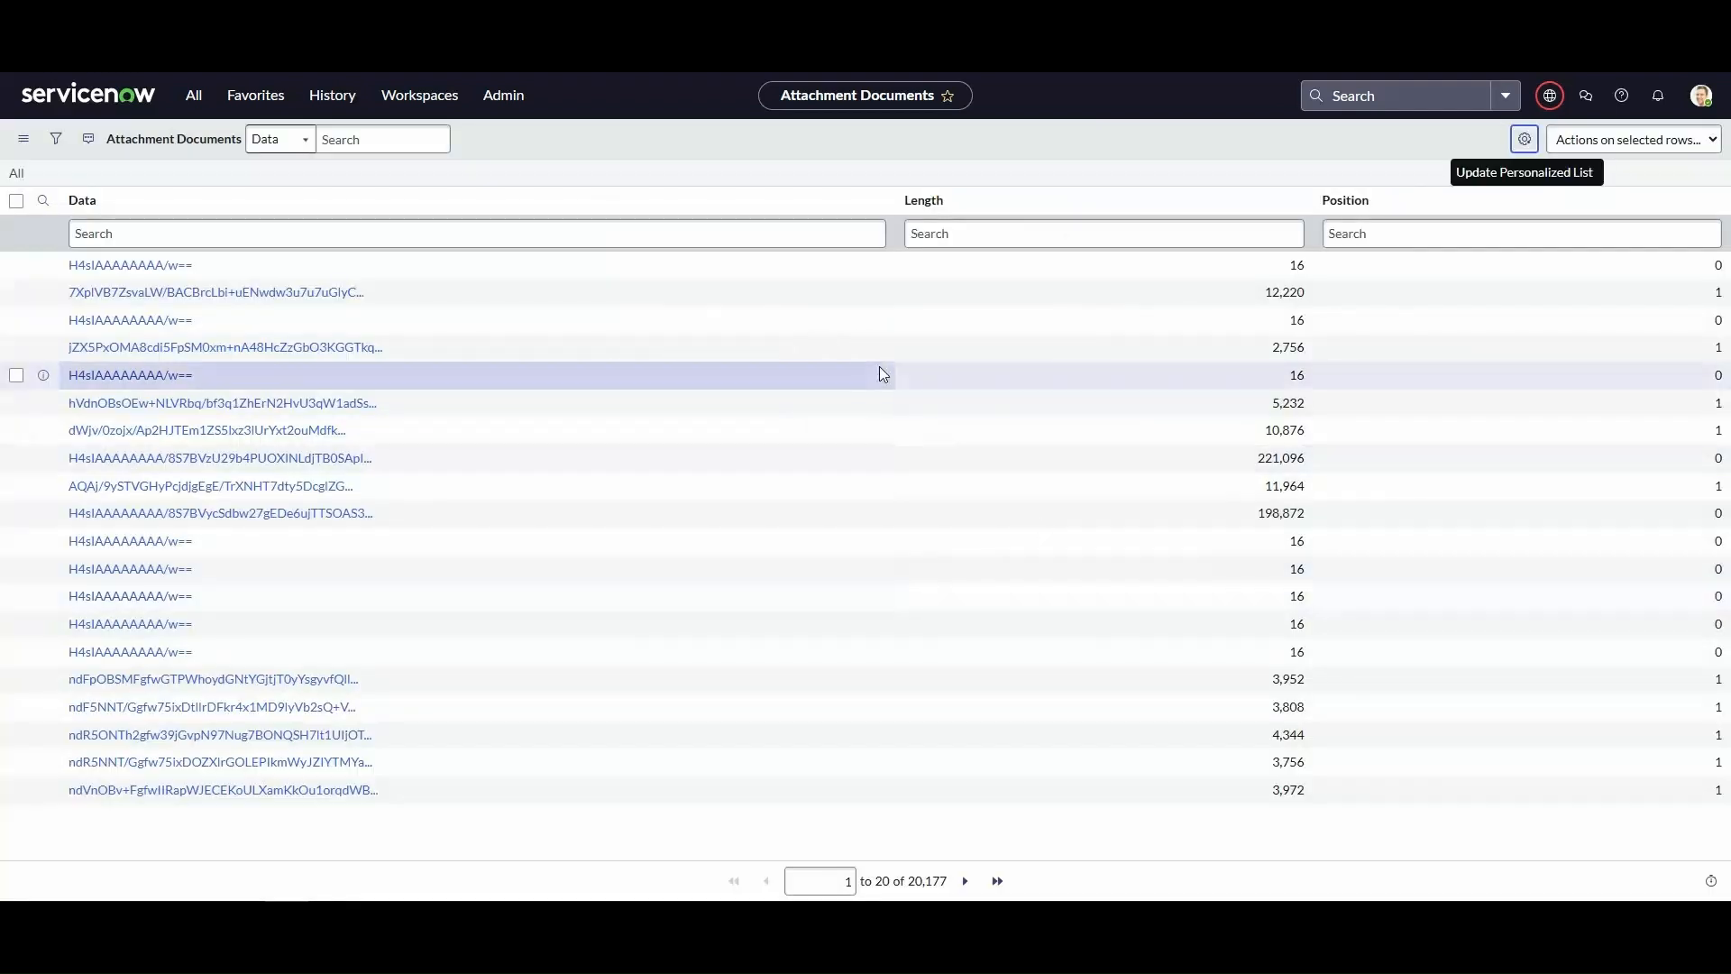
{"action": "left_click", "coordinate": [1523, 139]}
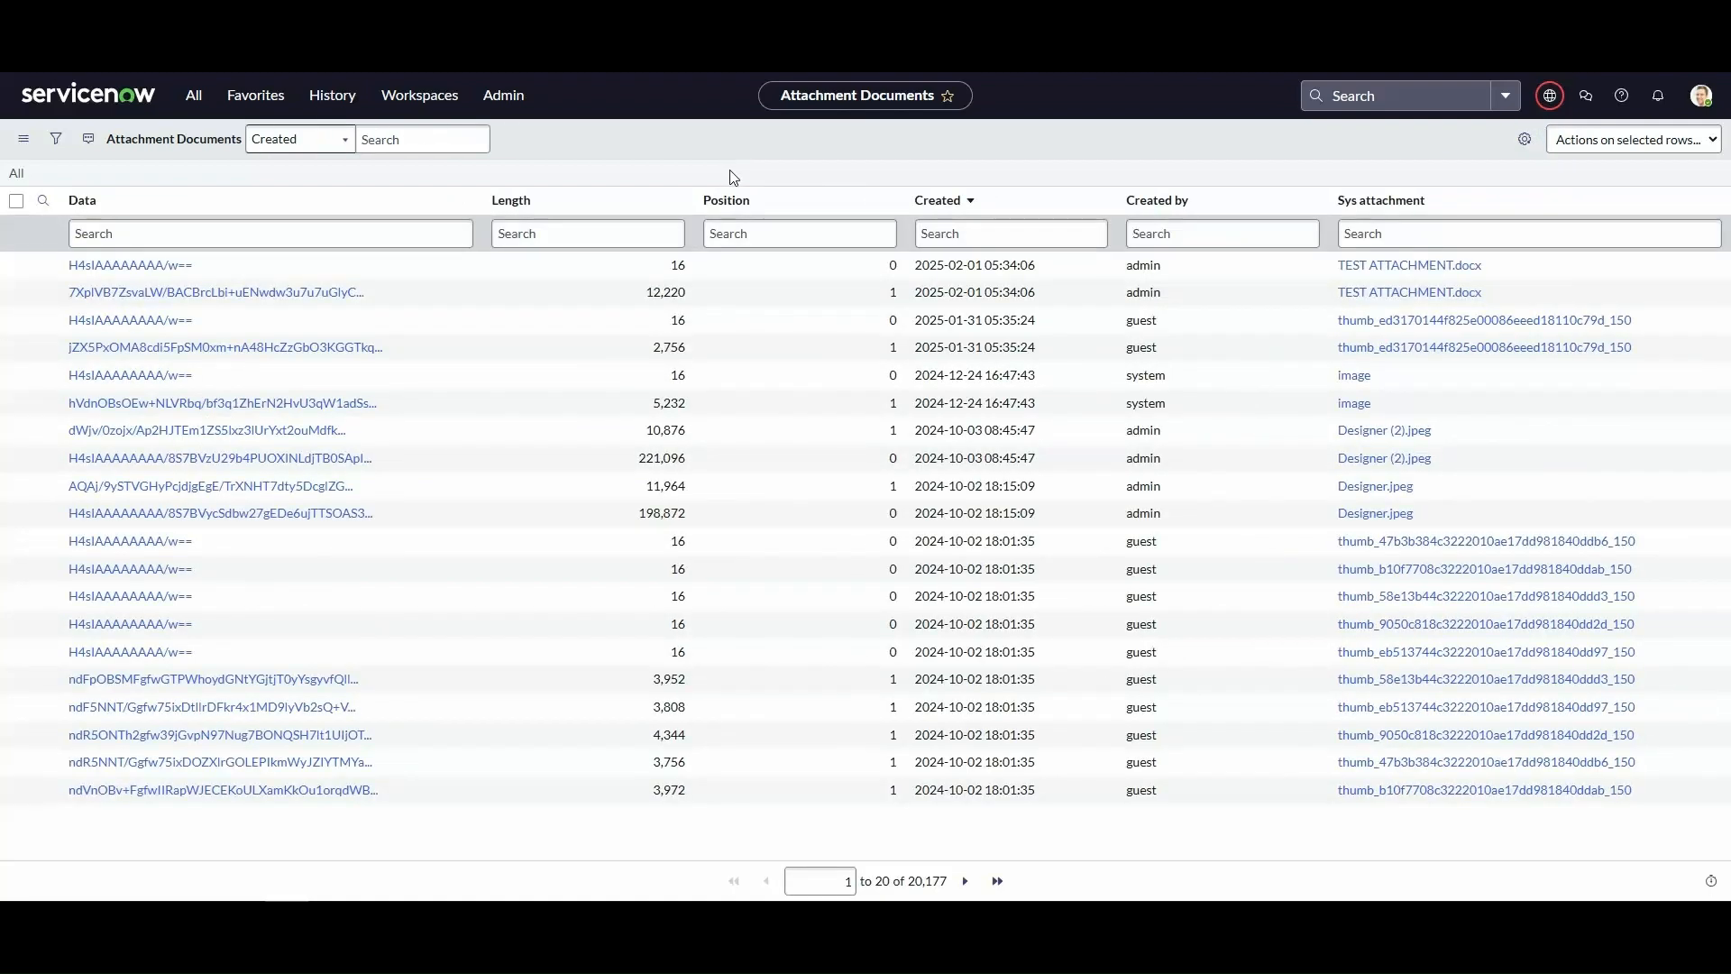
{"action": "mouse_move", "coordinate": [943, 200]}
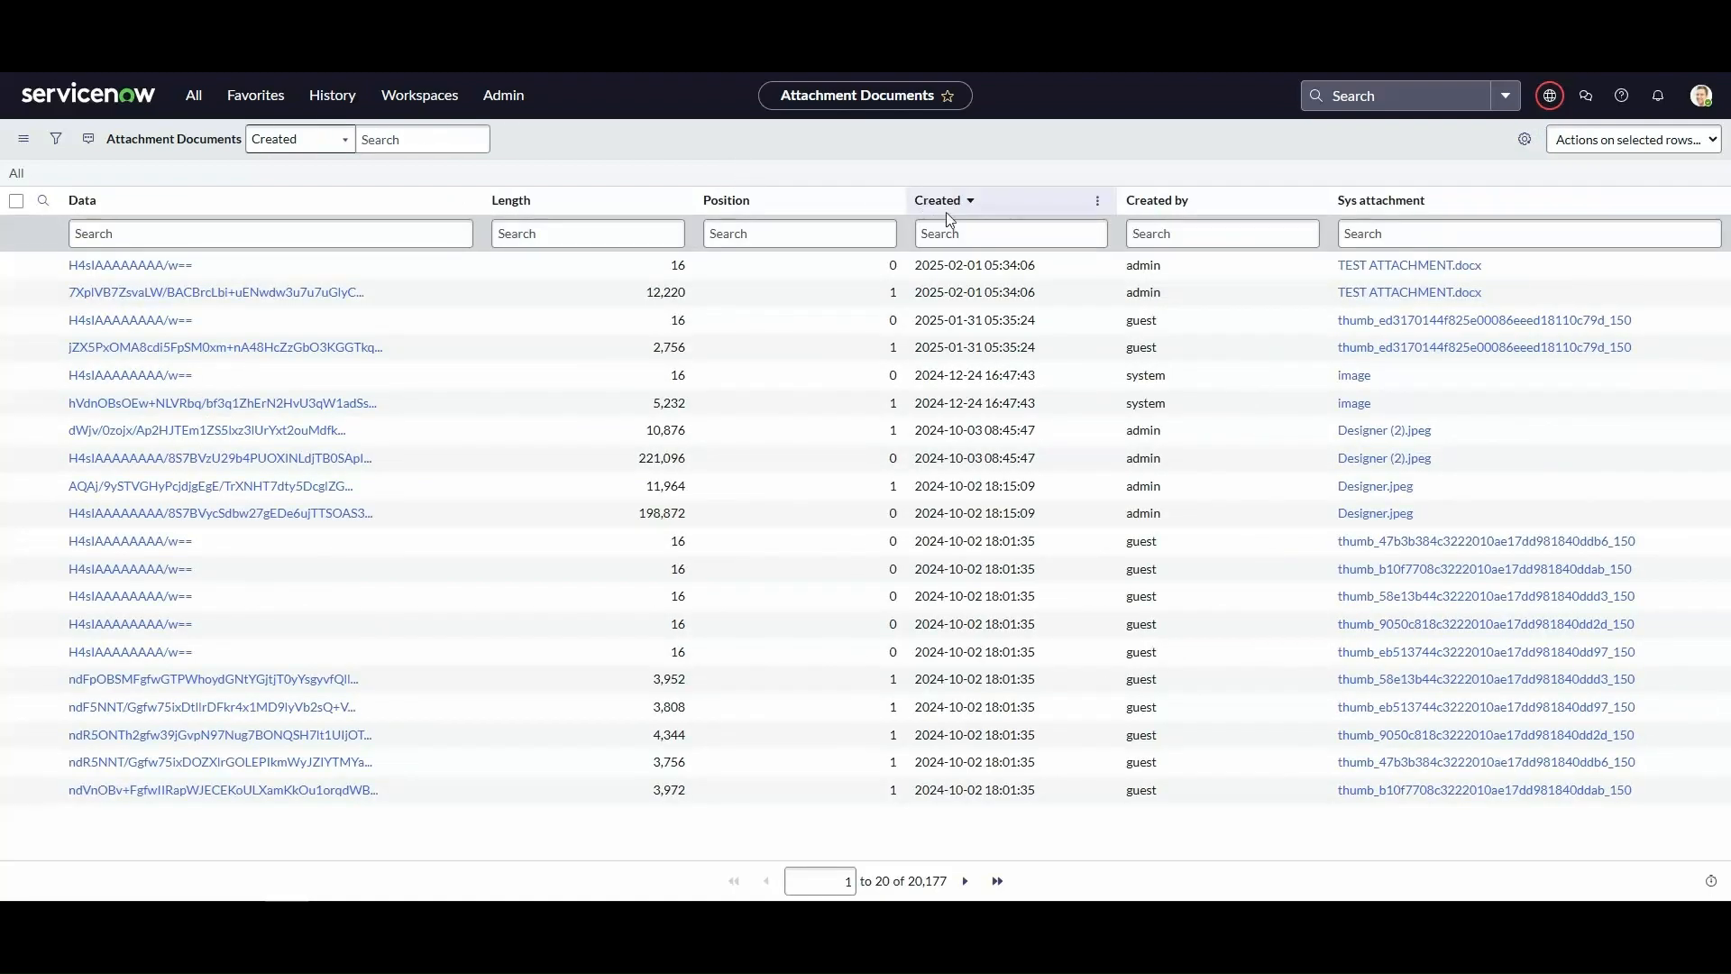
{"action": "mouse_move", "coordinate": [1394, 223]}
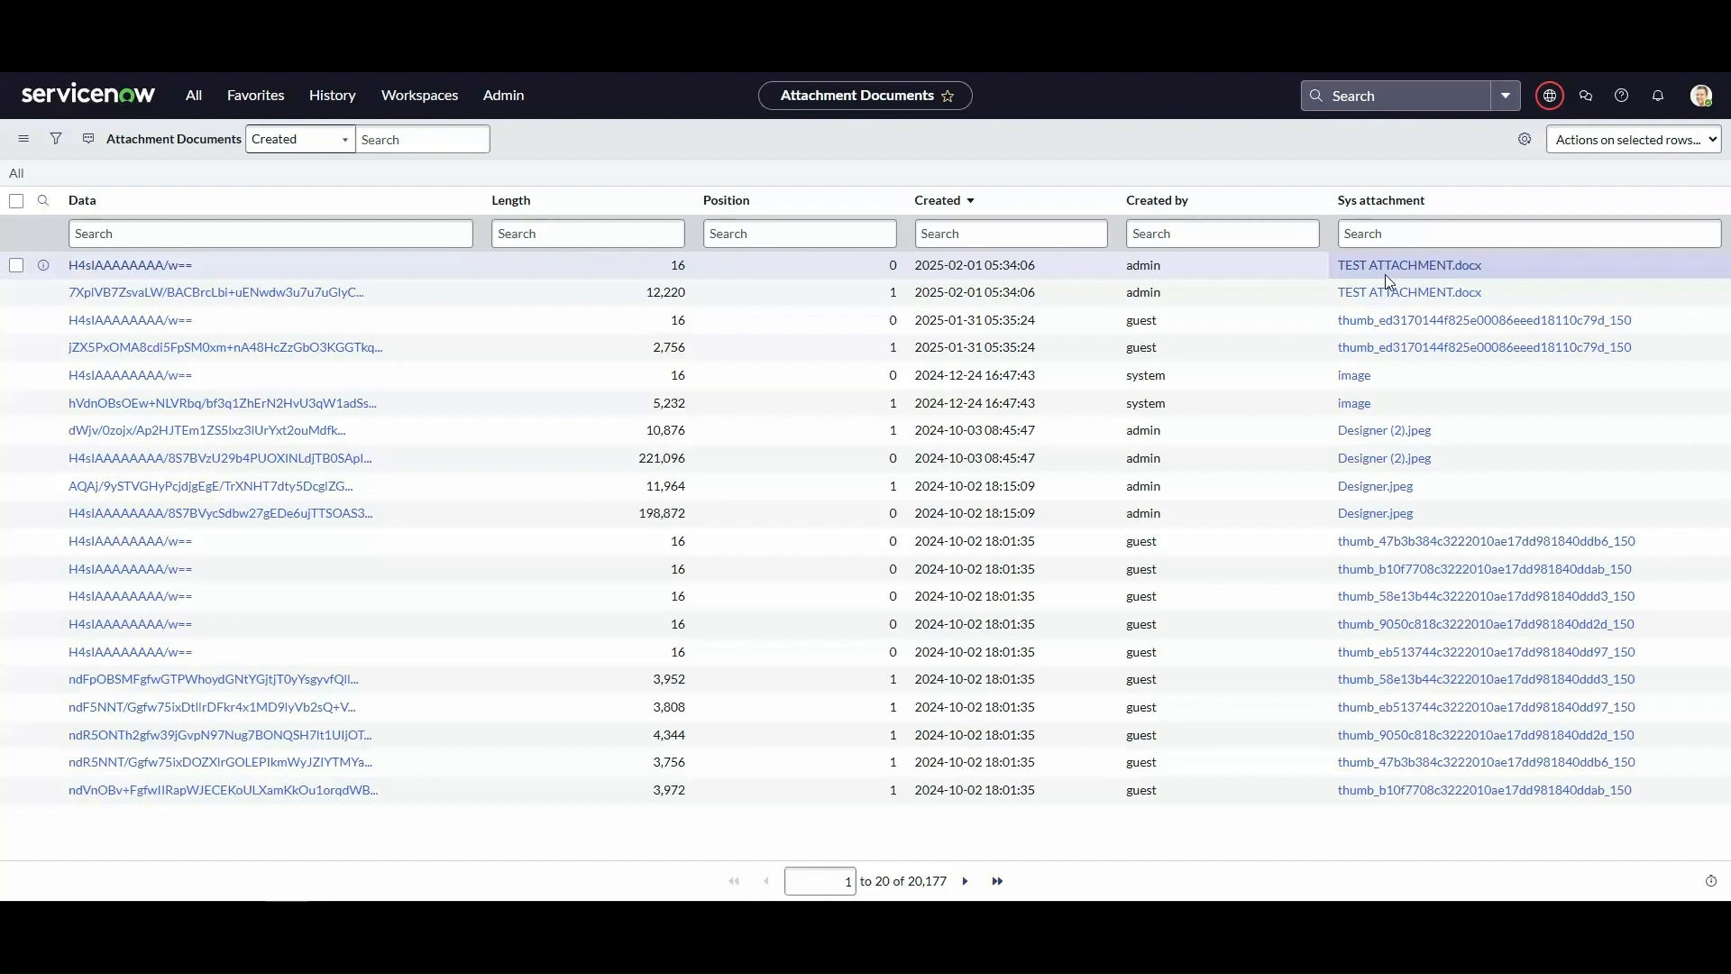
{"action": "mouse_move", "coordinate": [129, 265]}
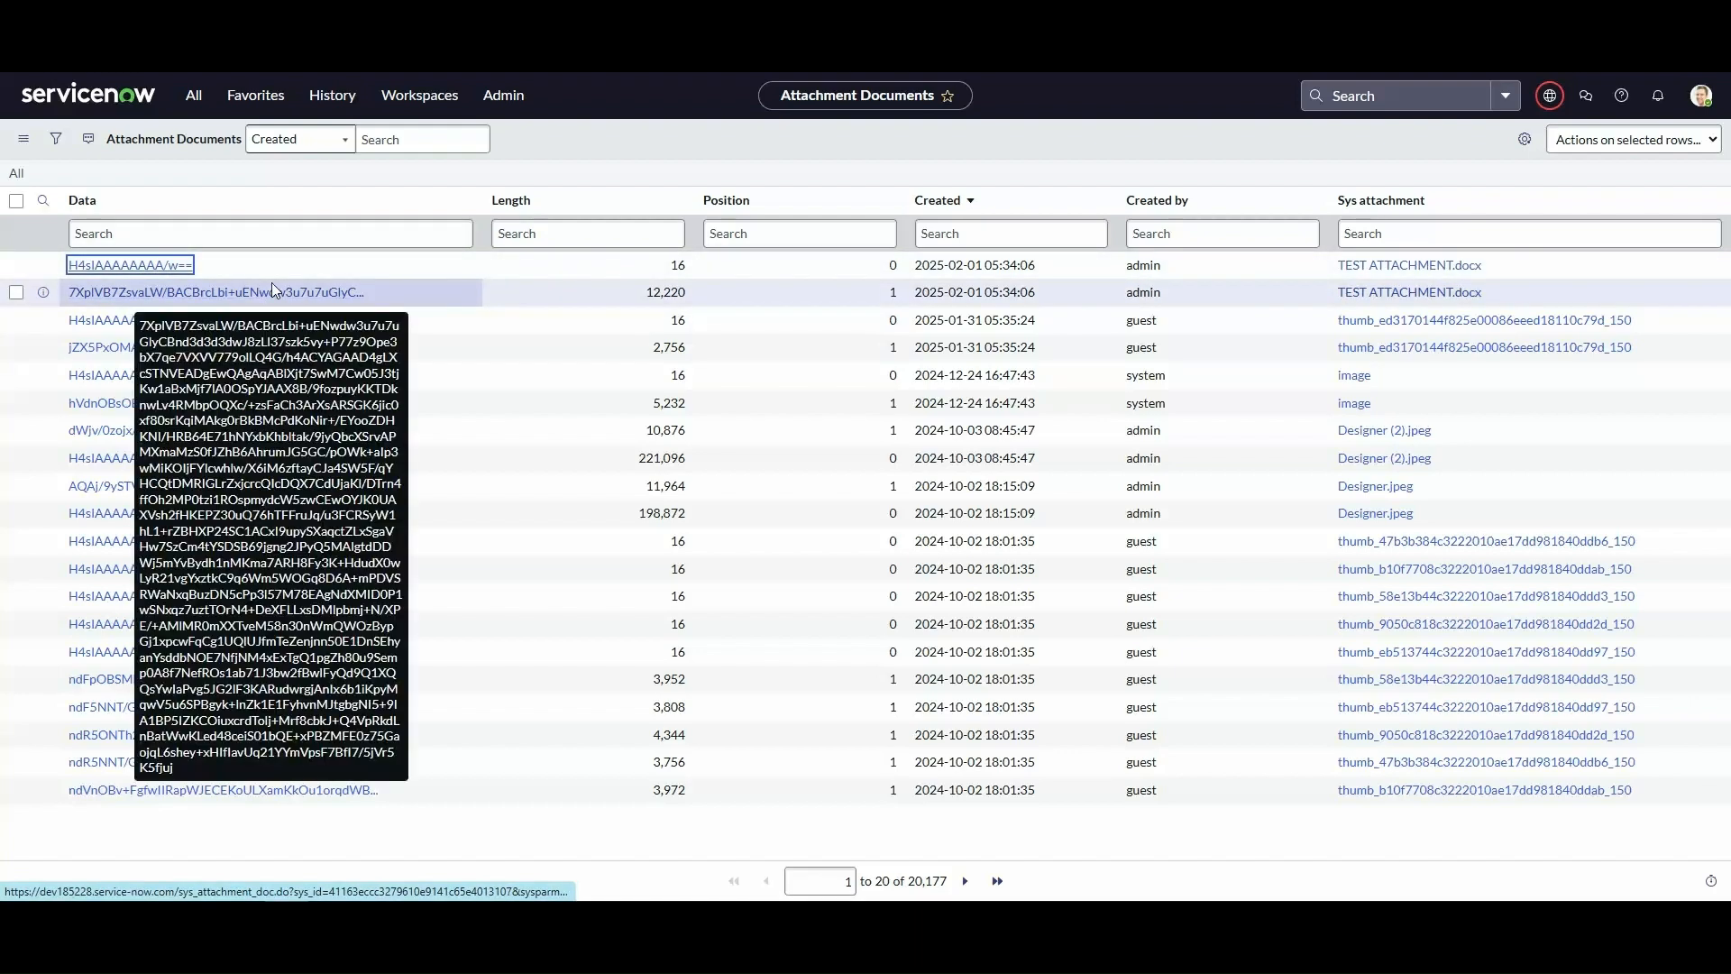
- View the first Data chunk record for TEST ATTACHMENT.docx, then navigate back
{"action": "left_click", "coordinate": [128, 263]}
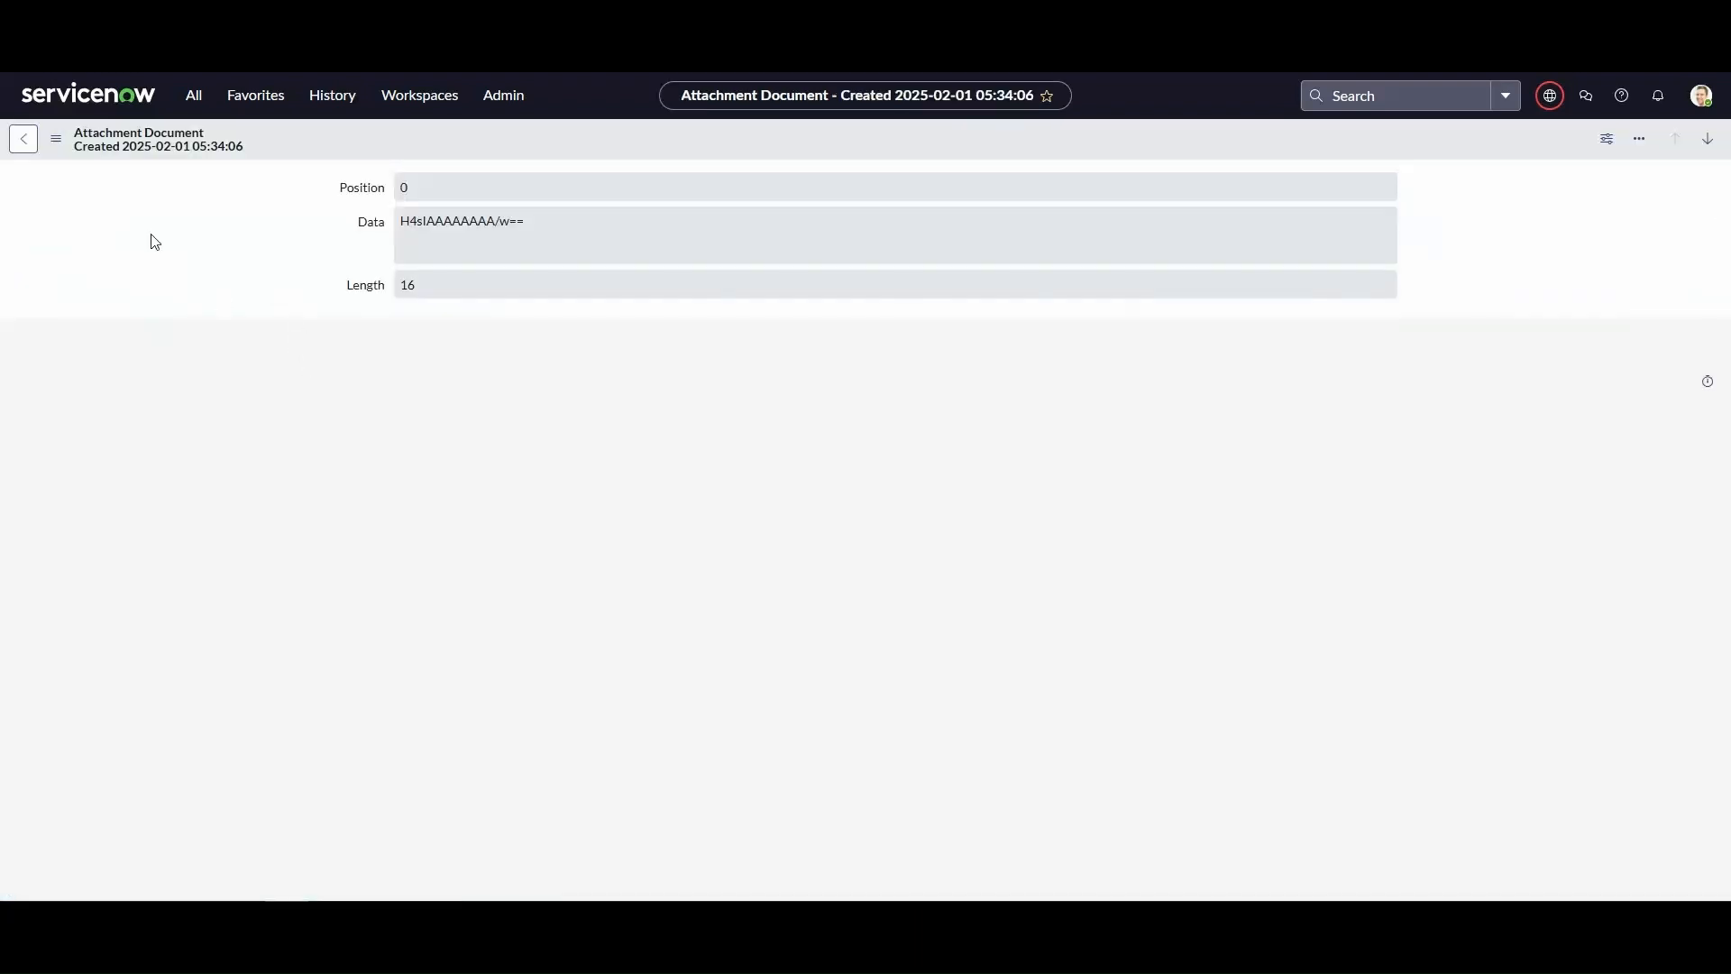
{"action": "left_click", "coordinate": [54, 139]}
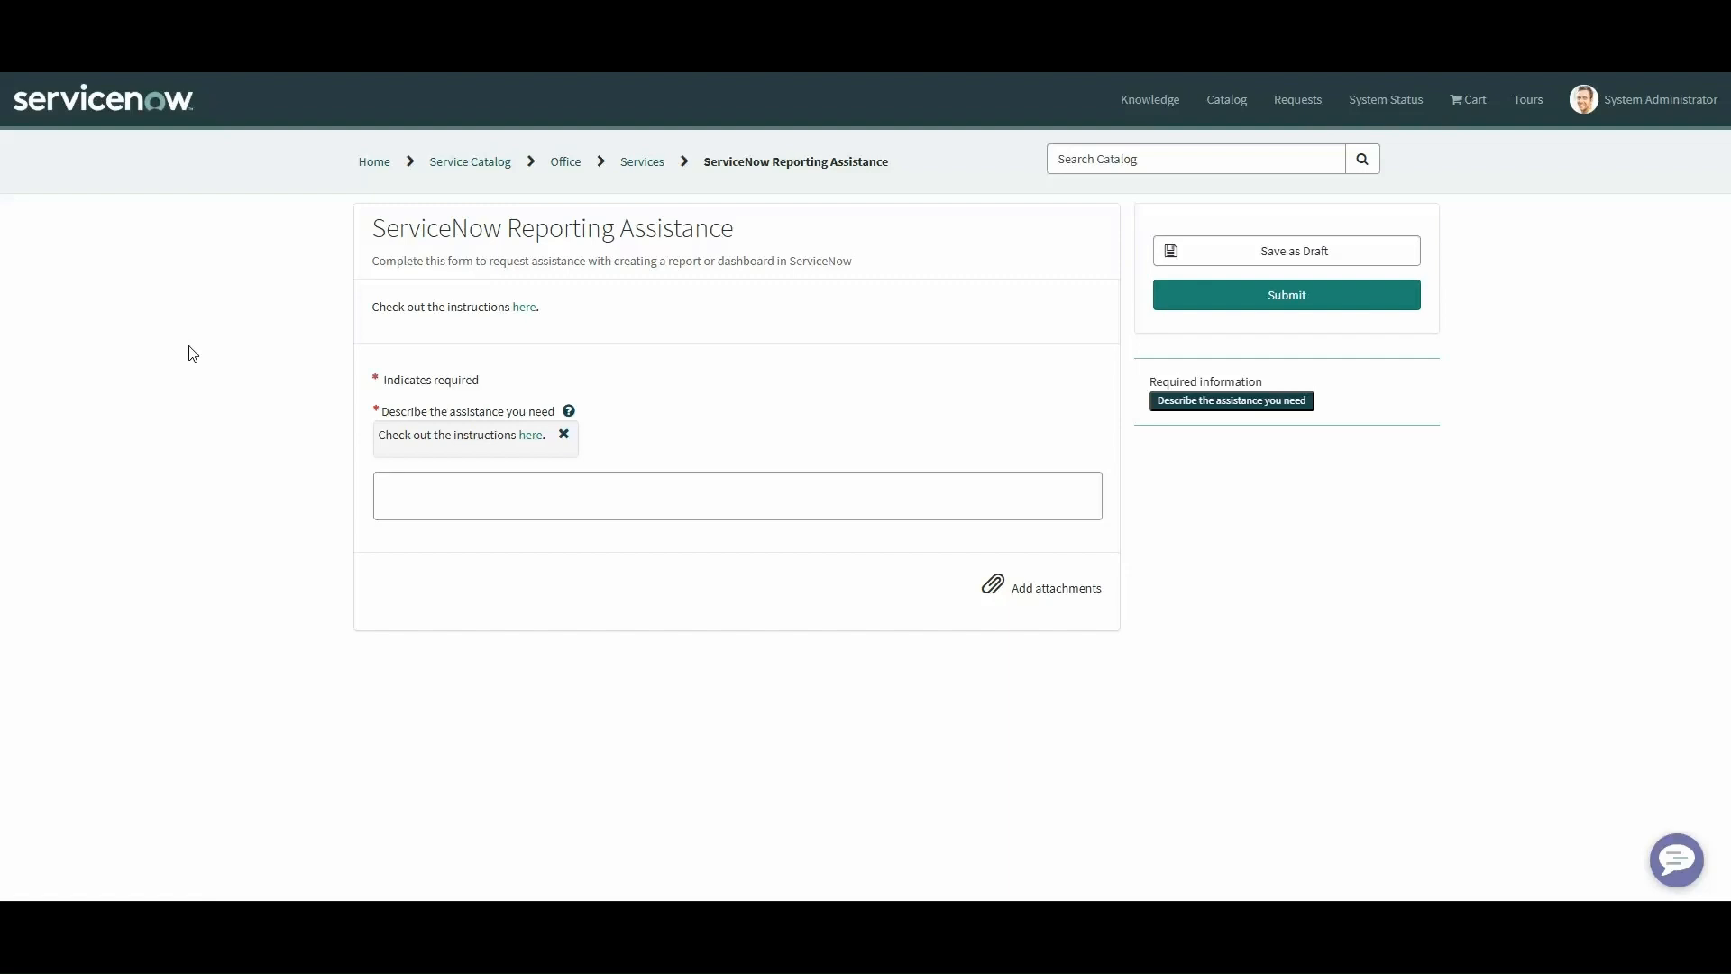
{"action": "mouse_move", "coordinate": [209, 346]}
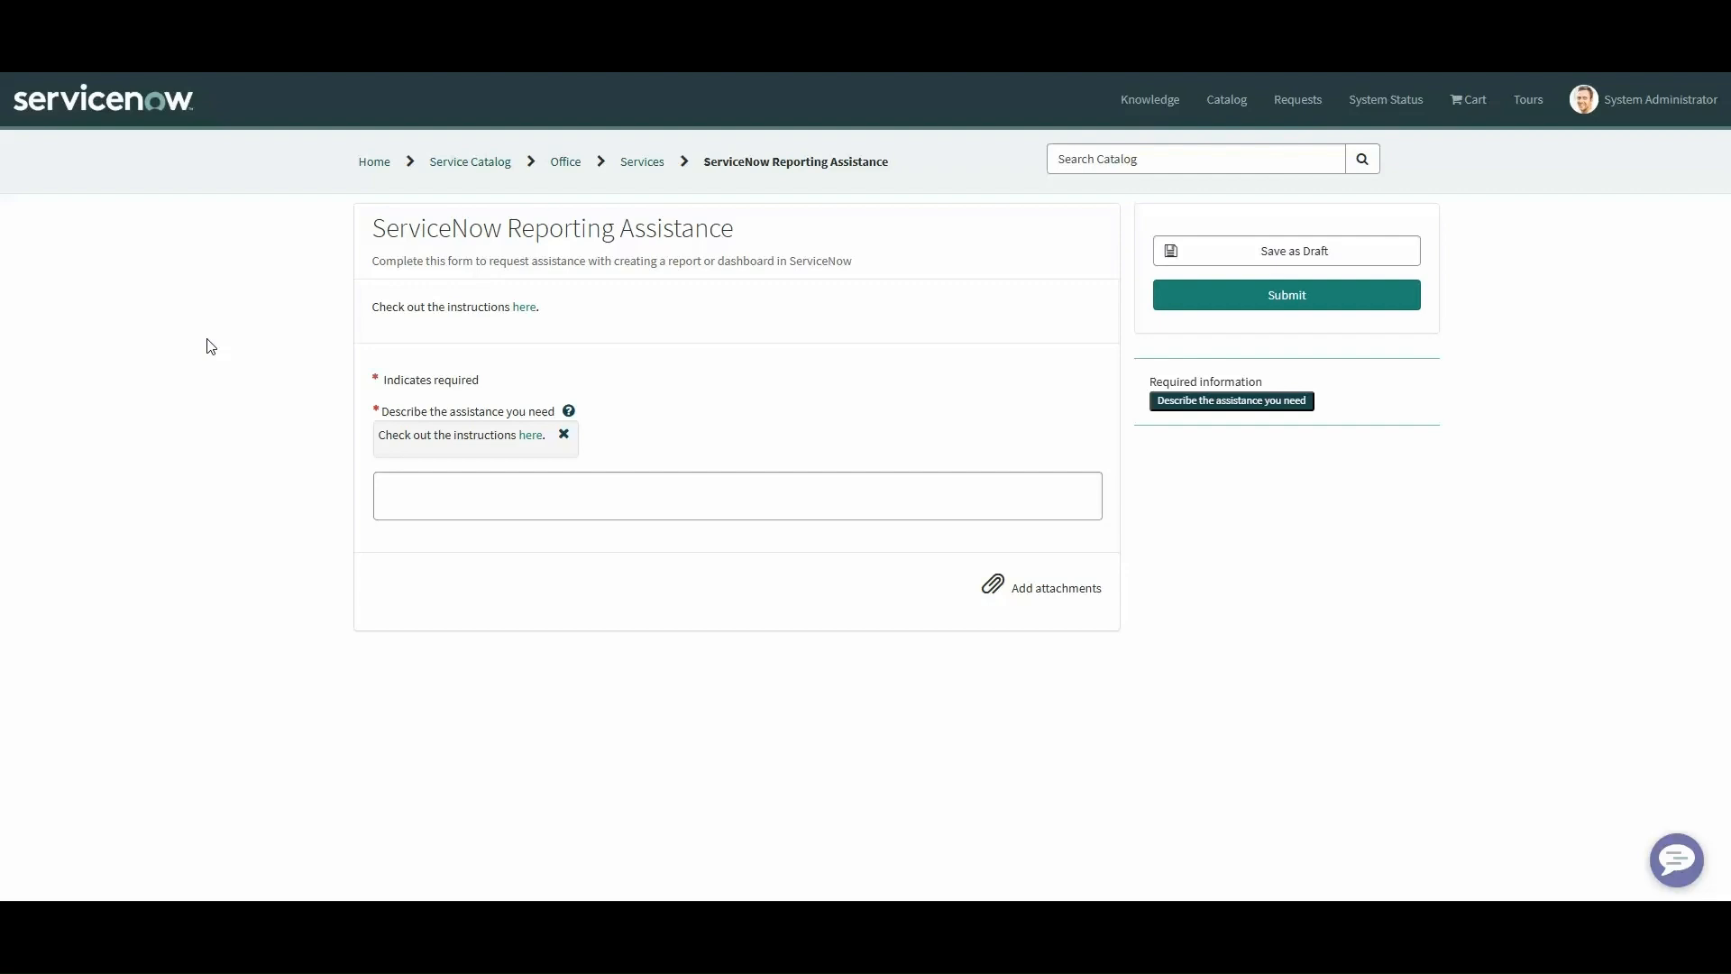
{"action": "mouse_move", "coordinate": [568, 411]}
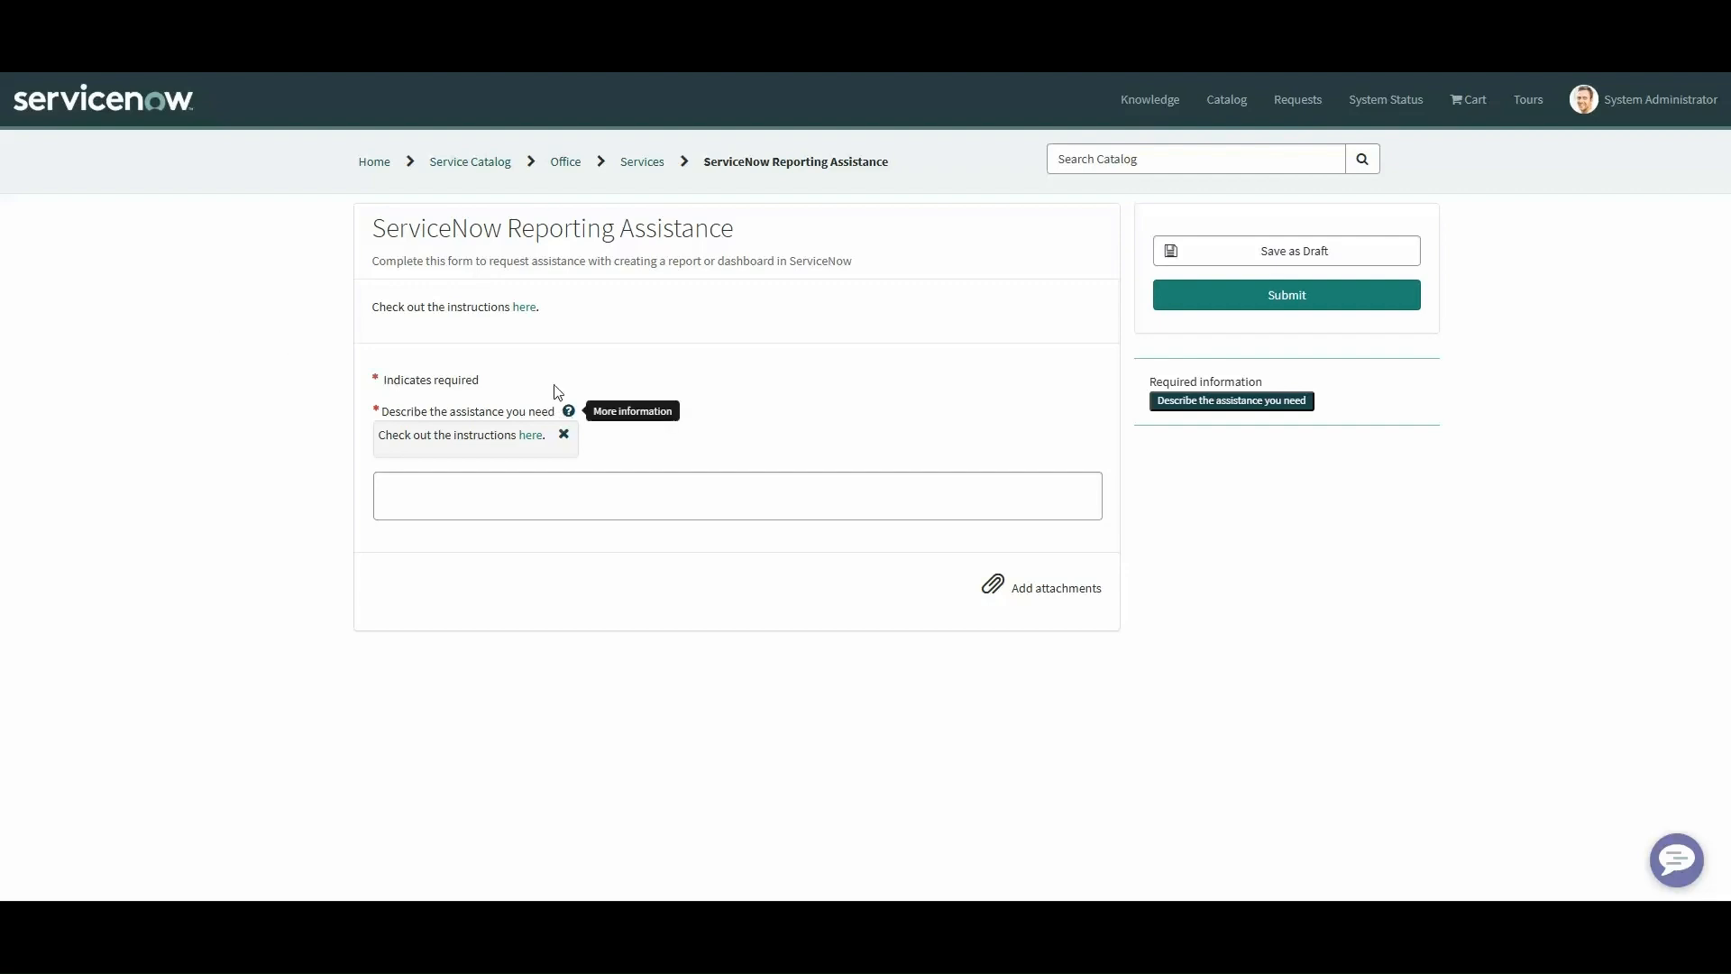
{"action": "mouse_move", "coordinate": [524, 307]}
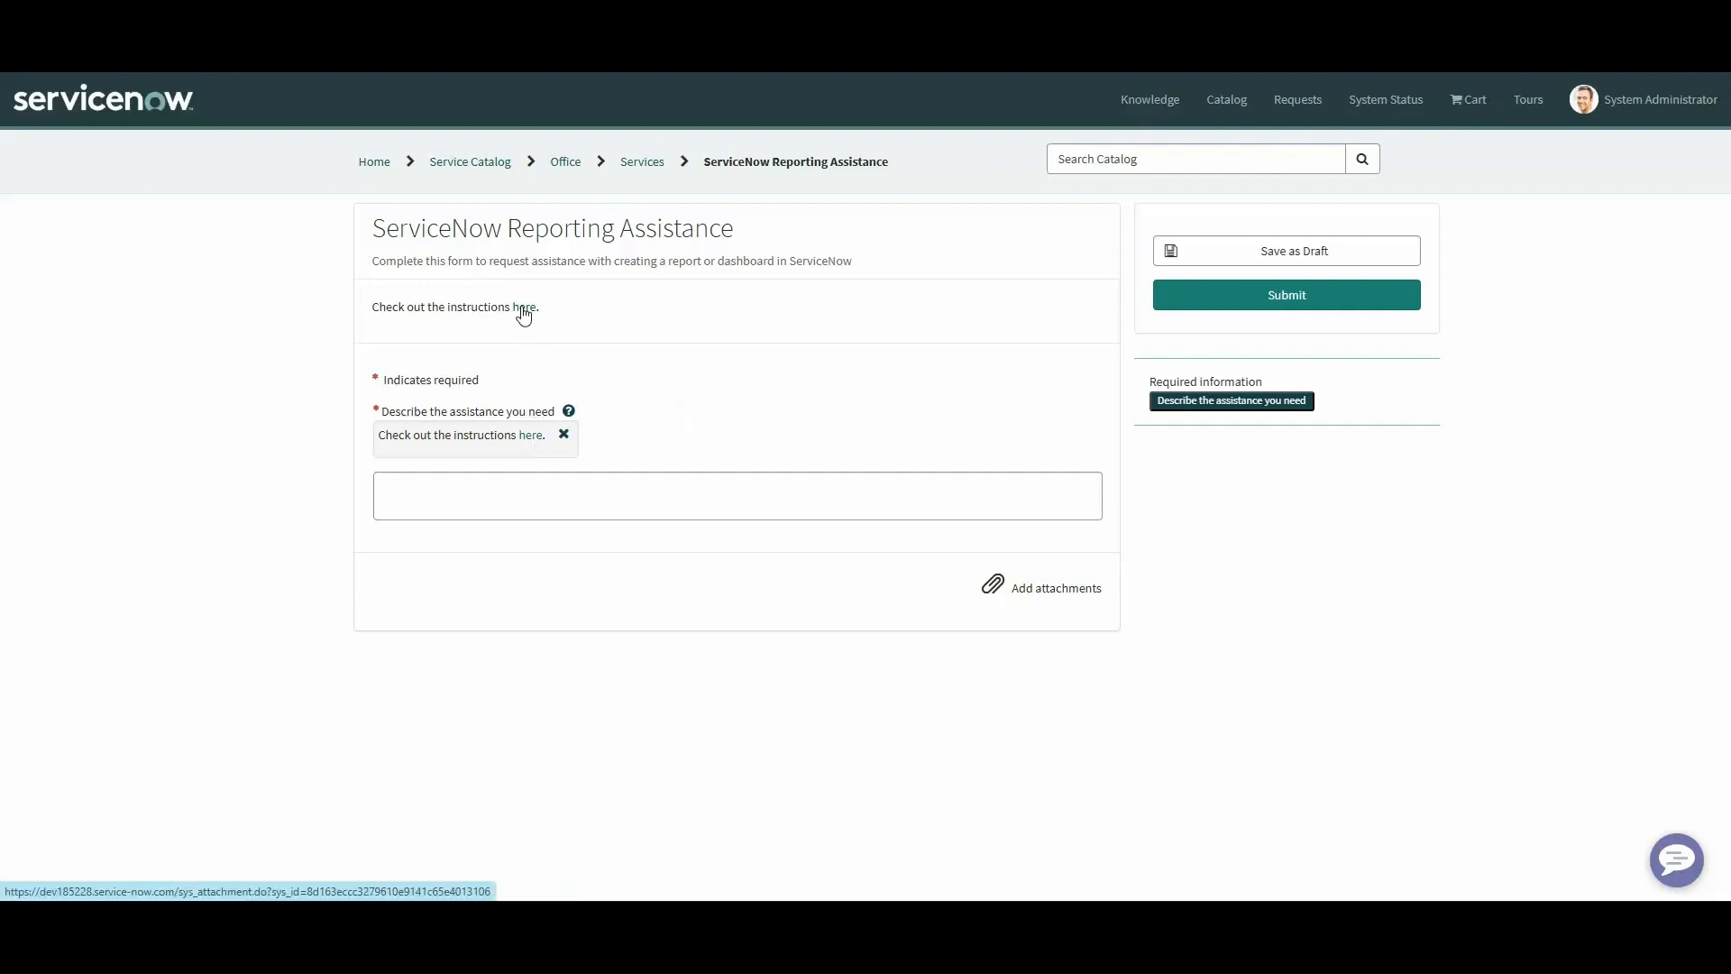